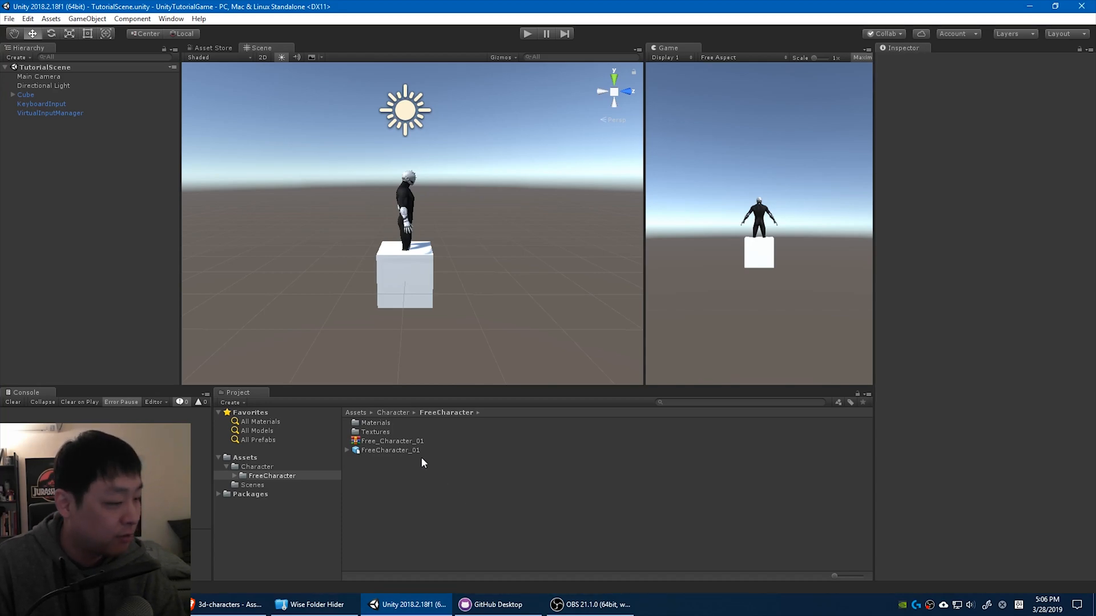
Step: Select the FreeCharacter_01 model to view its Rig import settings with Generic animation type
{"action": "left_click", "coordinate": [390, 451]}
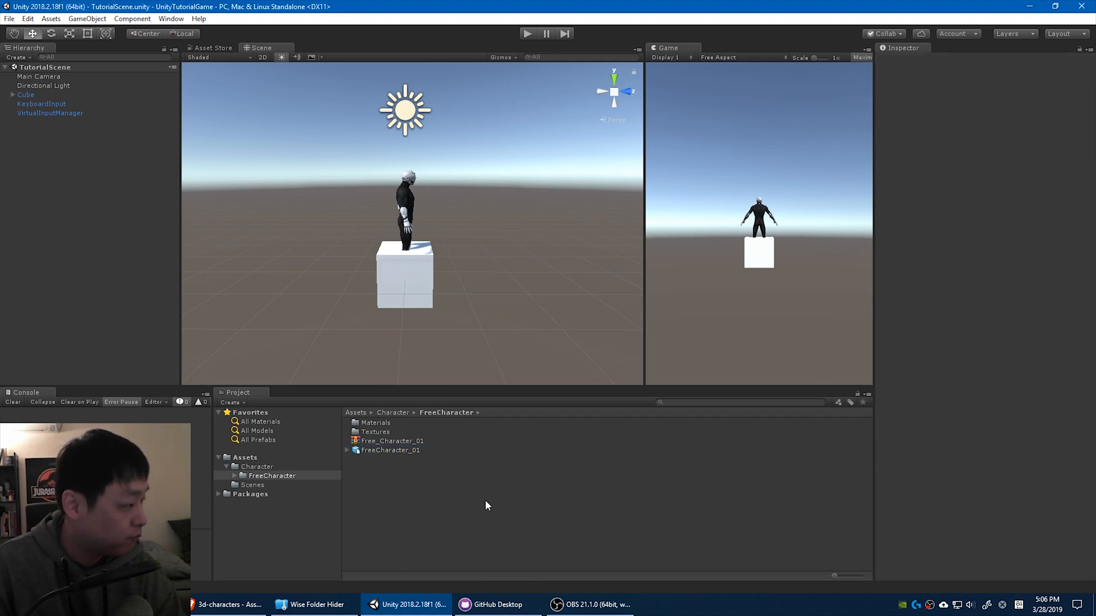
{"action": "left_click", "coordinate": [390, 450]}
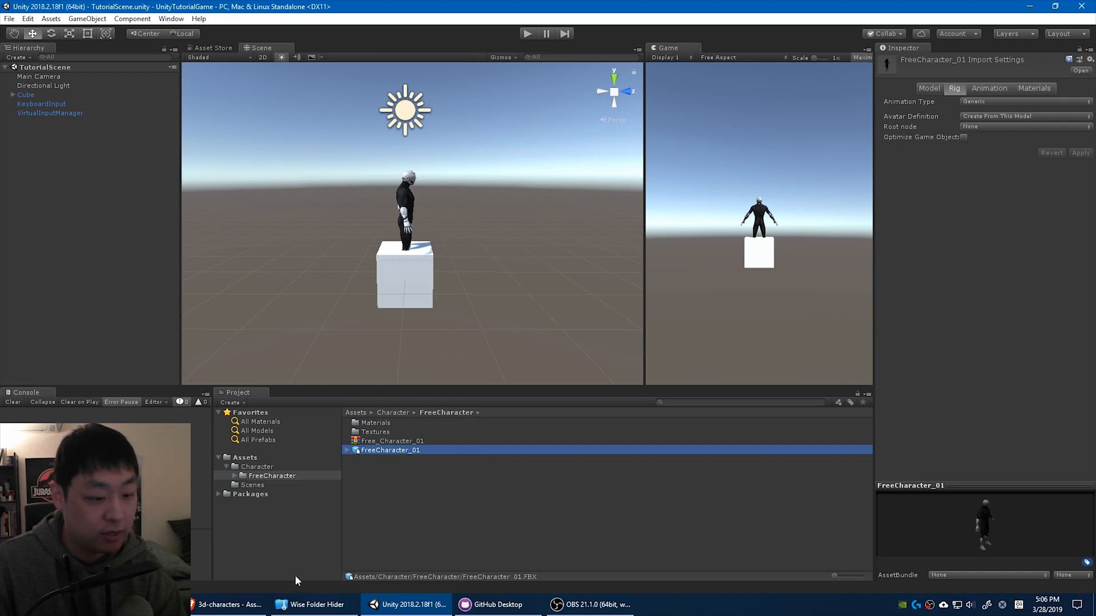
Step: From the Asset Store character listings, open the free Bodyguards pack in the Unity editor
{"action": "left_click", "coordinate": [230, 604]}
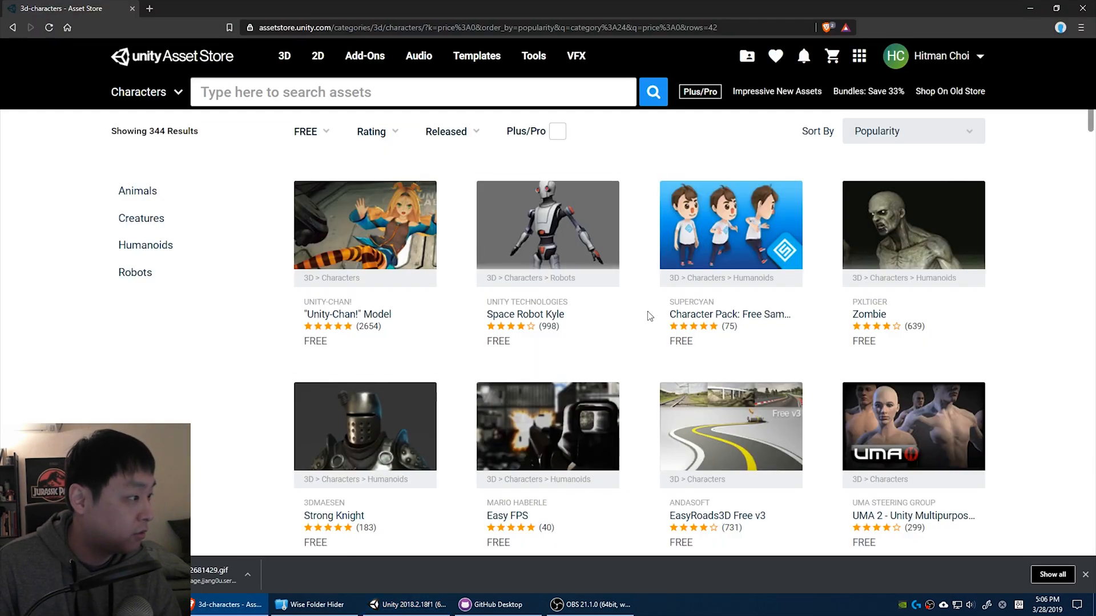
{"action": "scroll", "scroll_direction": "down", "scroll_amount": 3}
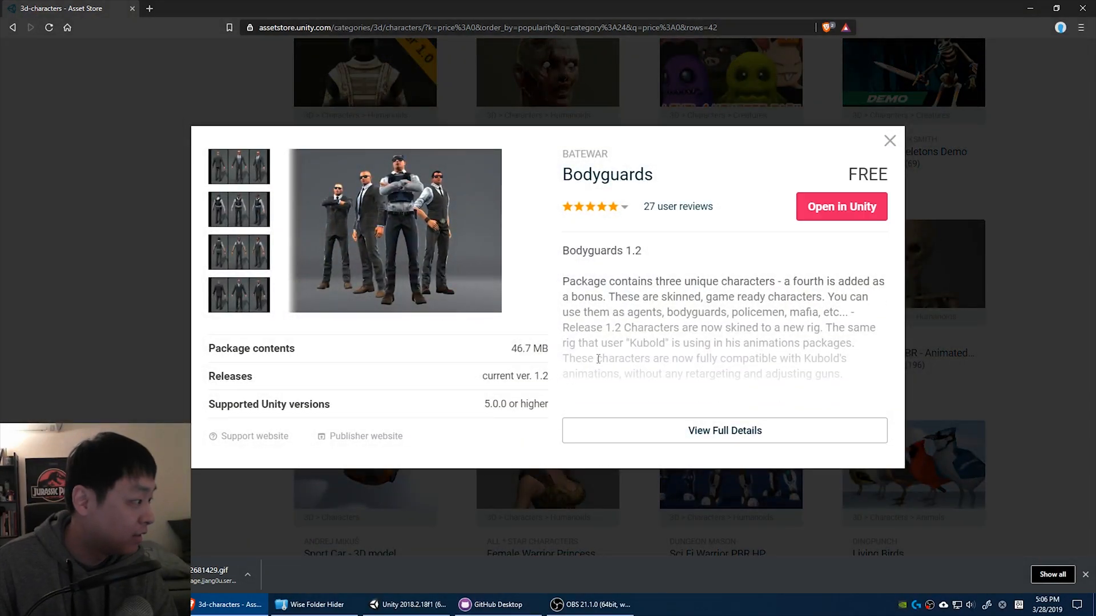
{"action": "left_click", "coordinate": [841, 207]}
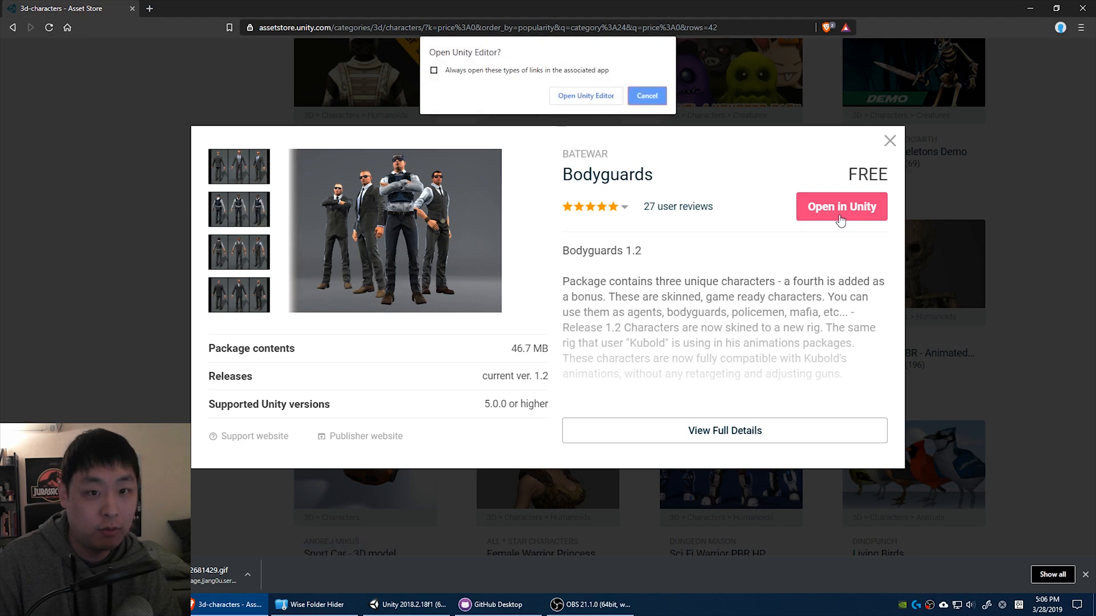
{"action": "left_click", "coordinate": [585, 96]}
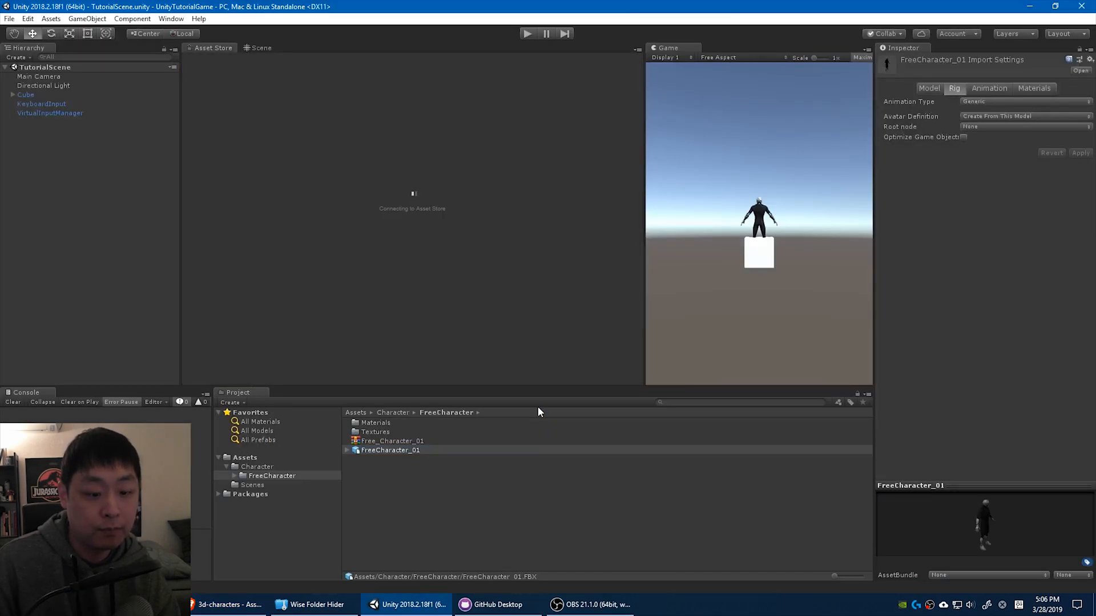
Step: Import all files of the Bodyguards package into the project
{"action": "left_click", "coordinate": [599, 225]}
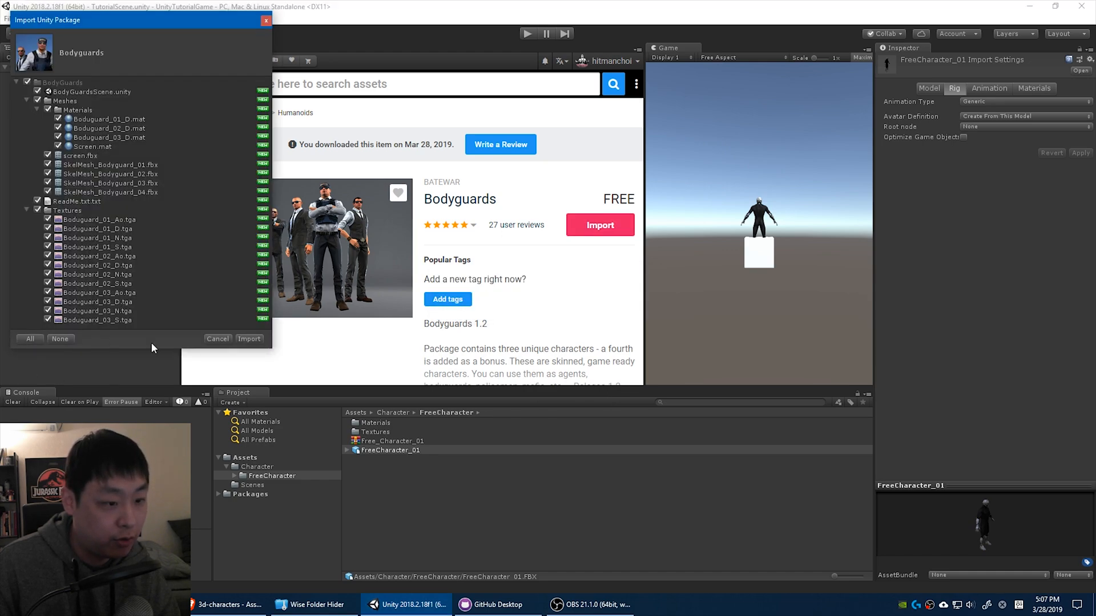
{"action": "left_click", "coordinate": [249, 339]}
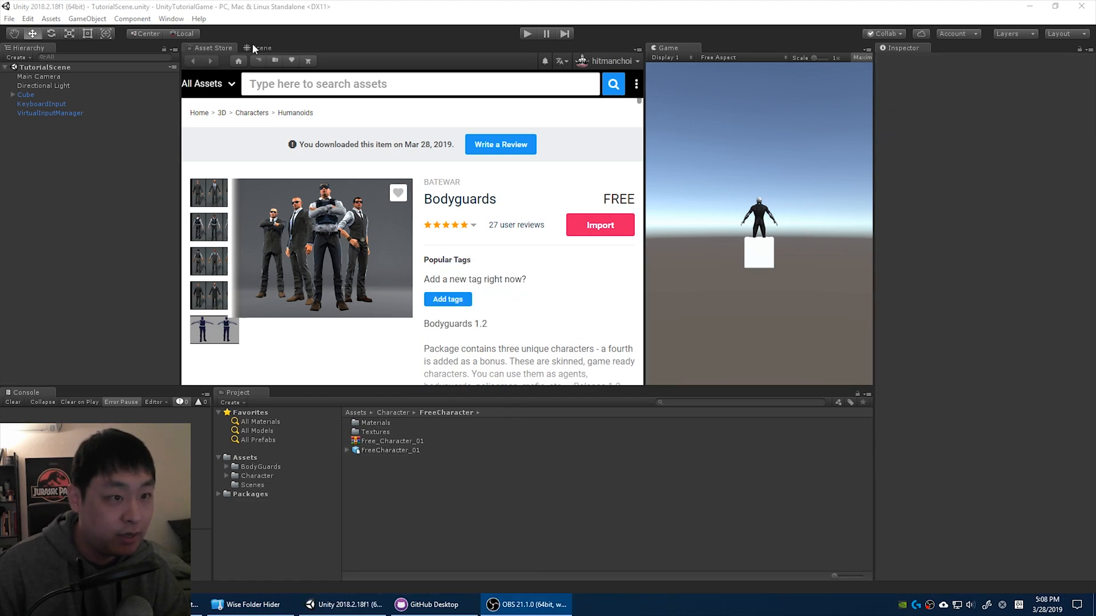
Step: Add SkelMesh_Bodyguard_01 from BodyGuards > Meshes to the scene
{"action": "left_click", "coordinate": [262, 47]}
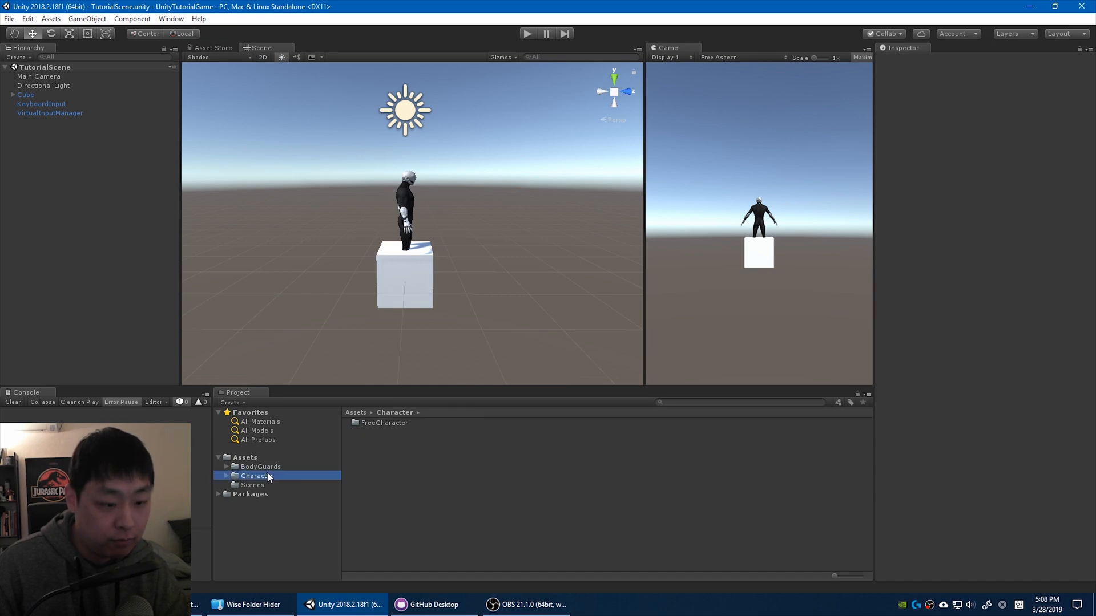
{"action": "left_click", "coordinate": [260, 466]}
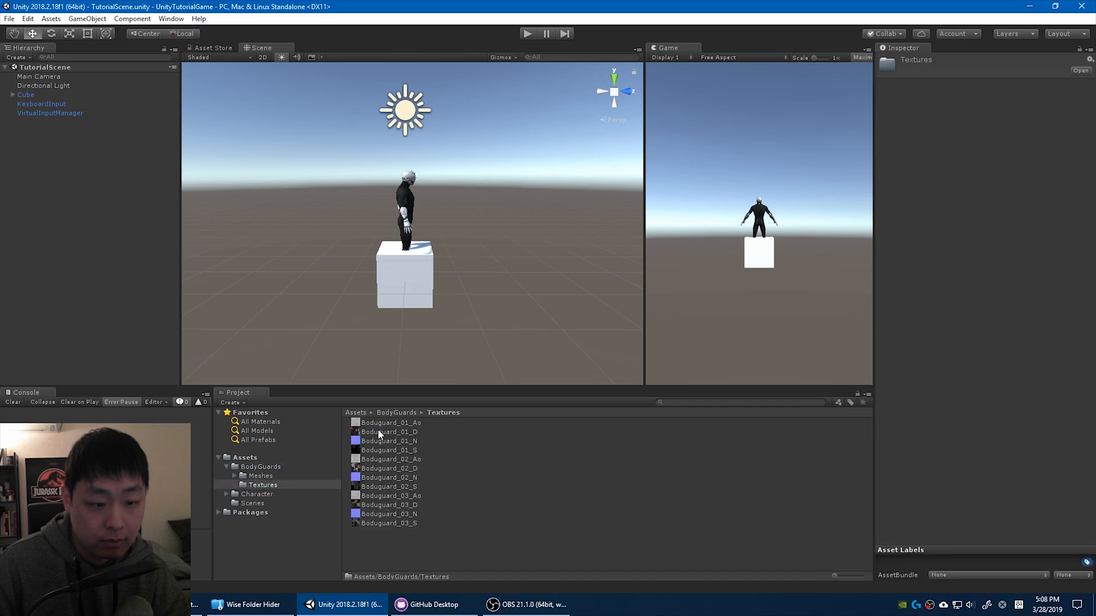
{"action": "left_click", "coordinate": [260, 476]}
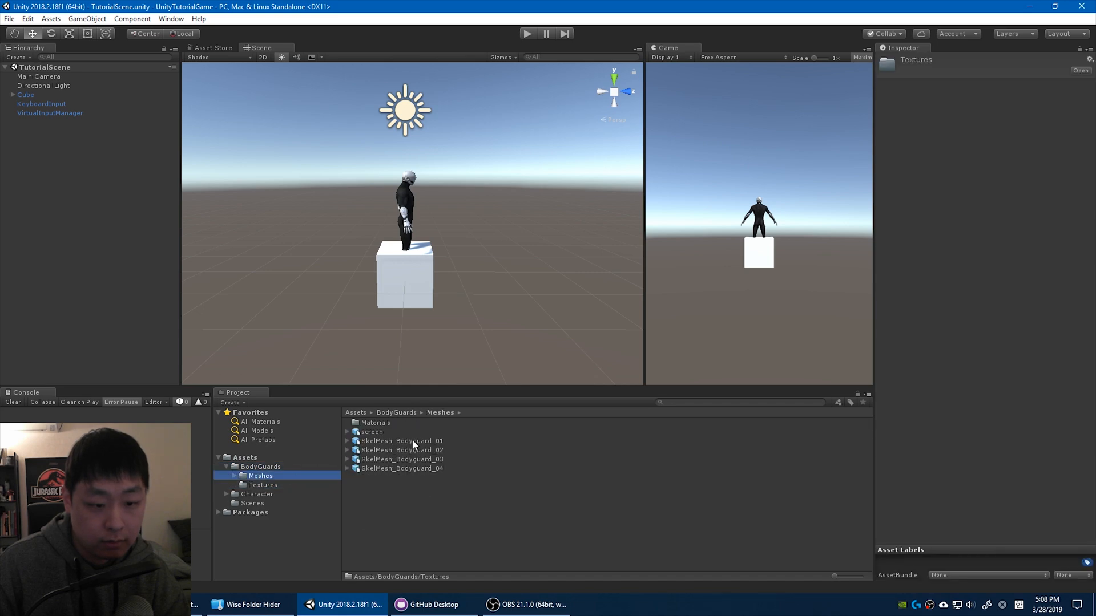
{"action": "left_click", "coordinate": [402, 442]}
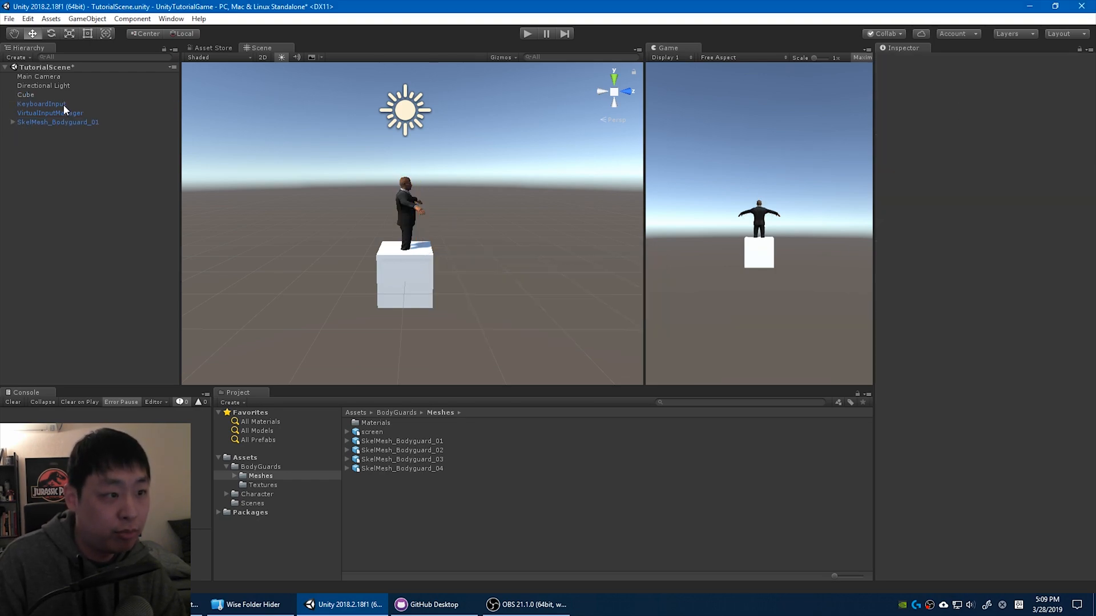
Step: Parent the bodyguard under the Cube and inspect the Cube's components
{"action": "left_click", "coordinate": [58, 122]}
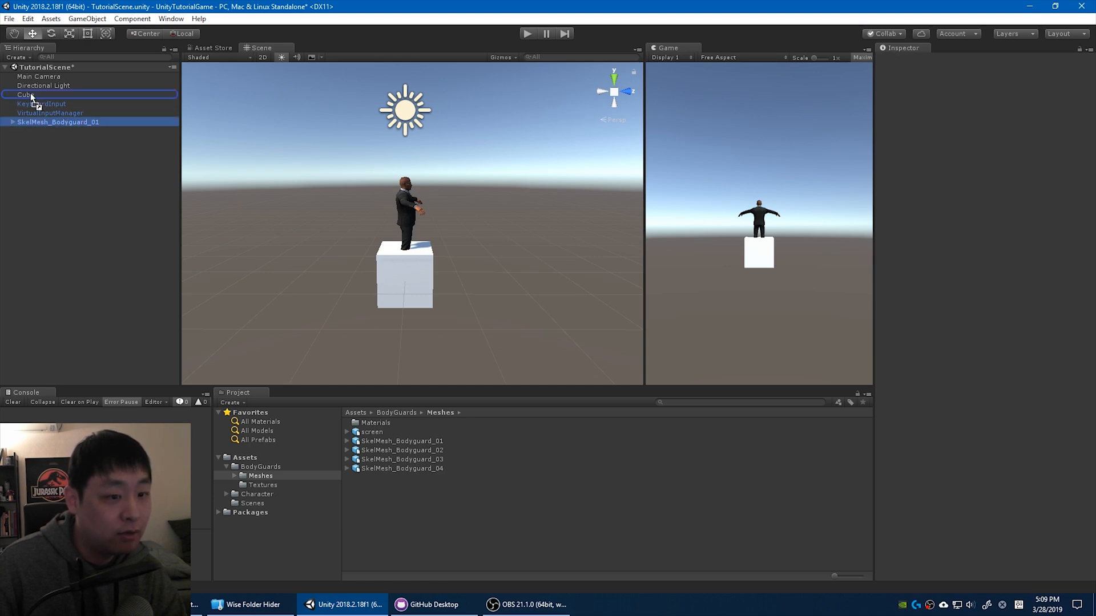
{"action": "left_click", "coordinate": [5, 94]}
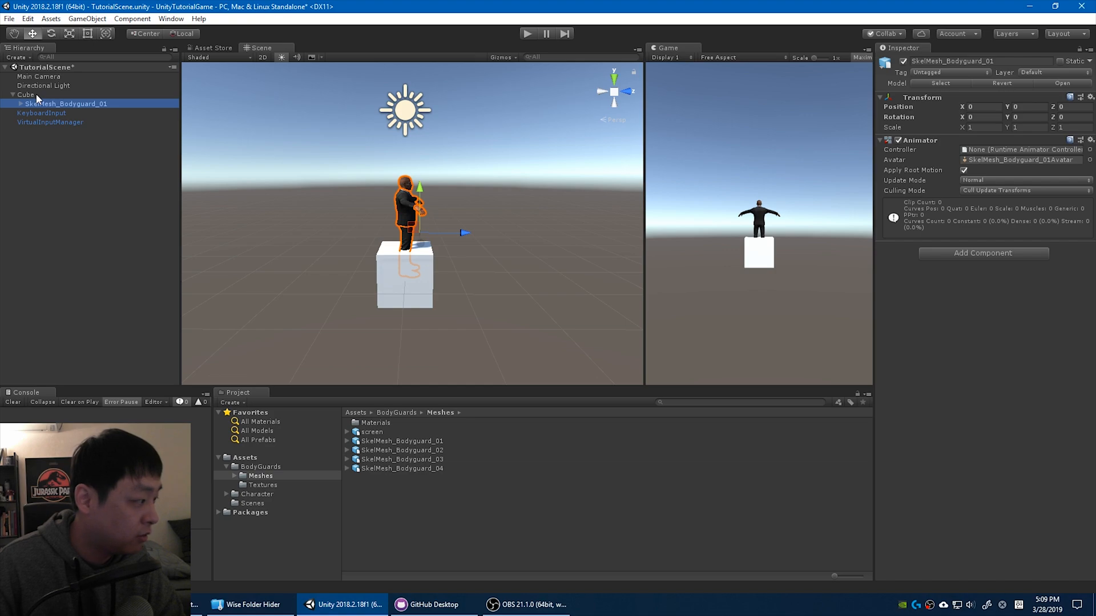
{"action": "left_click", "coordinate": [27, 94]}
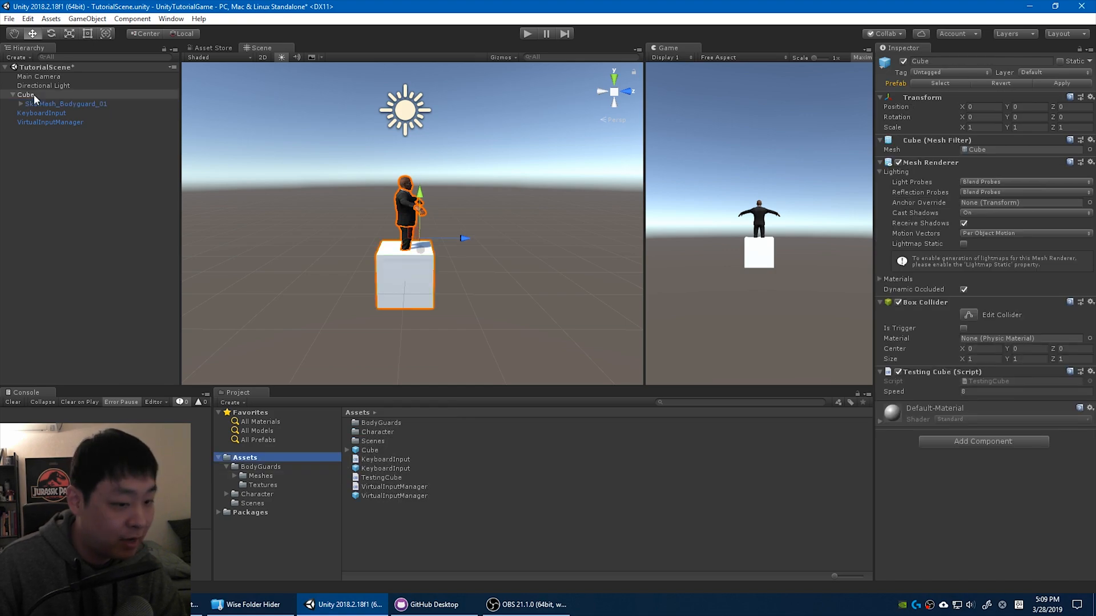
{"action": "left_click", "coordinate": [377, 431]}
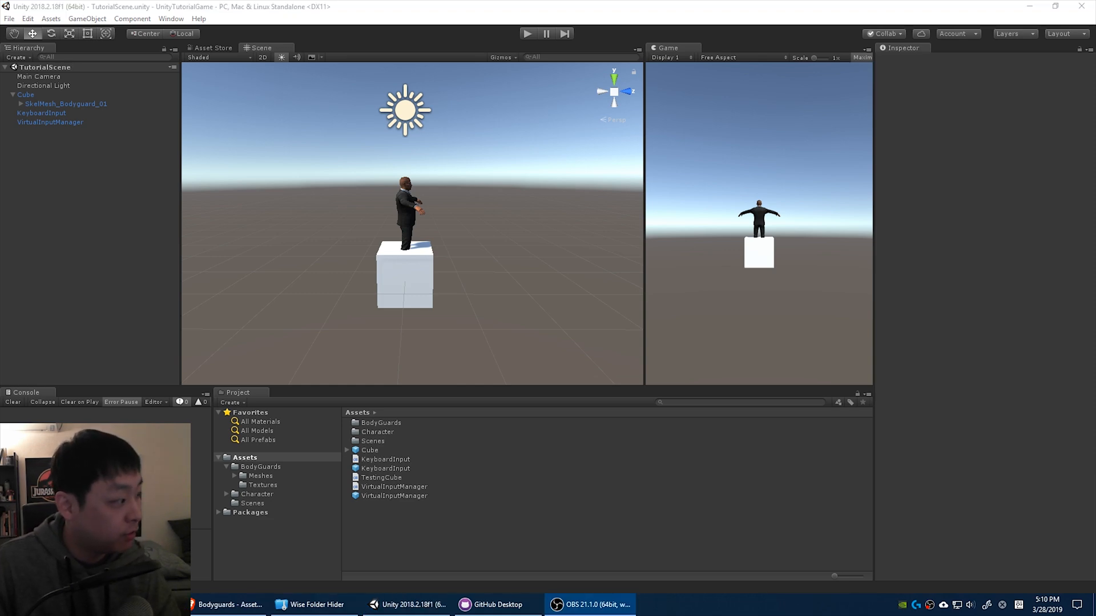
Step: Rename Cube to SuitedMan, create a Roundbeargames_Tutorial folder, and start deleting Character
{"action": "left_click", "coordinate": [25, 95]}
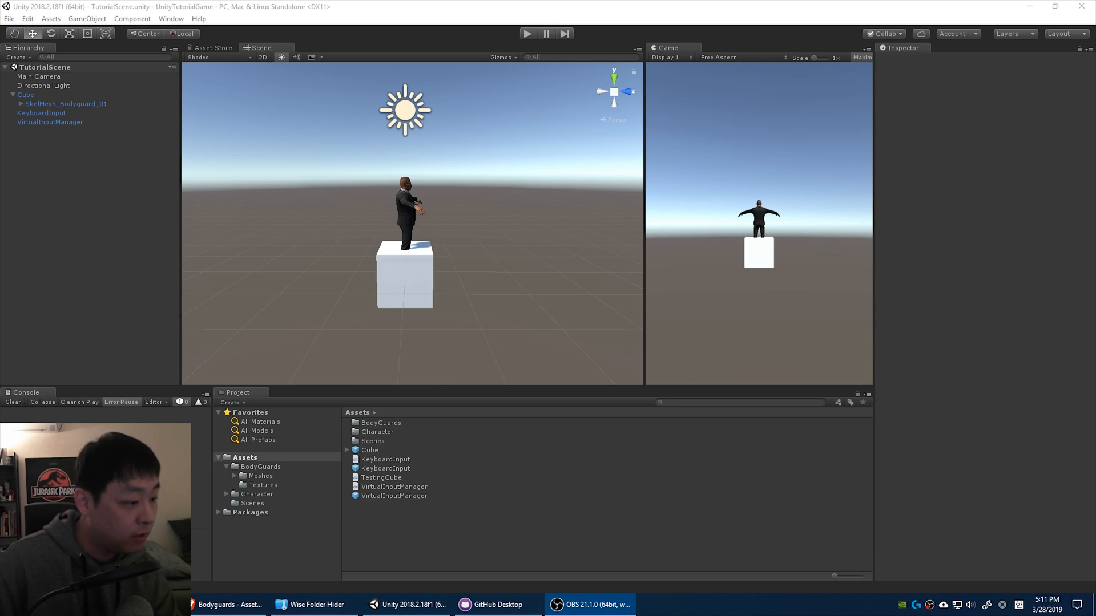
{"action": "left_click", "coordinate": [370, 450]}
{"action": "type", "text": "SuitedMan"}
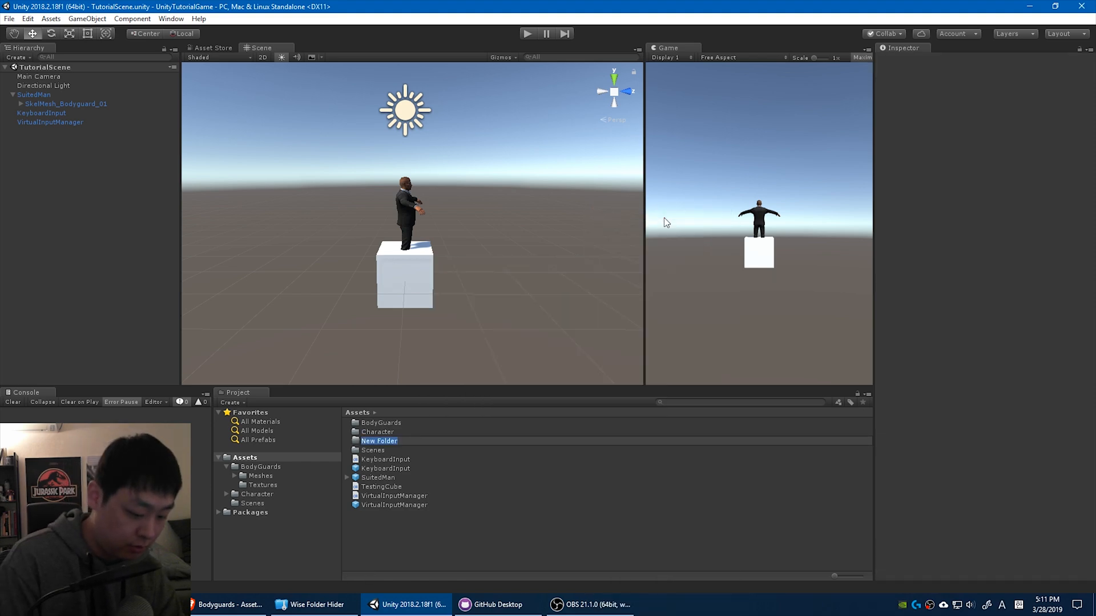
{"action": "type", "text": "Roundbeargames_Tutorial"}
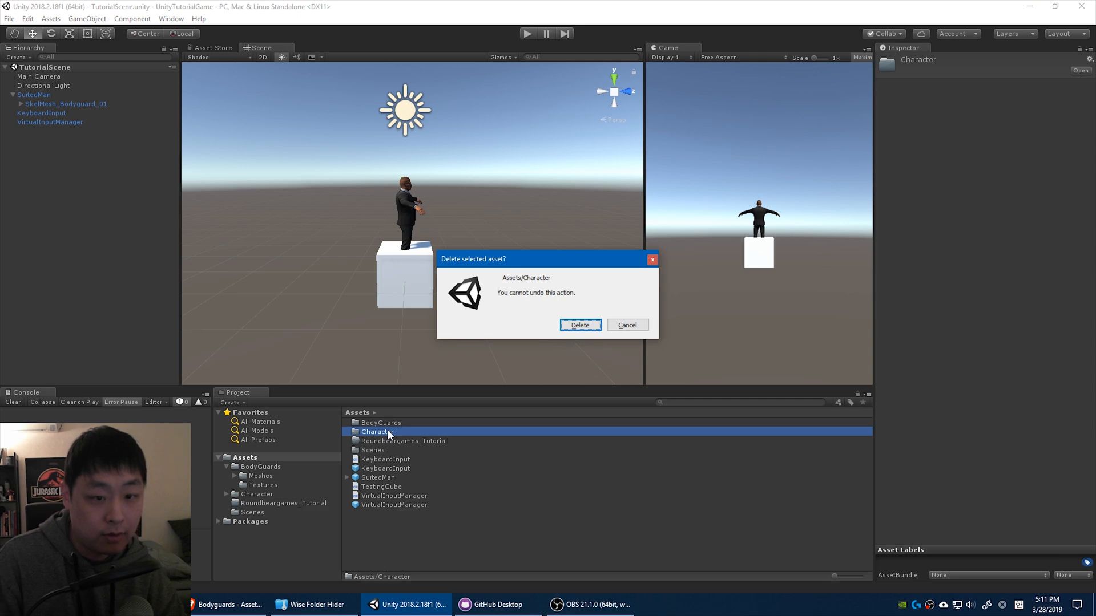
Step: Delete the Character folder, move Scenes into Roundbeargames_Tutorial, and create a new subfolder
{"action": "left_click", "coordinate": [579, 325]}
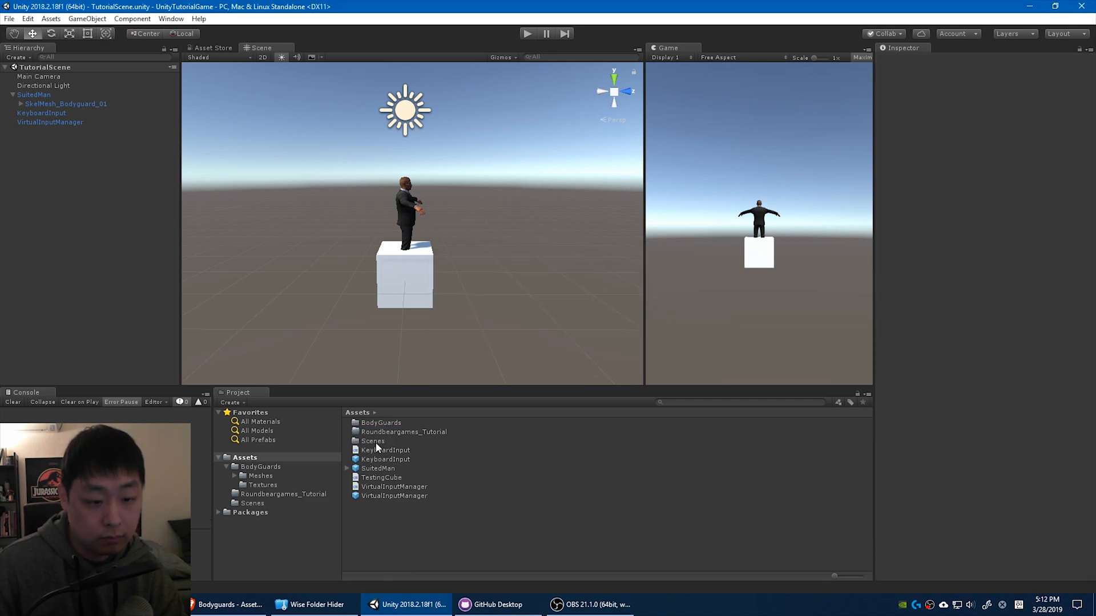
{"action": "left_click", "coordinate": [372, 441]}
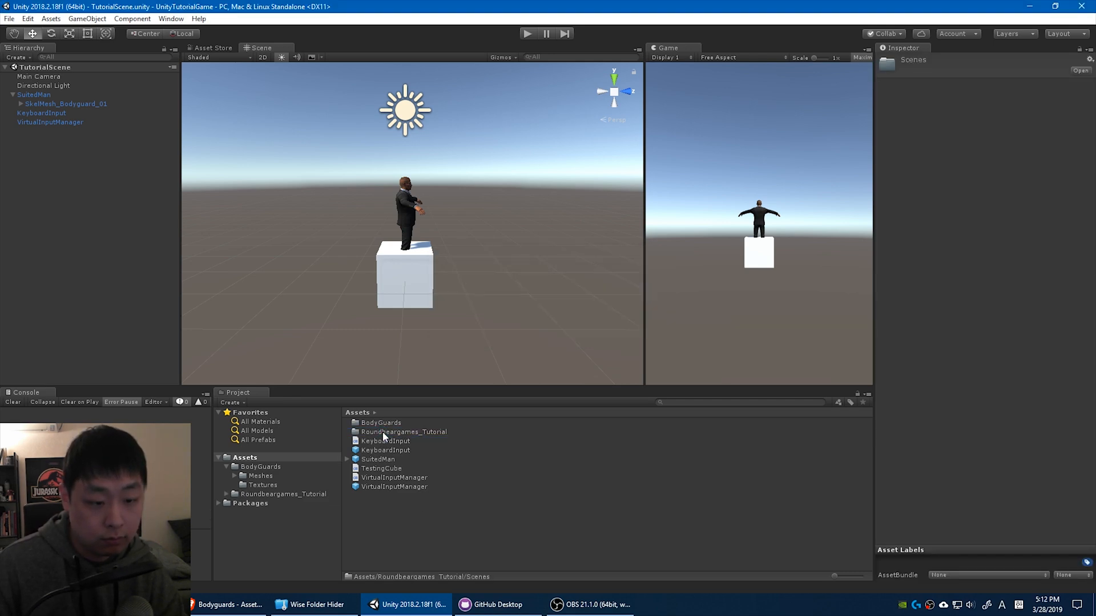
{"action": "left_click", "coordinate": [385, 442]}
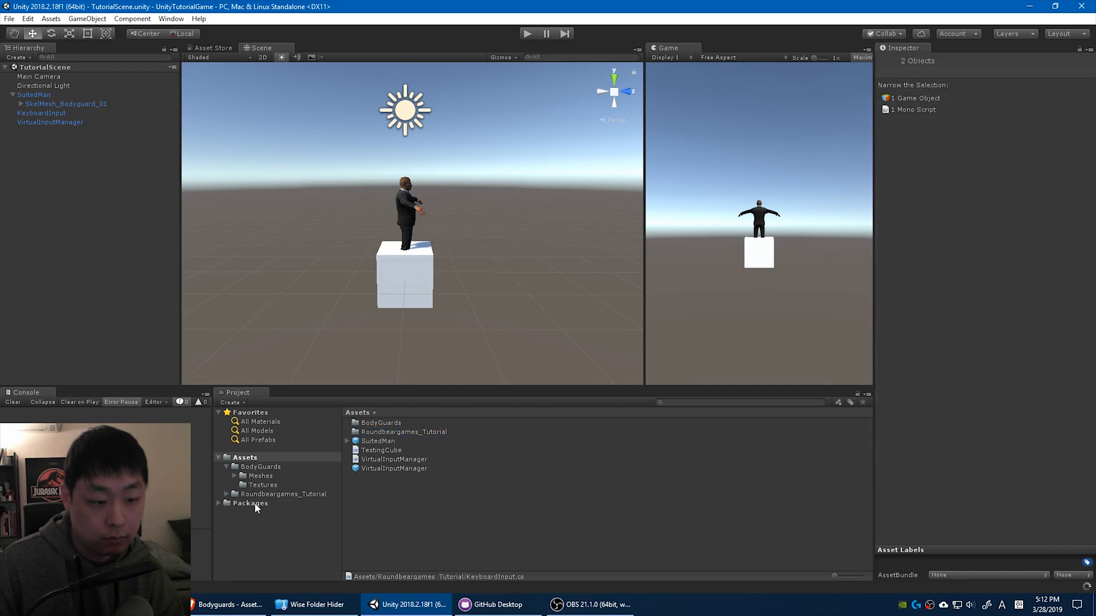
{"action": "left_click", "coordinate": [244, 457]}
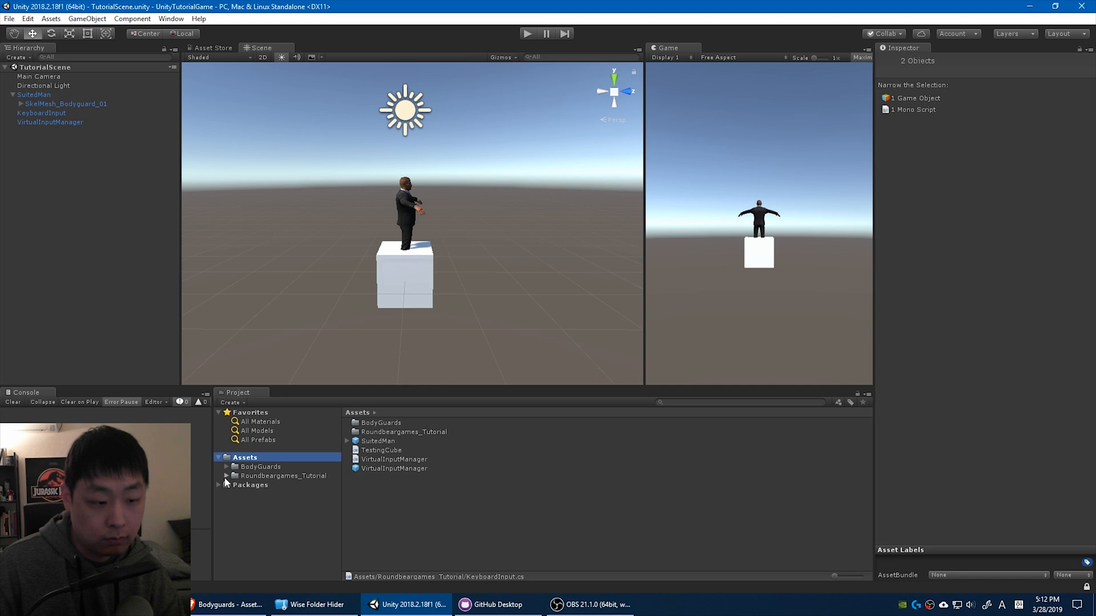
{"action": "right_click", "coordinate": [283, 476]}
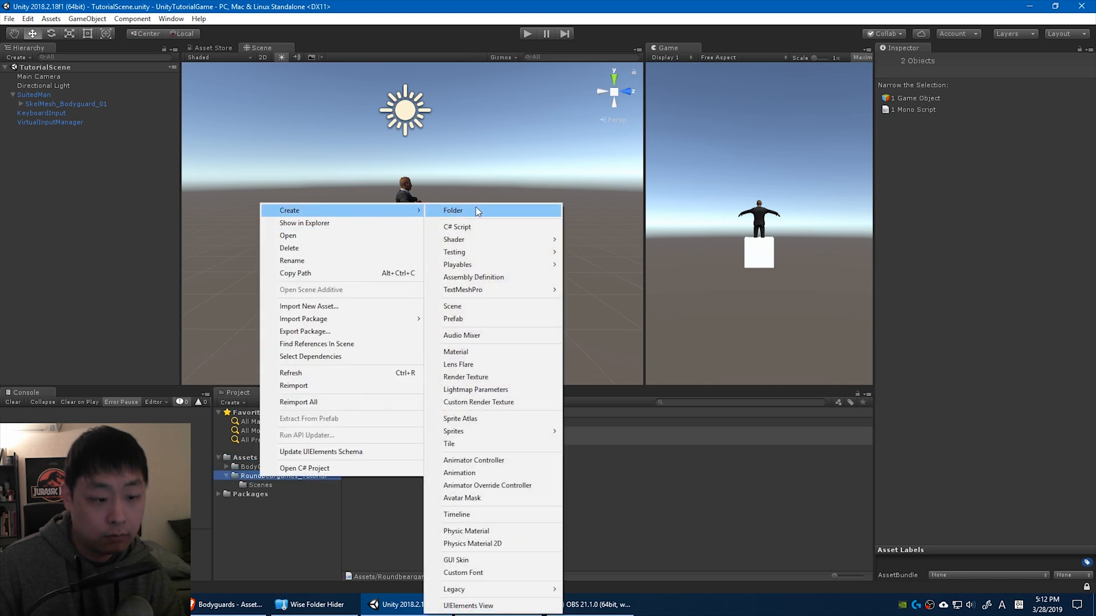
{"action": "left_click", "coordinate": [452, 210]}
{"action": "type", "text": "CharactersRB"}
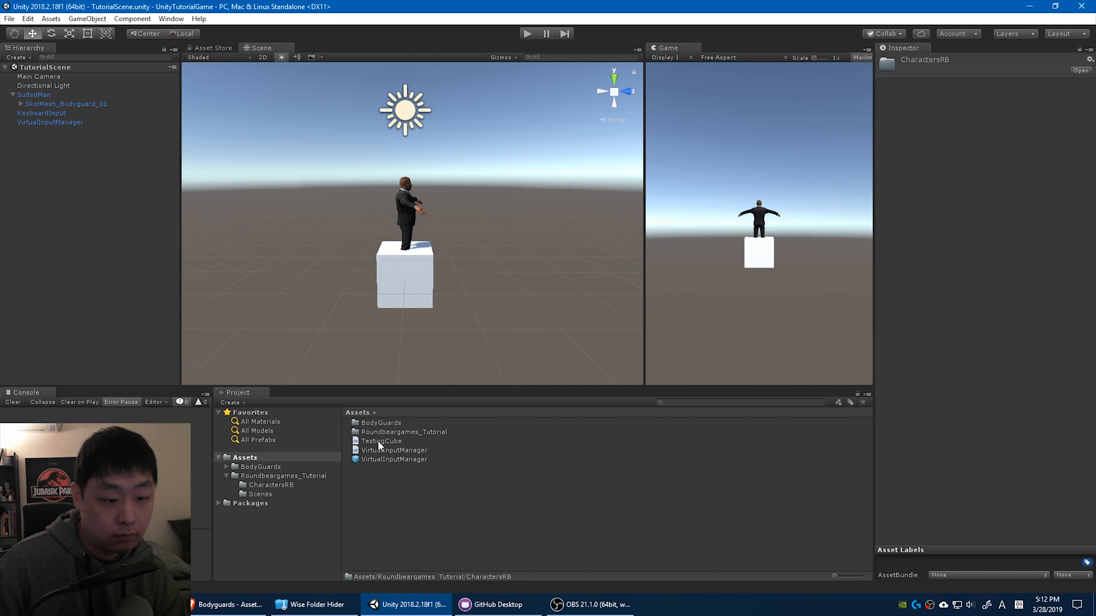
Step: Name the new folder Managers and move both VirtualInputManager files into it
{"action": "left_click", "coordinate": [381, 441]}
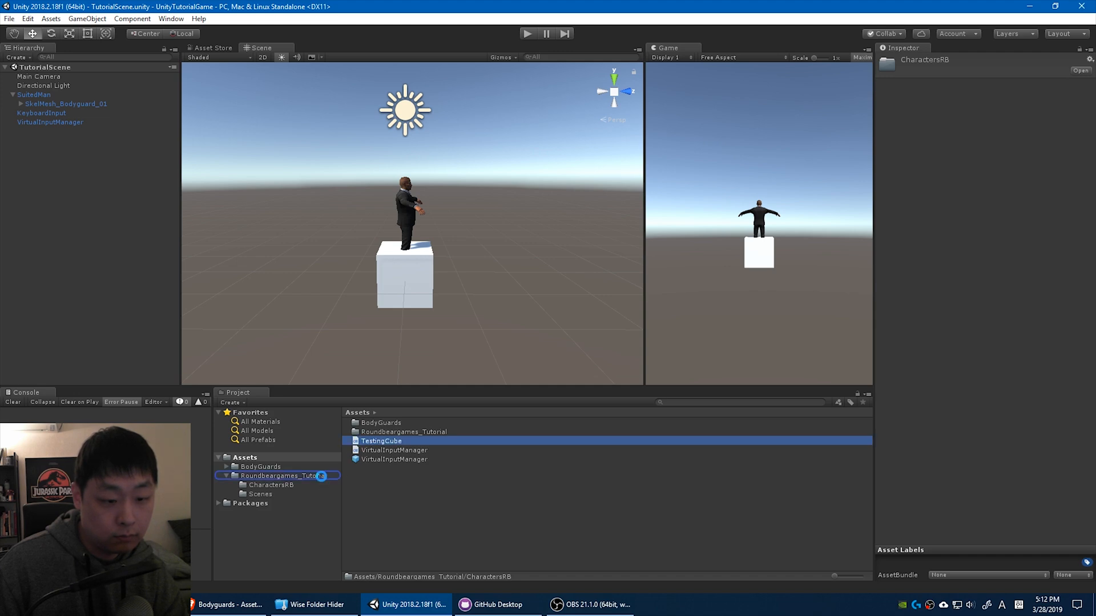
{"action": "double_click", "coordinate": [282, 476]}
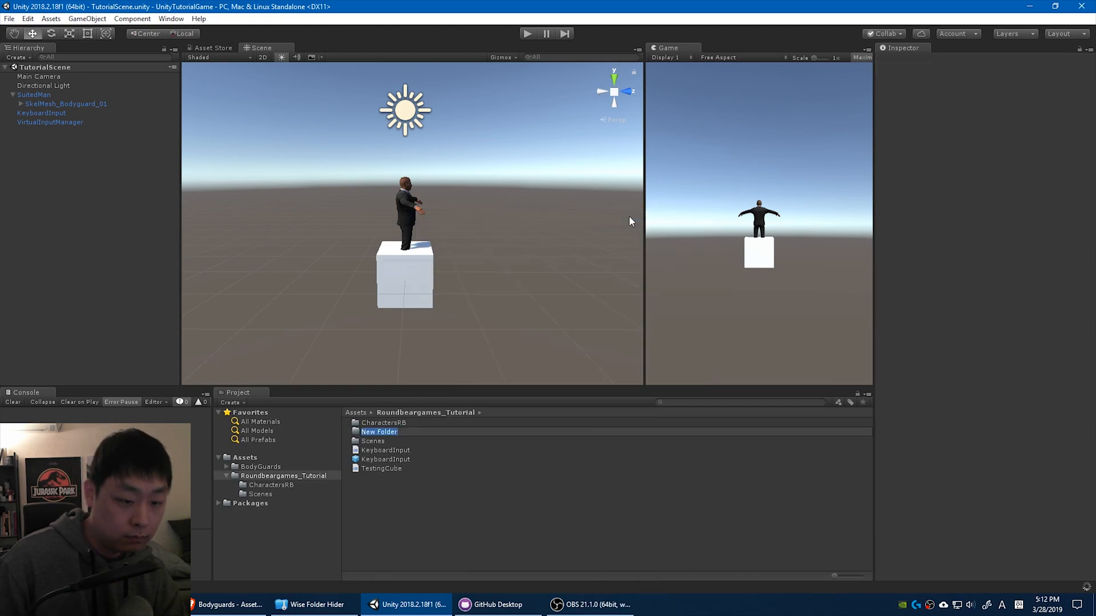
{"action": "type", "text": "Managers"}
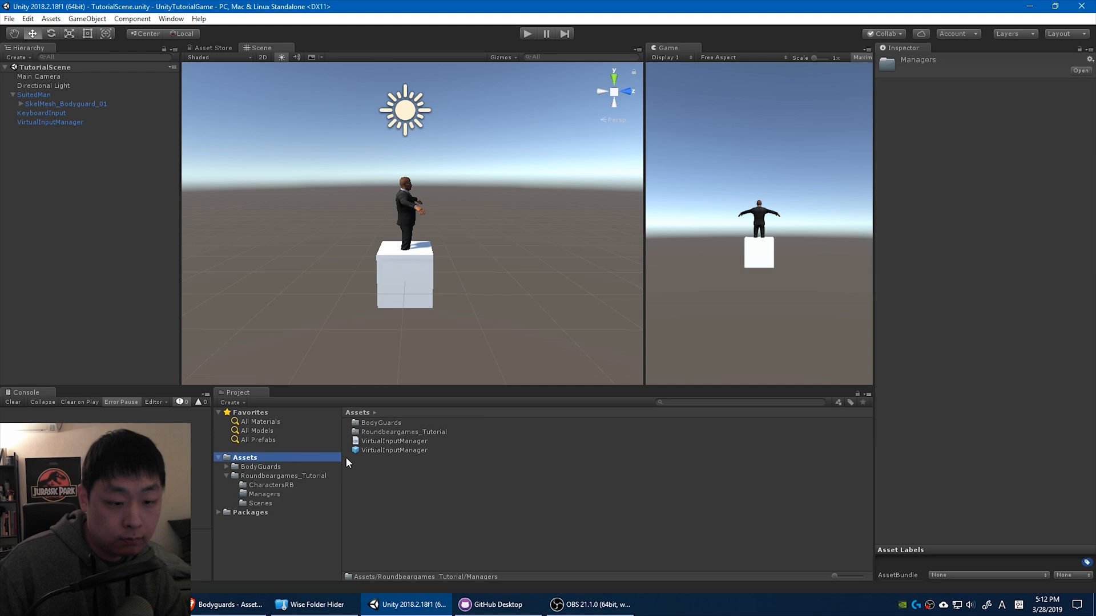
{"action": "left_click", "coordinate": [394, 441]}
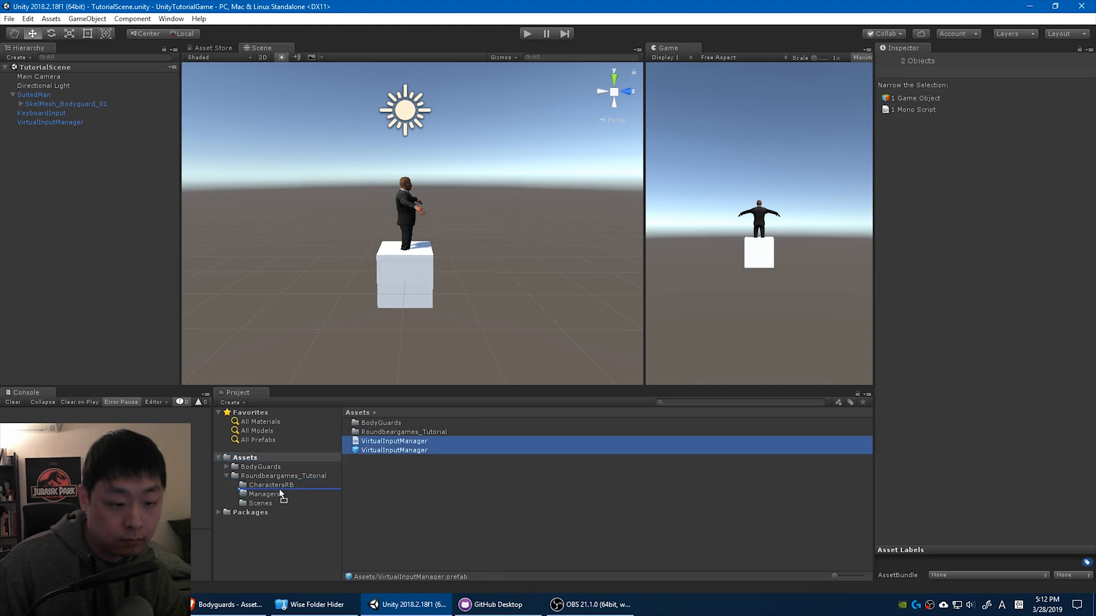
{"action": "left_click", "coordinate": [283, 476]}
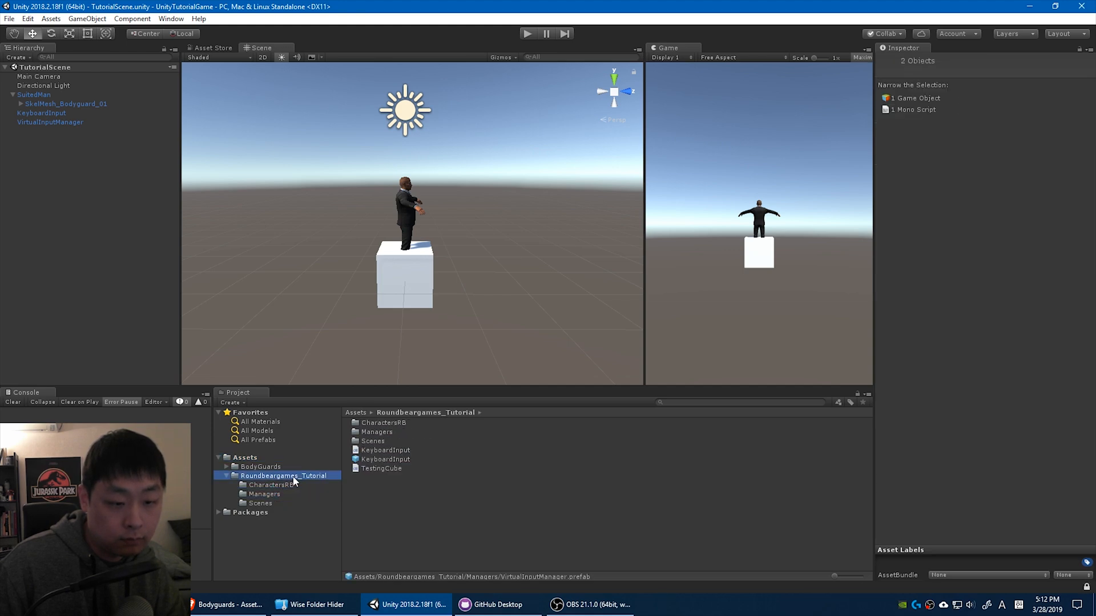
{"action": "mouse_move", "coordinate": [466, 513]}
{"action": "type", "text": "InputDevices"}
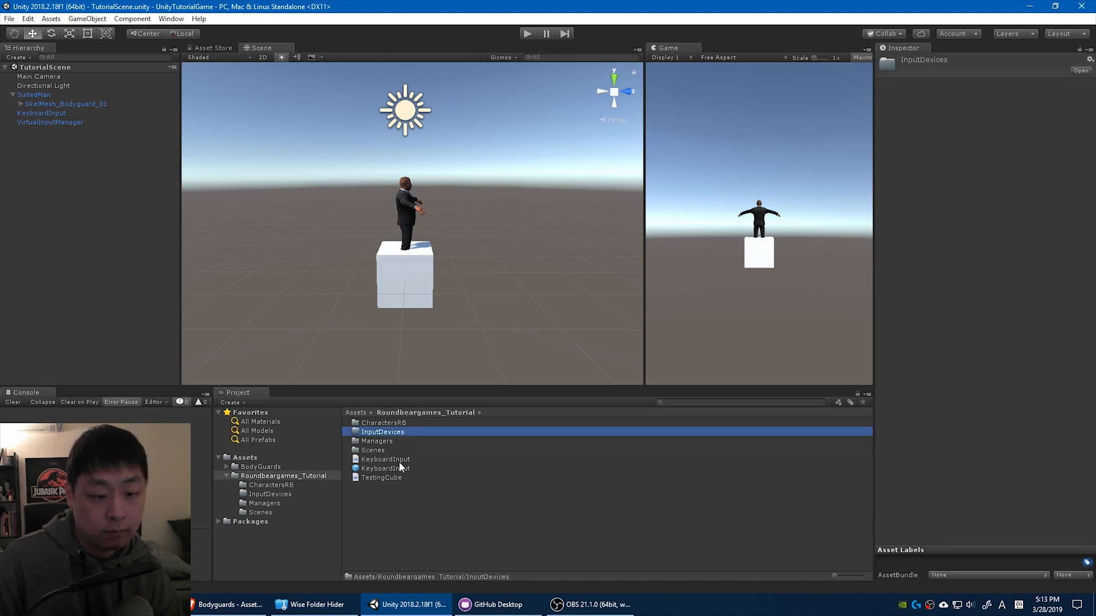
Step: Move the KeyboardInput files into InputDevices, review the folders, and delete VirtualInputManager from the scene
{"action": "left_click", "coordinate": [385, 459]}
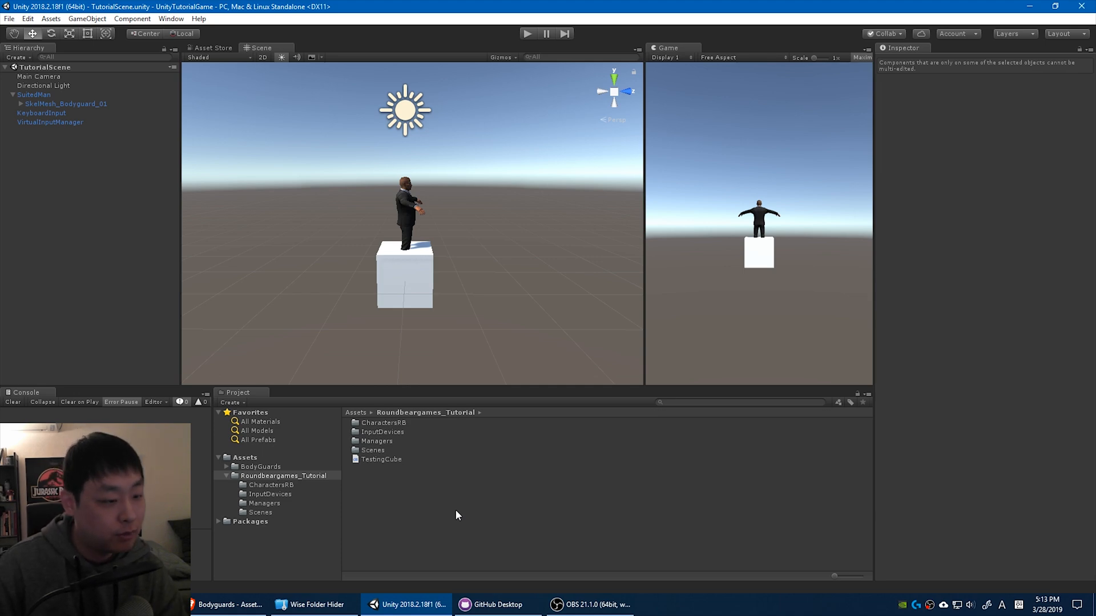
{"action": "left_click", "coordinate": [283, 476]}
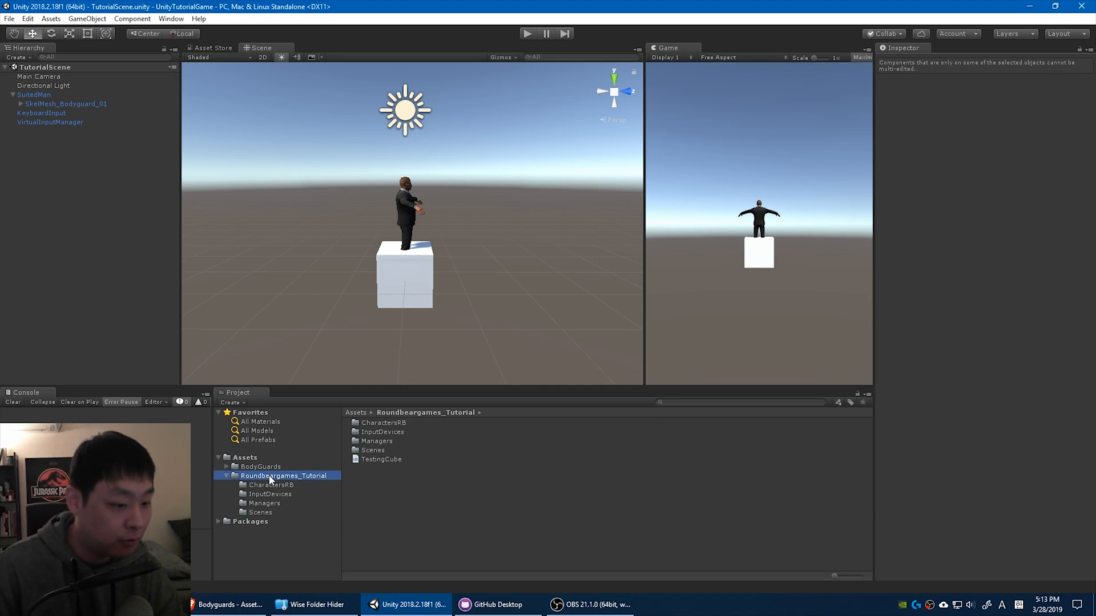
{"action": "left_click", "coordinate": [271, 485]}
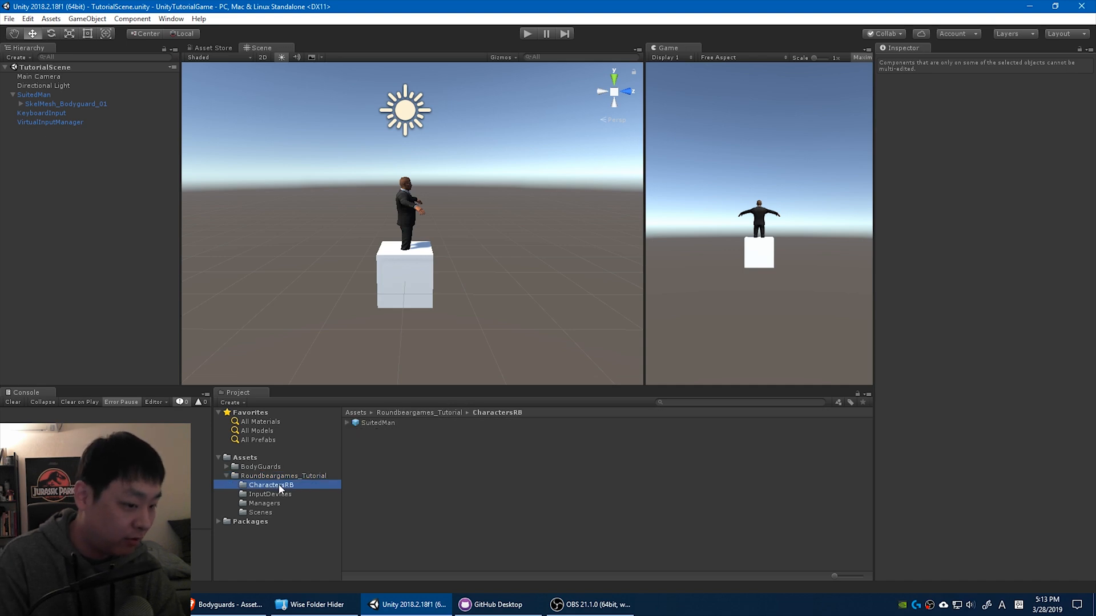
{"action": "left_click", "coordinate": [260, 512]}
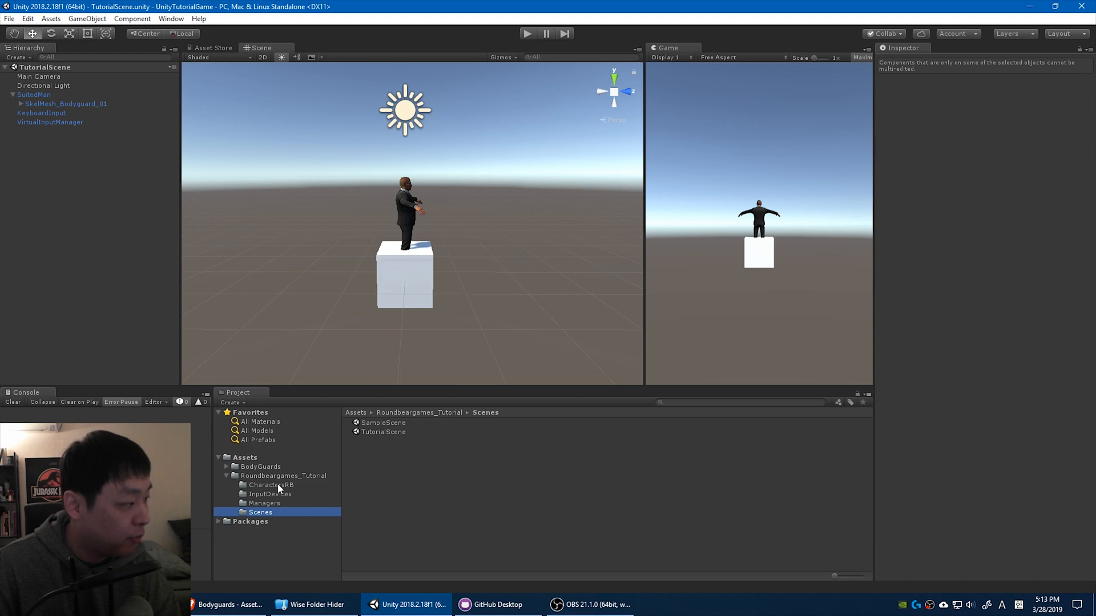
{"action": "left_click", "coordinate": [260, 466]}
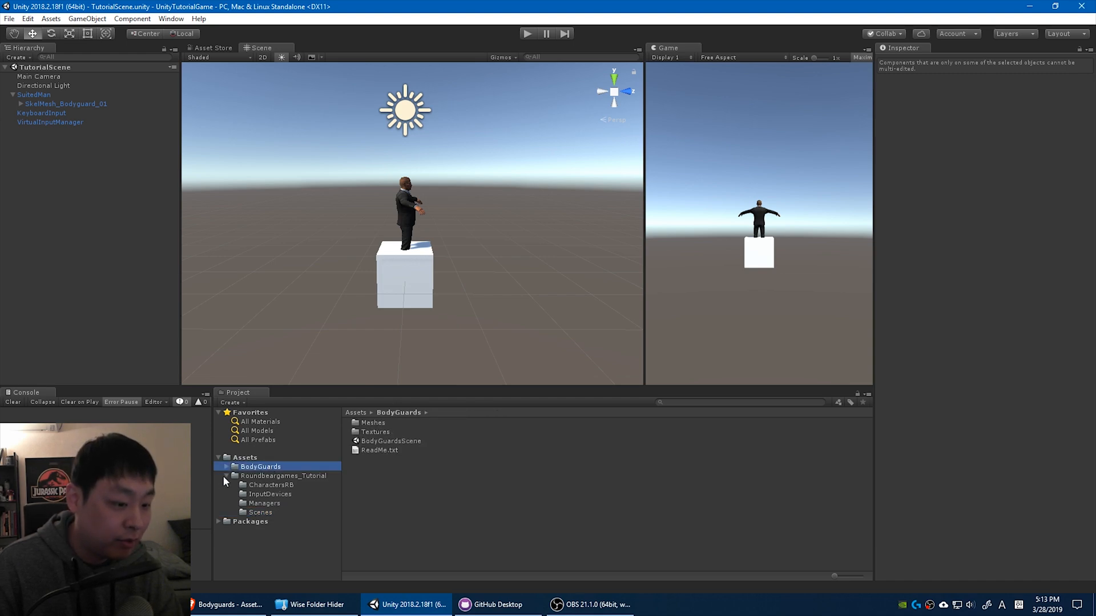
{"action": "left_click", "coordinate": [224, 476]}
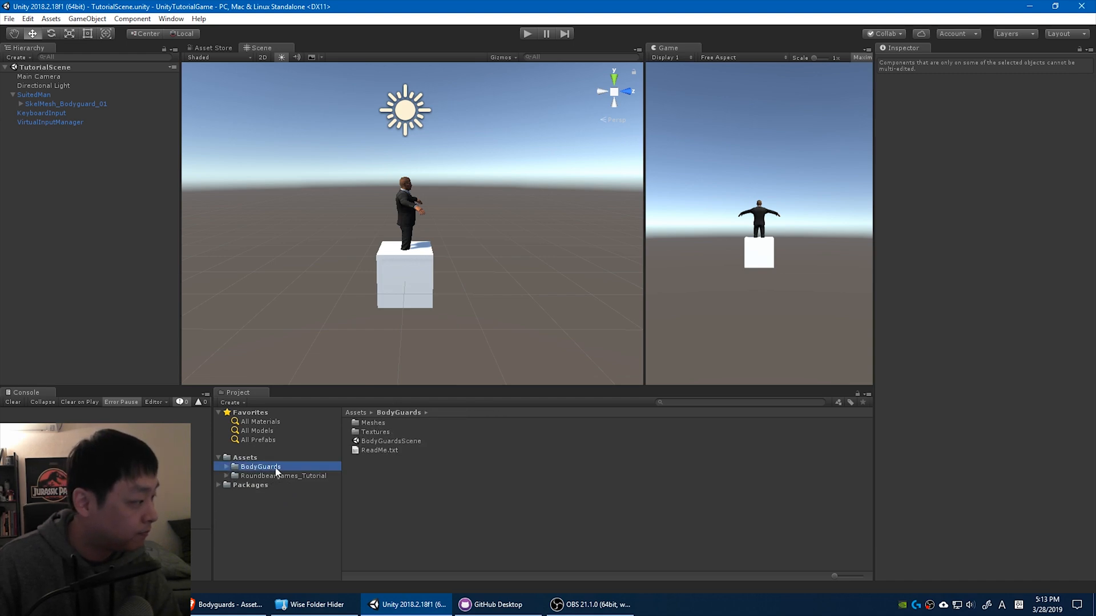
{"action": "left_click", "coordinate": [283, 476]}
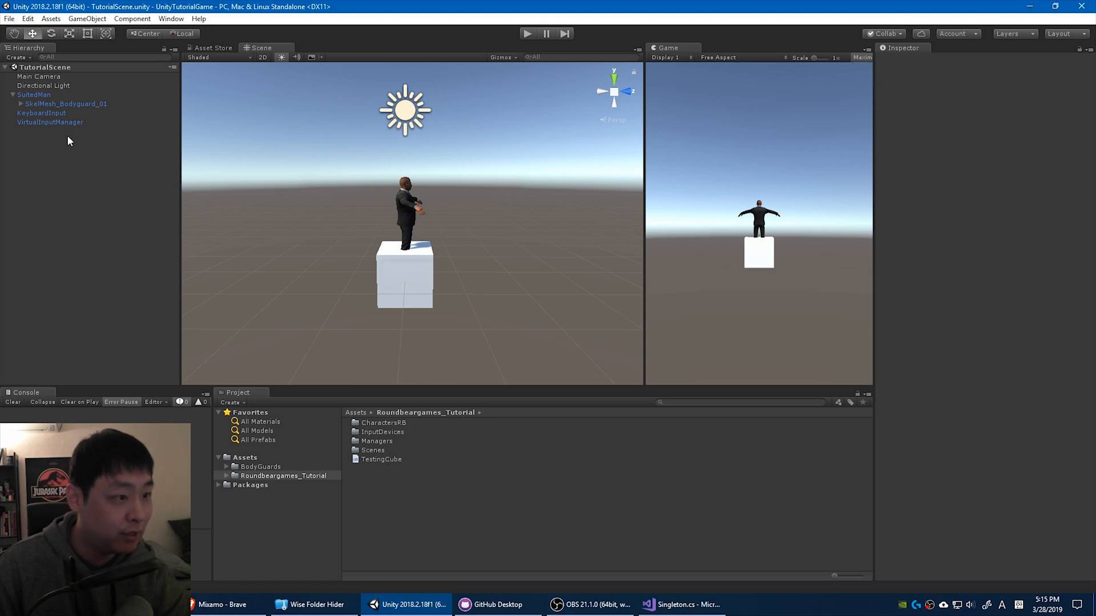
{"action": "left_click", "coordinate": [49, 122]}
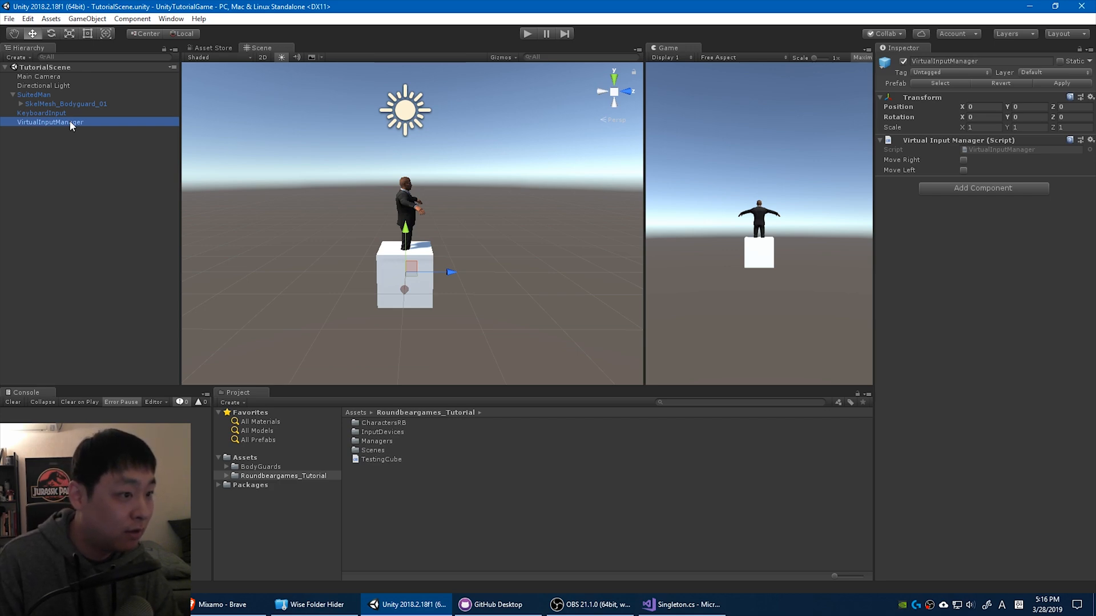
{"action": "key", "text": "Delete"}
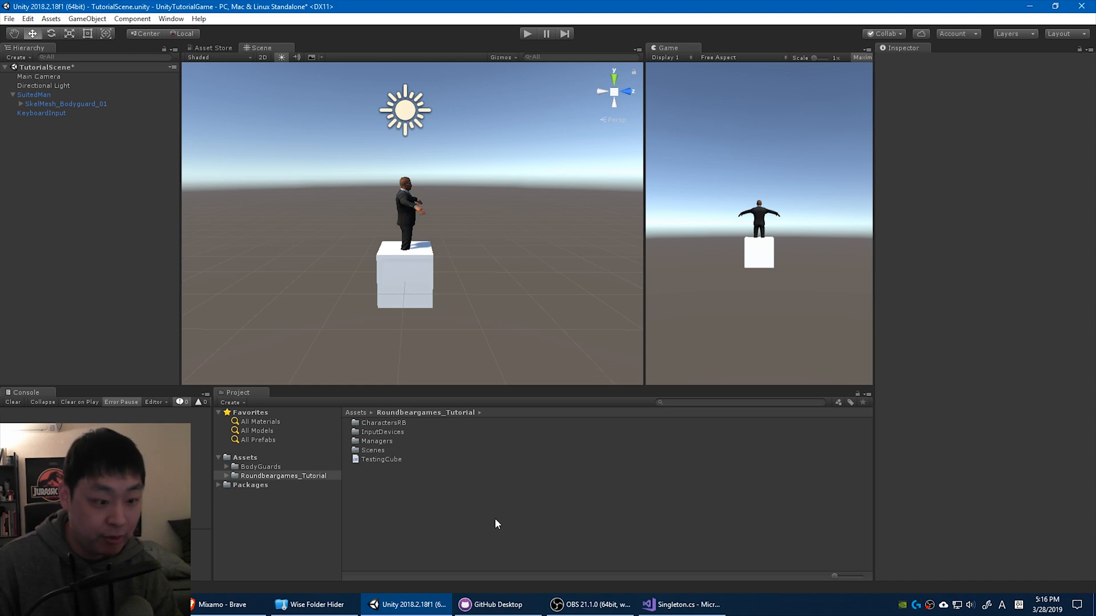
Step: Create a C# script named Singleton inside Managers and open it in Visual Studio
{"action": "left_click", "coordinate": [263, 503]}
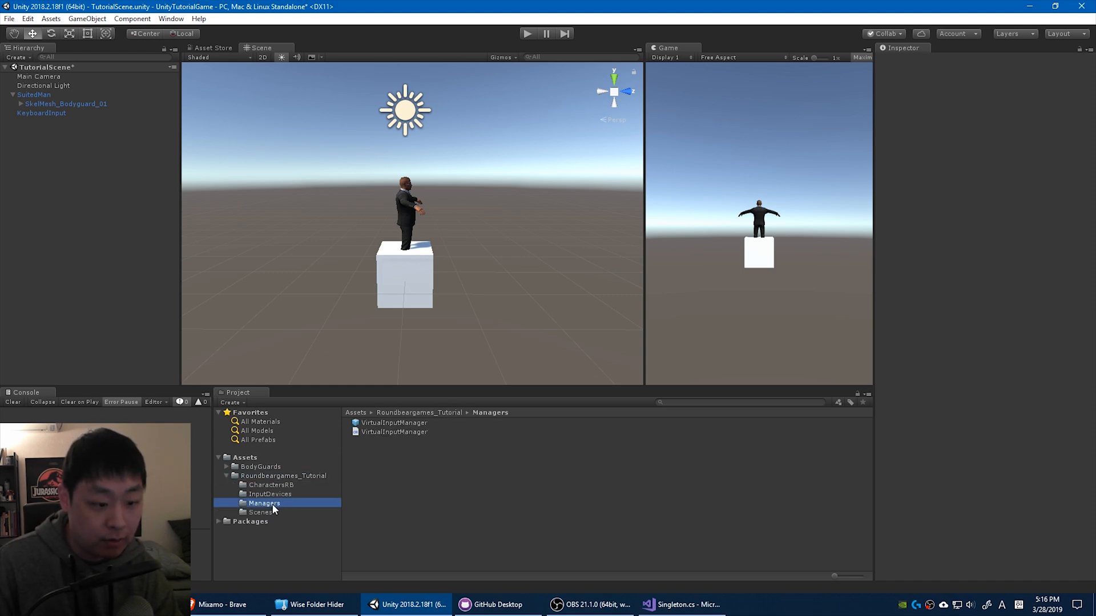
{"action": "right_click", "coordinate": [279, 503]}
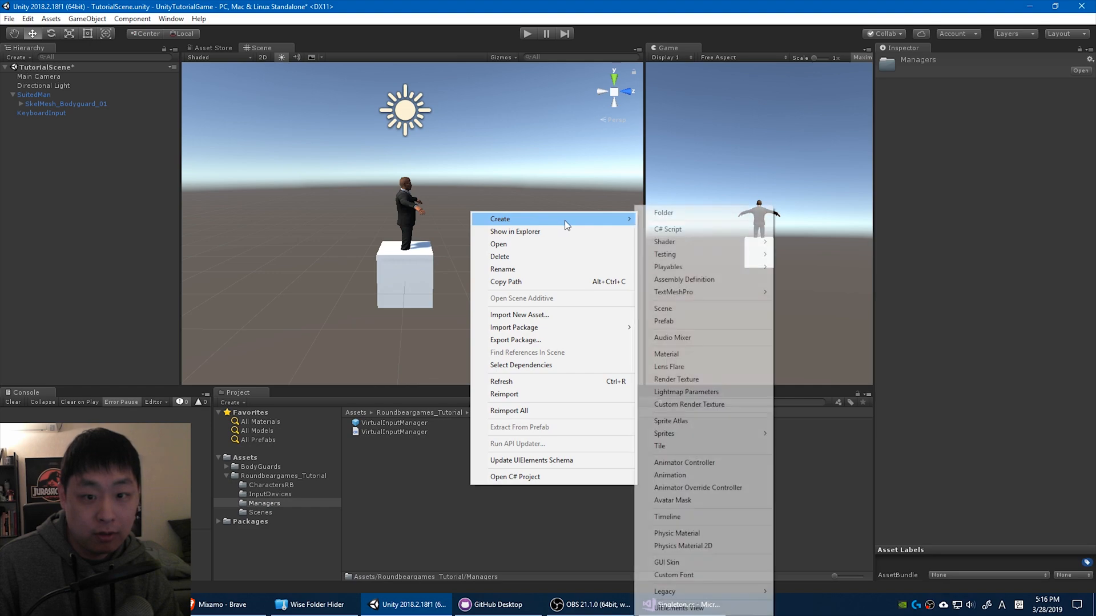
{"action": "left_click", "coordinate": [666, 228]}
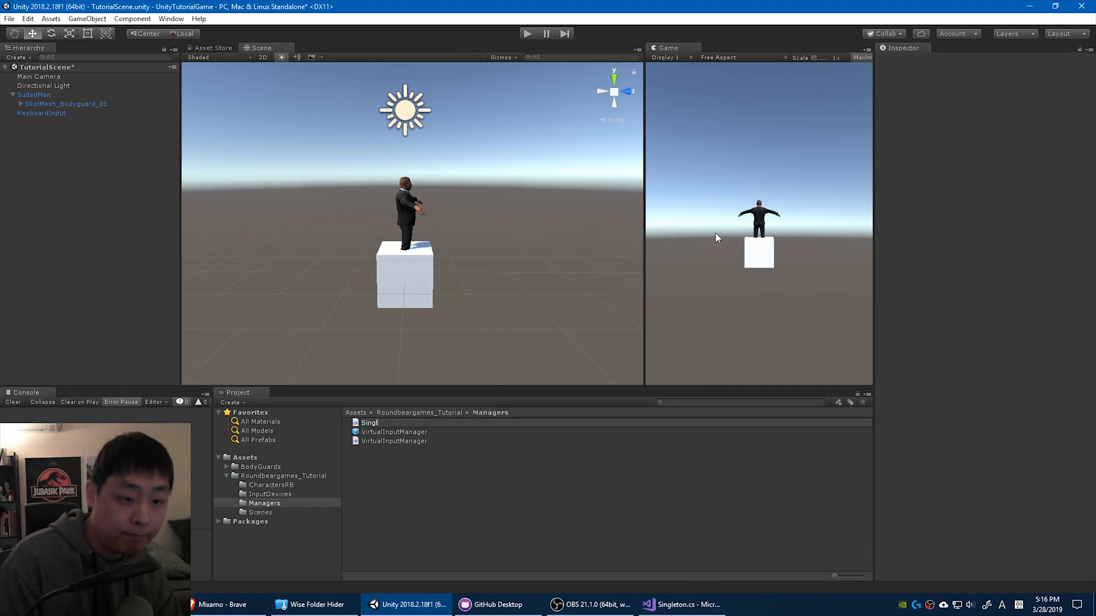
{"action": "left_click", "coordinate": [371, 423]}
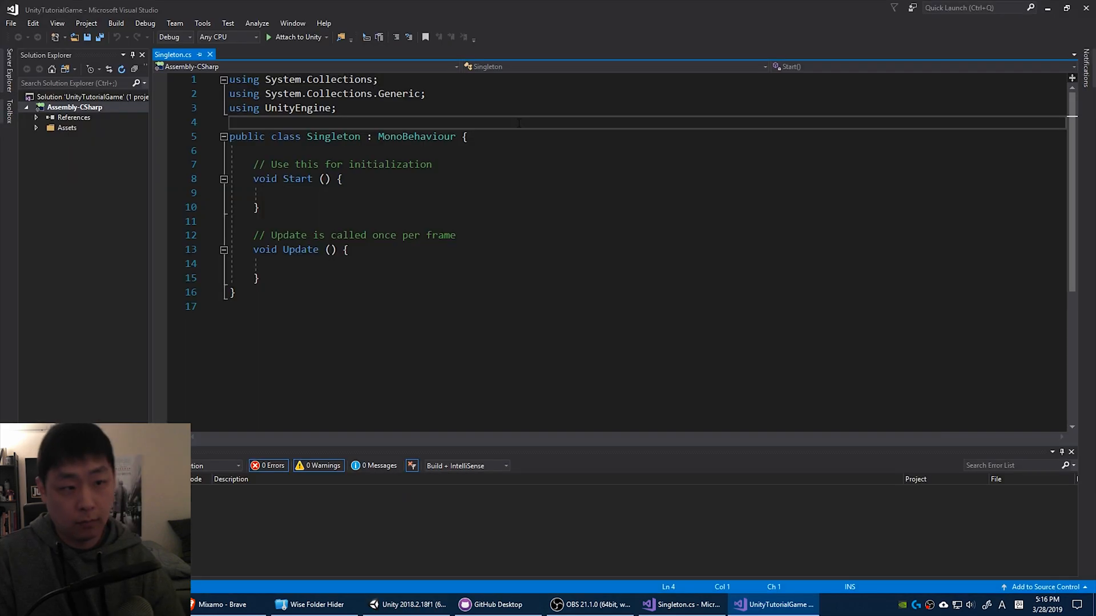
Step: Wrap Singleton in namespace roundbeargames_tutorial, remove Start/Update, and declare Singleton<T> : MonoBehaviour
{"action": "type", "text": "namespace roundbeargames_tutorial"}
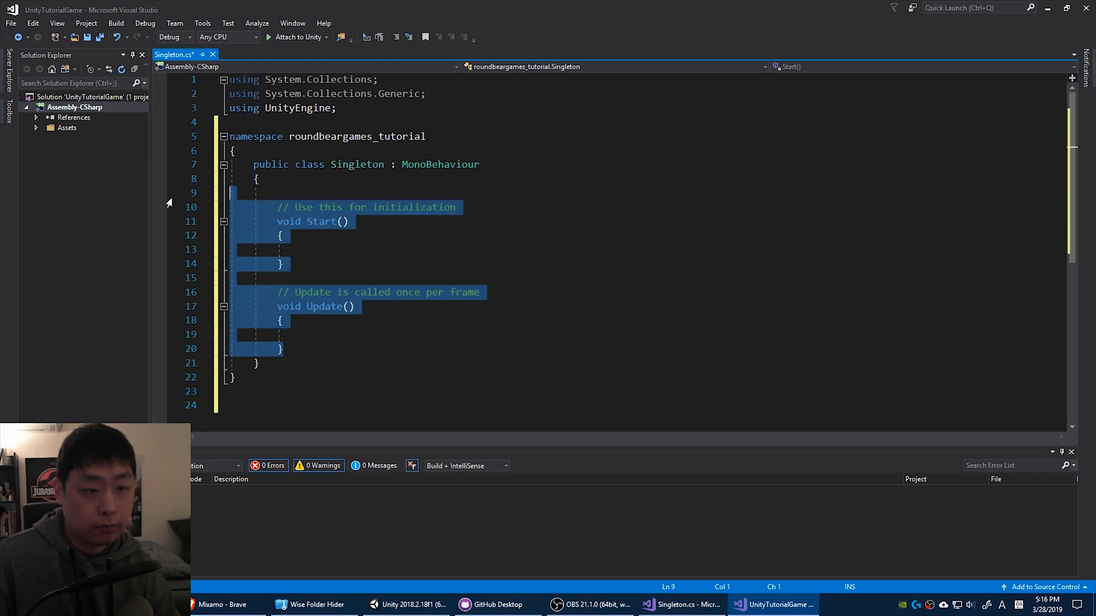
{"action": "key", "text": "Delete"}
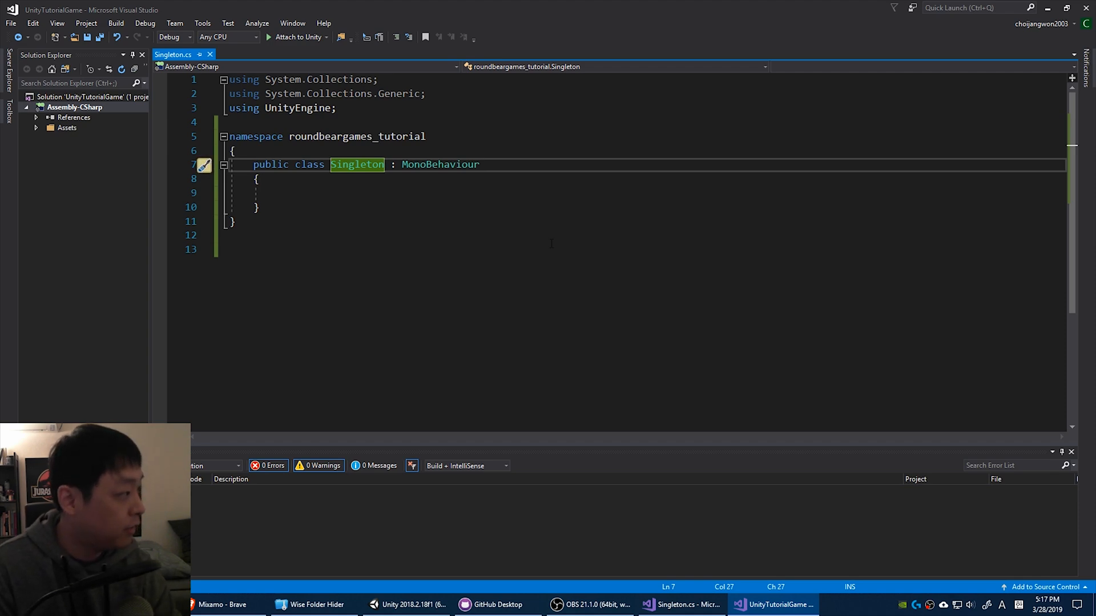
{"action": "type", "text": "<T>"}
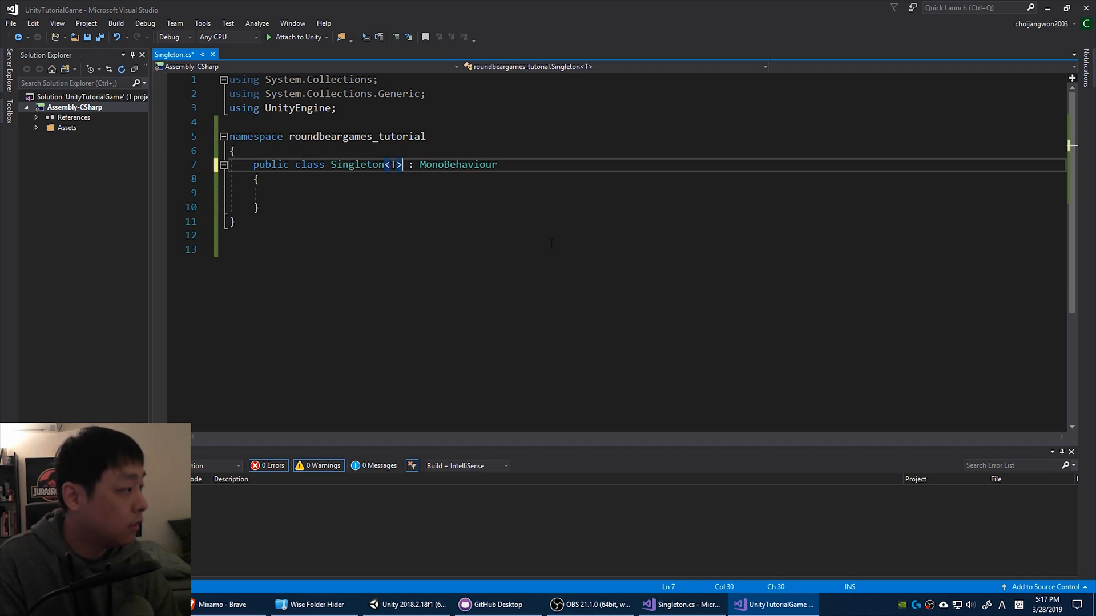
{"action": "left_click", "coordinate": [257, 178]}
{"action": "type", "text": " where T"}
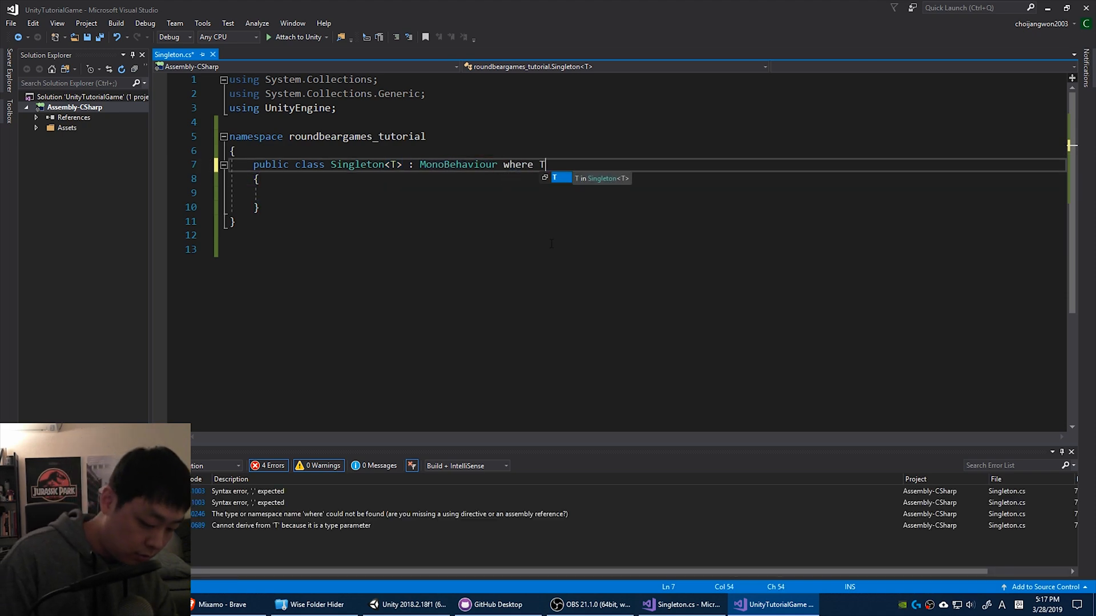
{"action": "type", "text": ": Mono"}
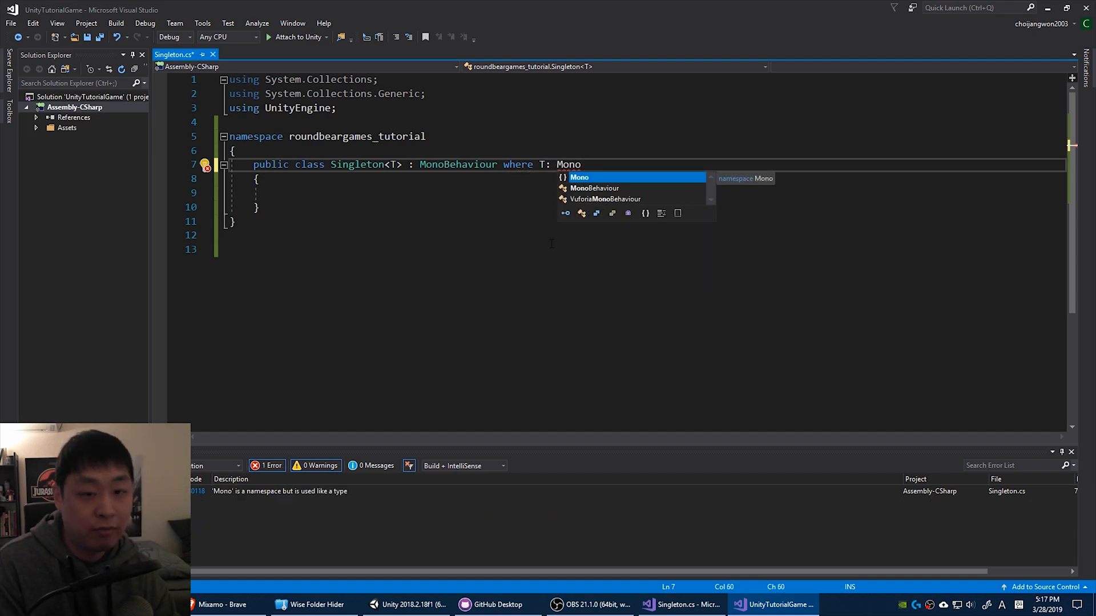
{"action": "type", "text": "Behaviour"}
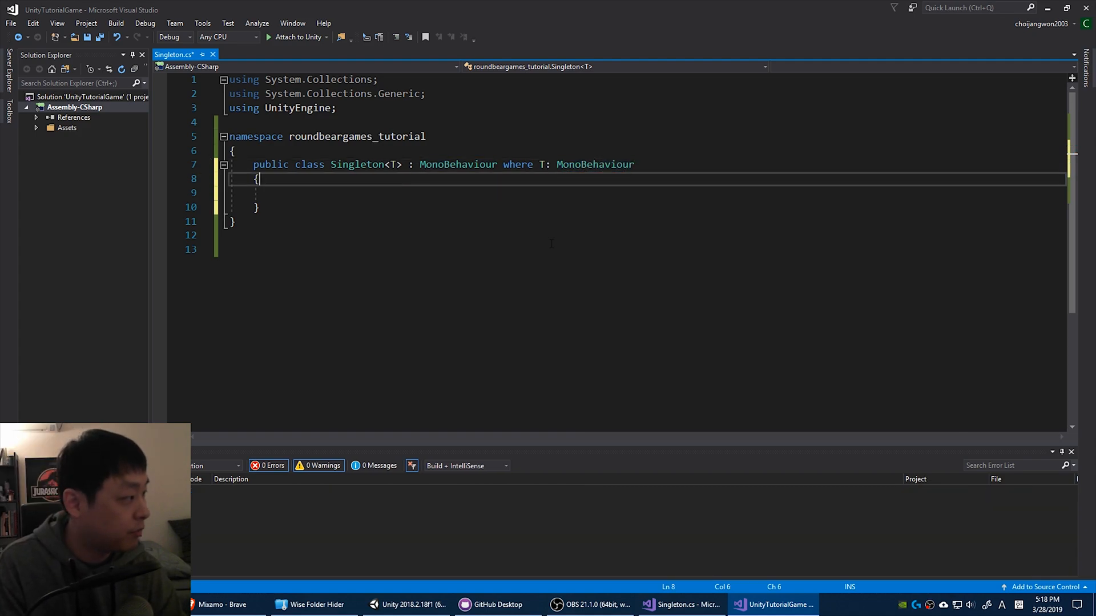
Step: Declare a private static _instance field and a public static Instace property
{"action": "type", "text": "private static T"}
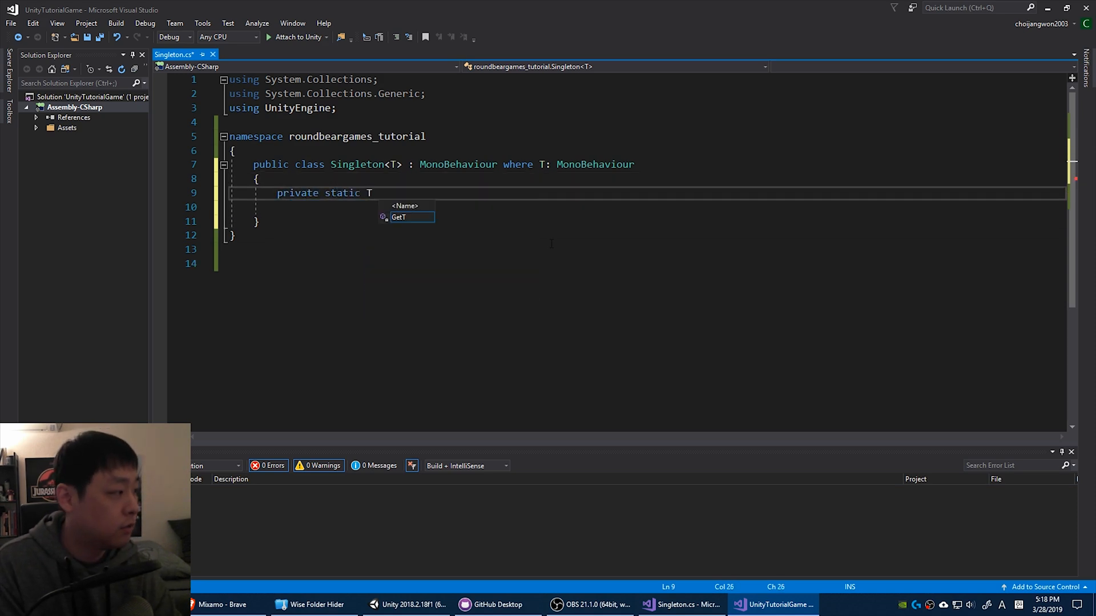
{"action": "type", "text": "_instance;"}
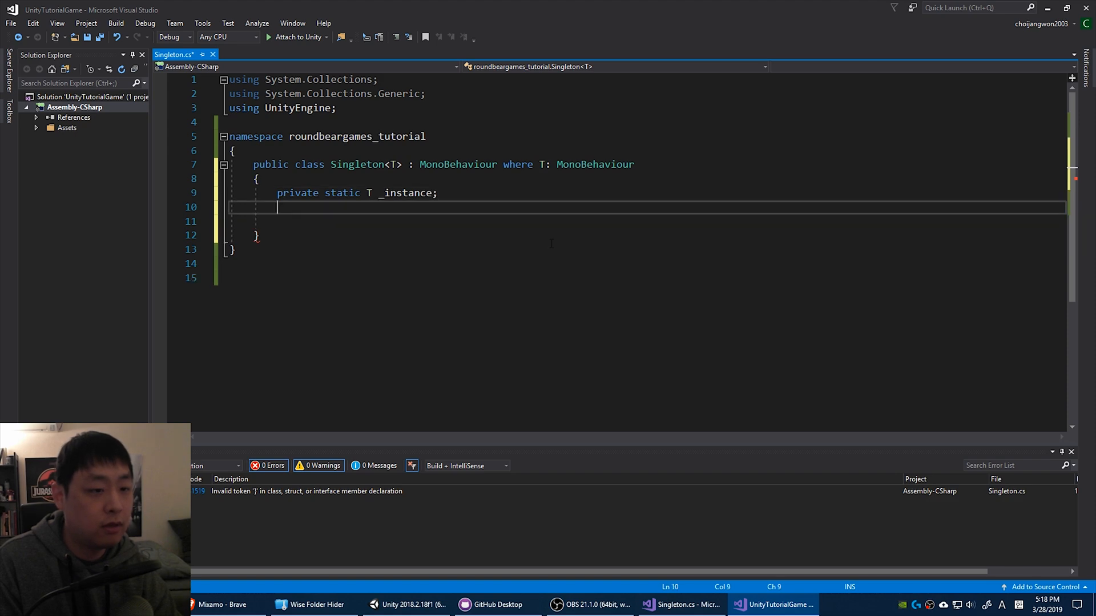
{"action": "type", "text": "public static T I"}
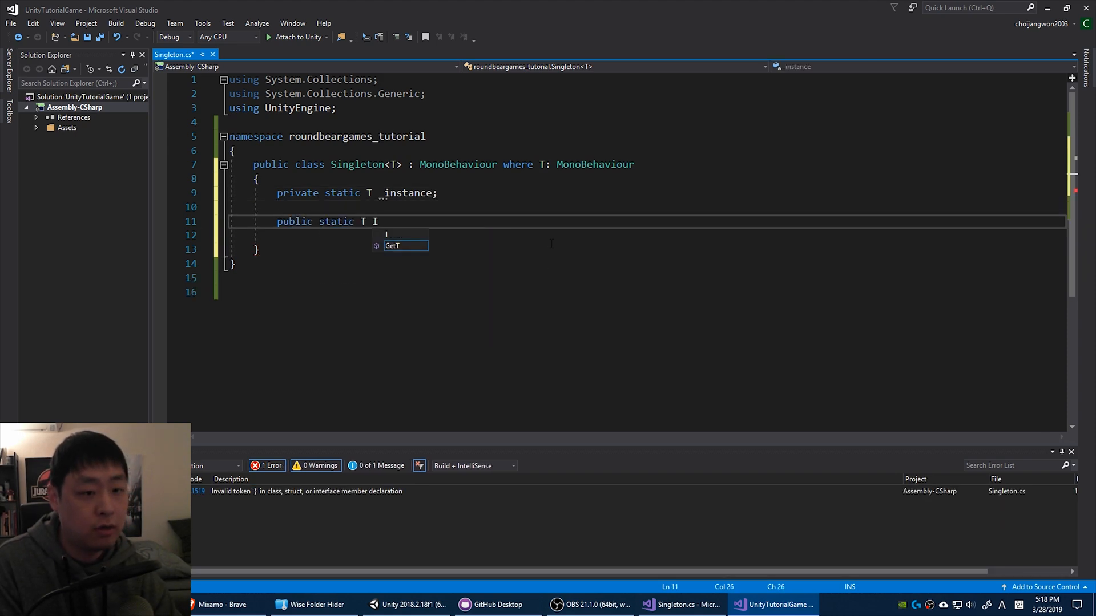
{"action": "type", "text": "nstace"}
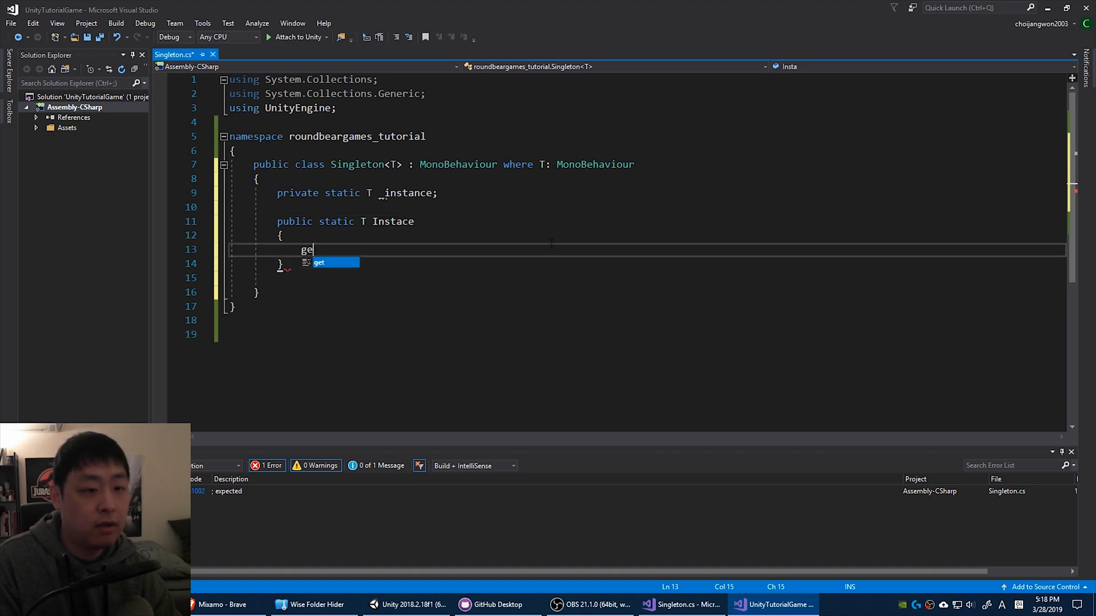
Step: Add an if (_instance == null) check with _instance = (T)FindObjectOfType(typeof(T))
{"action": "type", "text": "t"}
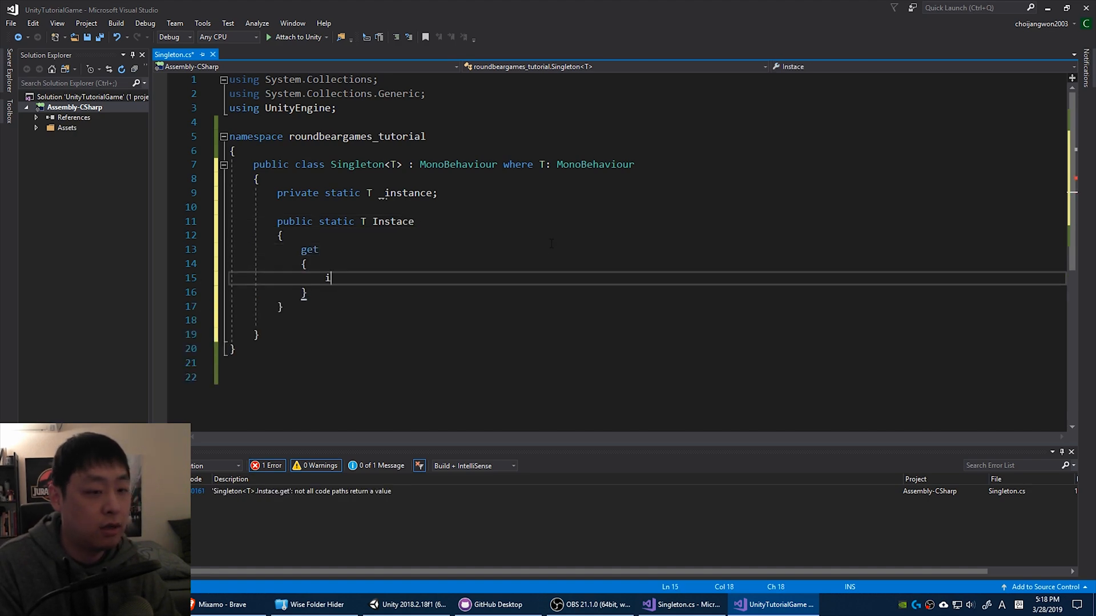
{"action": "type", "text": "f (_inst)"}
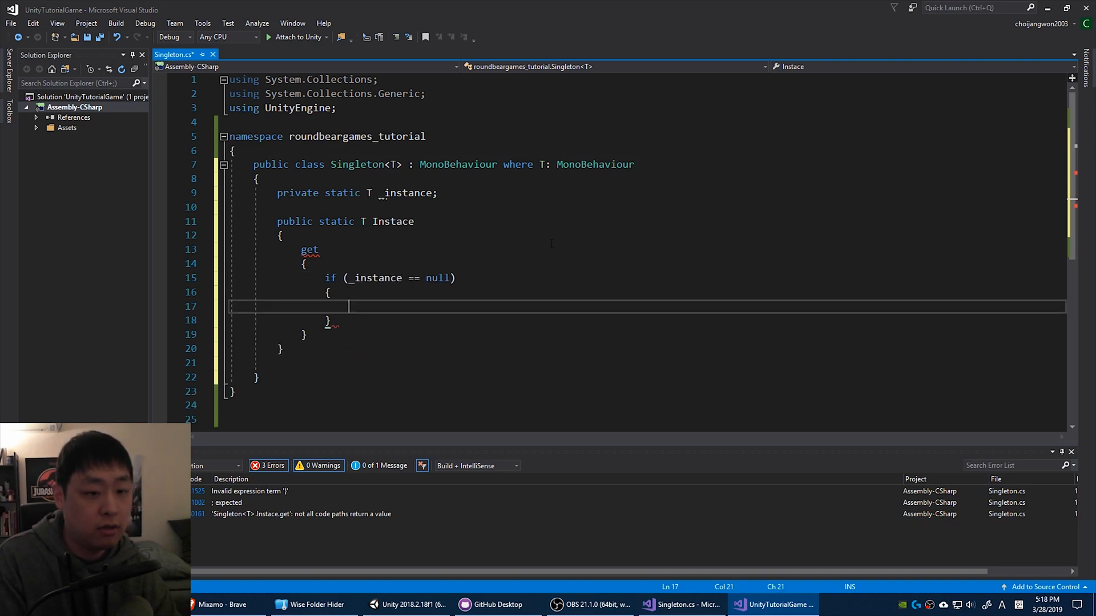
{"action": "type", "text": "_instance ="}
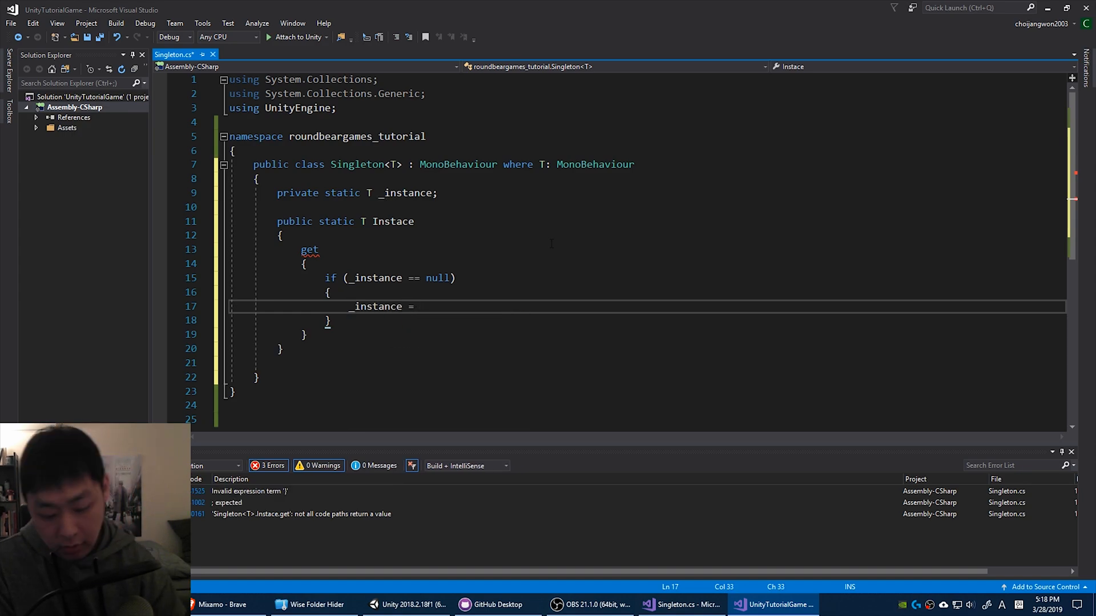
{"action": "type", "text": "(T)FindObjectOfType<T>"}
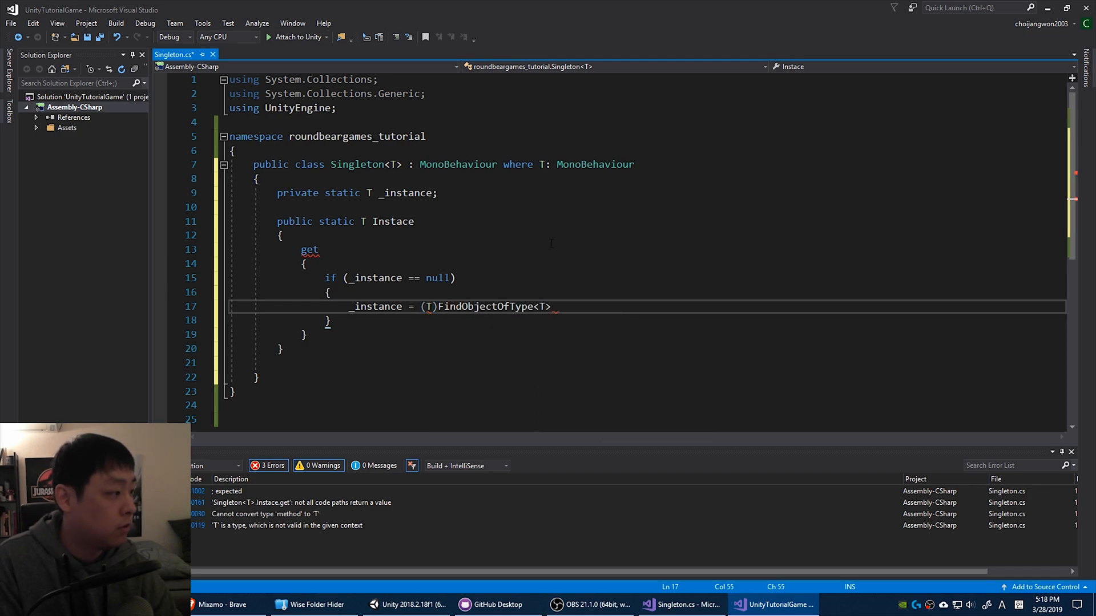
{"action": "type", "text": "("}
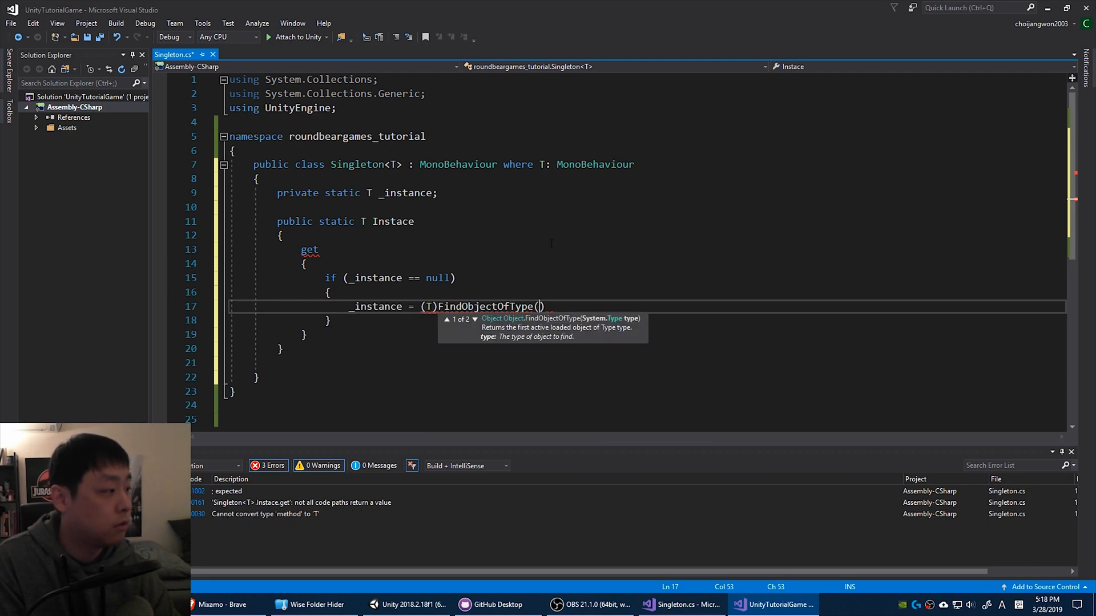
{"action": "type", "text": "typeof(T)"}
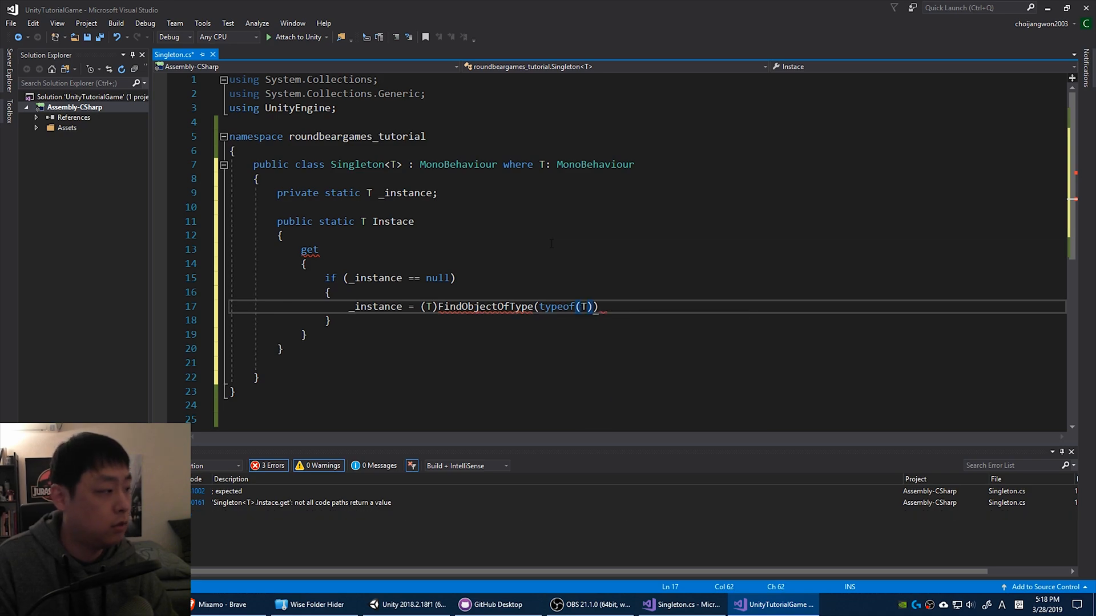
{"action": "type", "text": ";"}
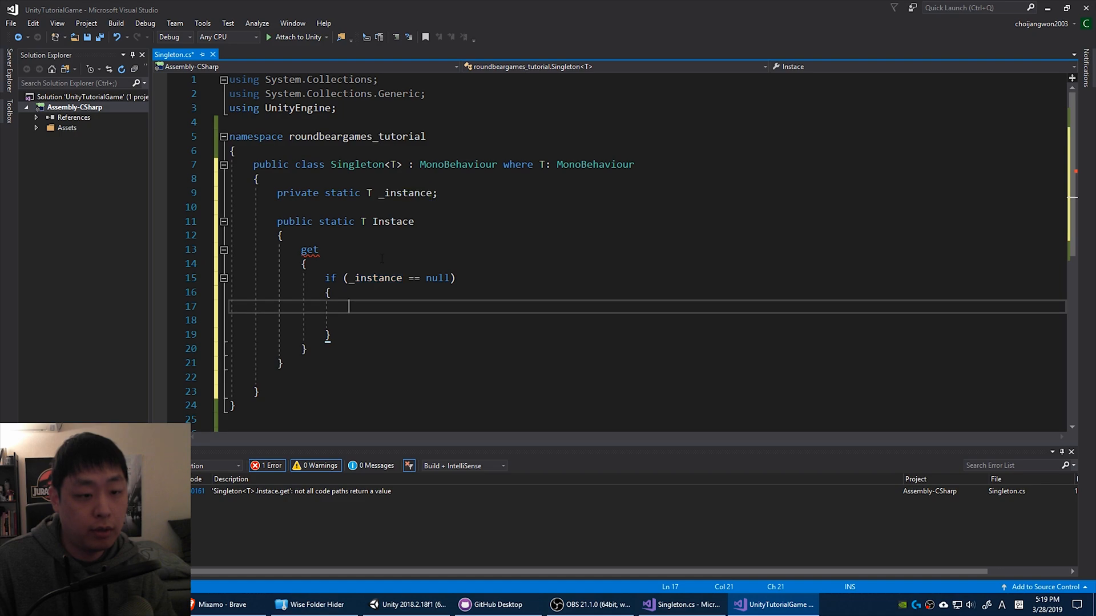
Step: Place the FindObjectOfType line above the check and create a new GameObject obj
{"action": "type", "text": "_instance = (T)FindObjectOfType(typeof(T));"}
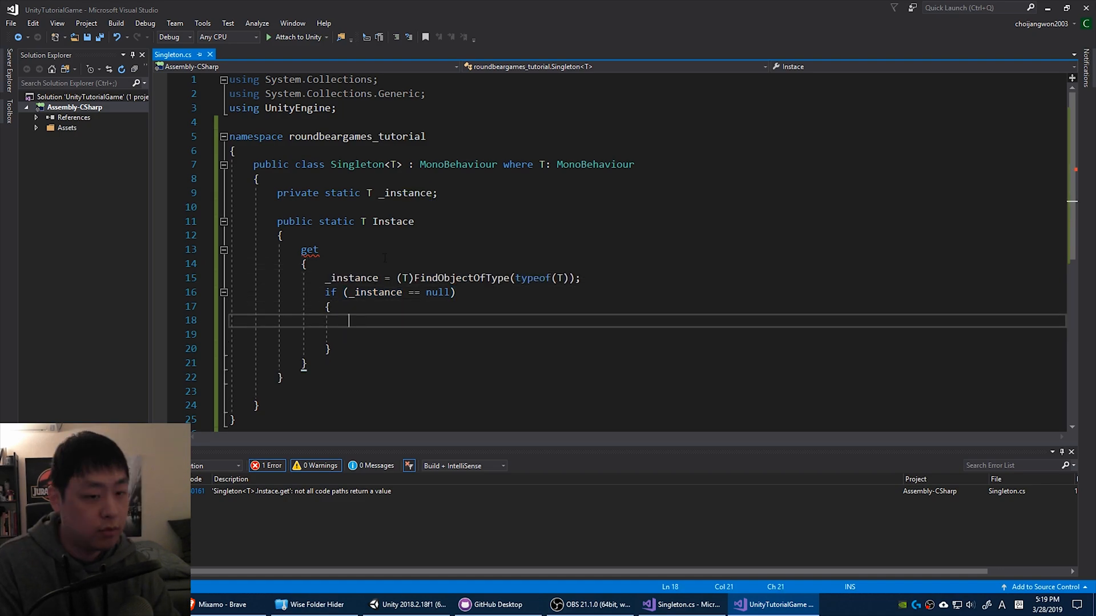
{"action": "type", "text": "Gameob"}
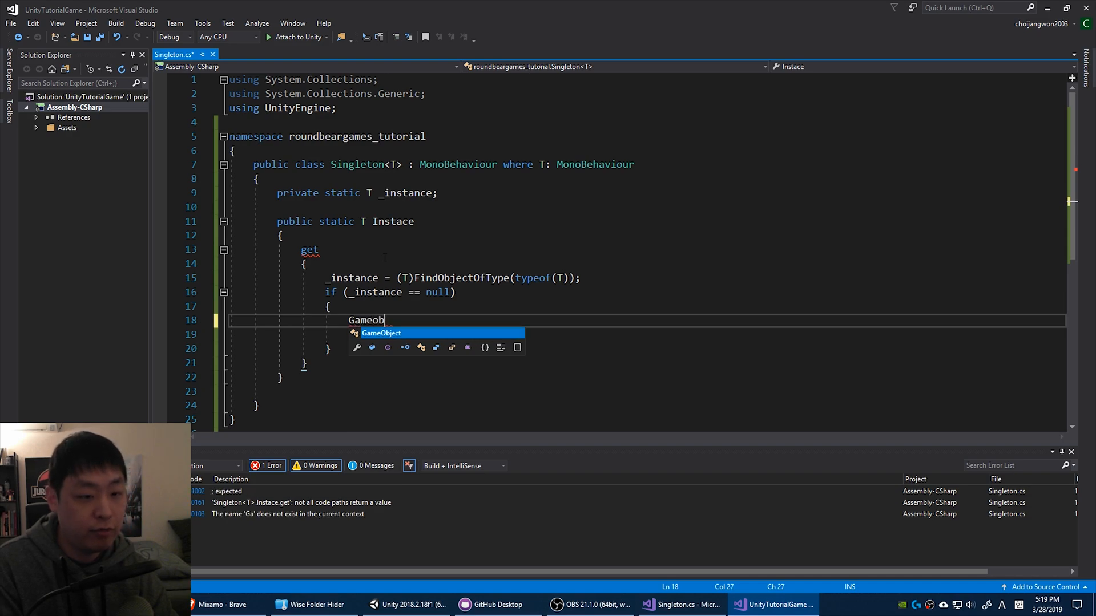
{"action": "type", "text": "GameObject ="}
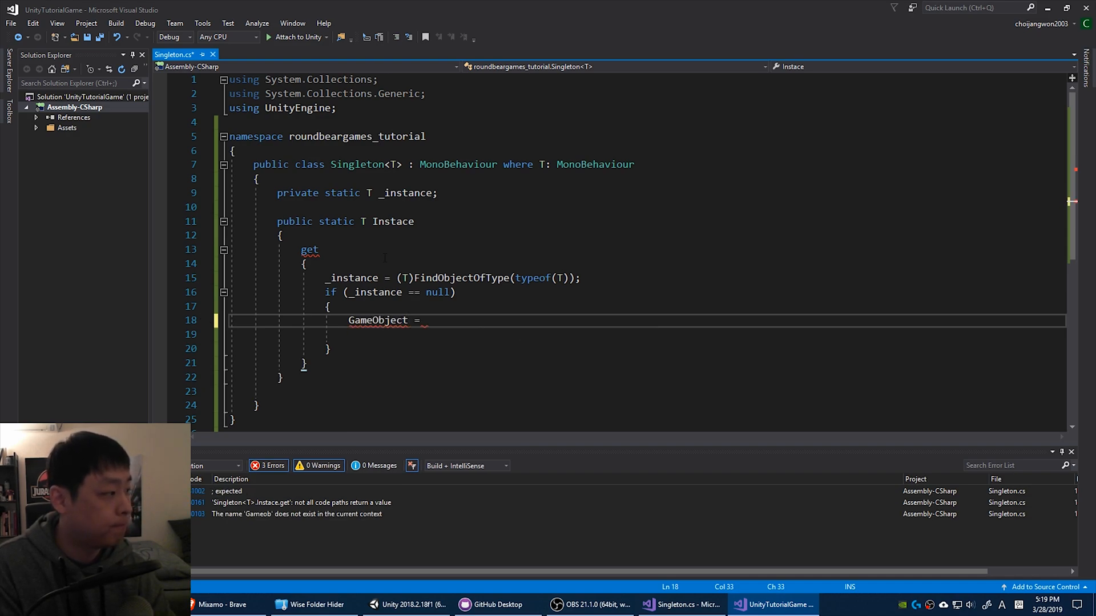
{"action": "type", "text": "obj"}
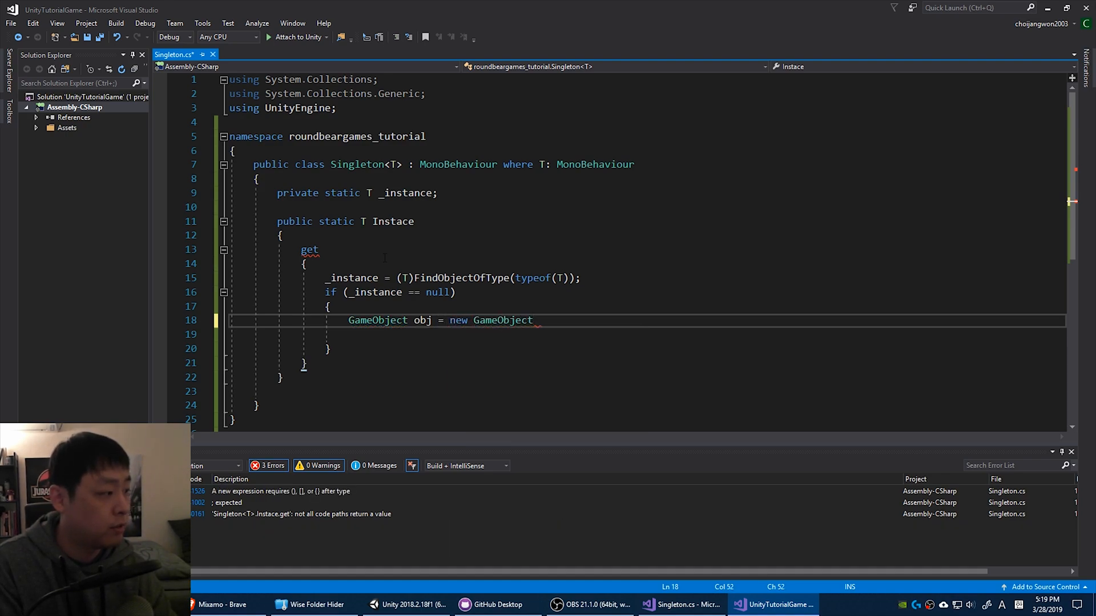
{"action": "type", "text": "();"}
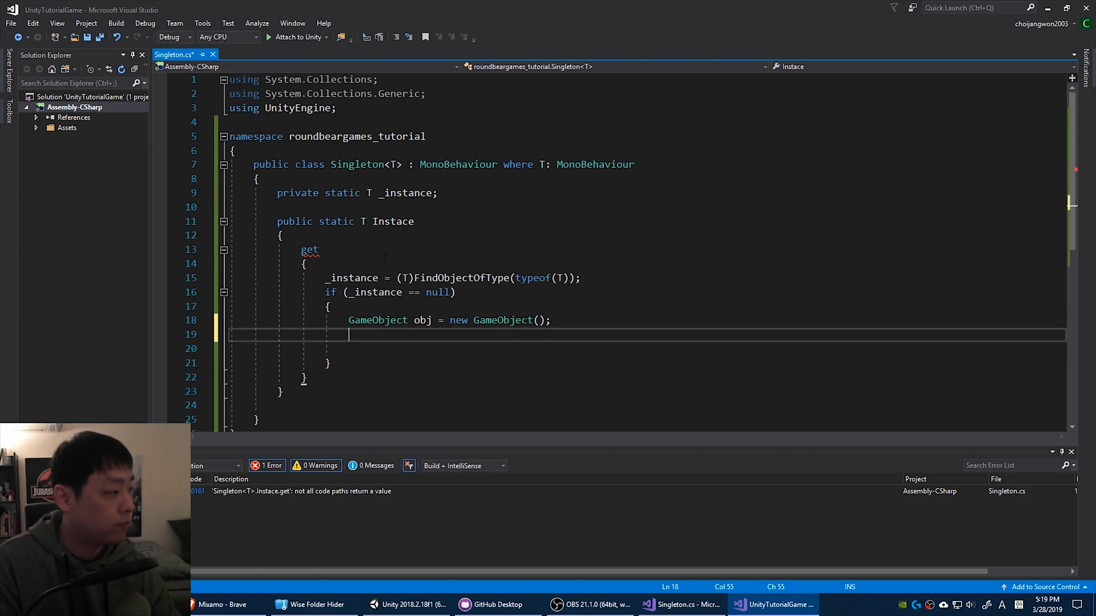
Step: Set _instance = obj.AddComponent<T>(), name obj typeof(T).ToString(), and return _instance
{"action": "type", "text": "_instance"}
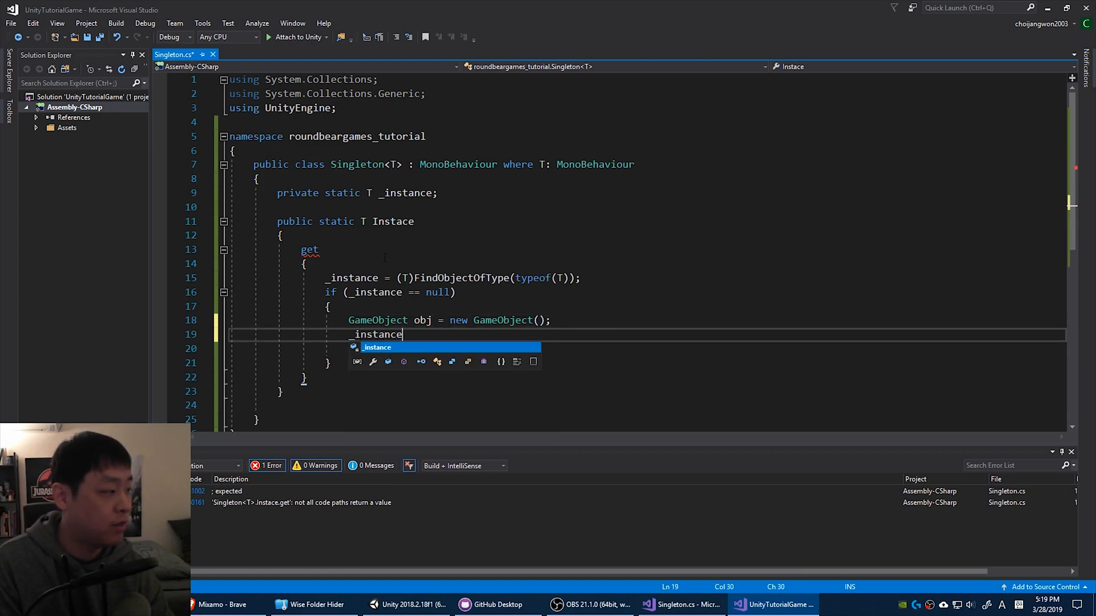
{"action": "type", "text": "= obj."}
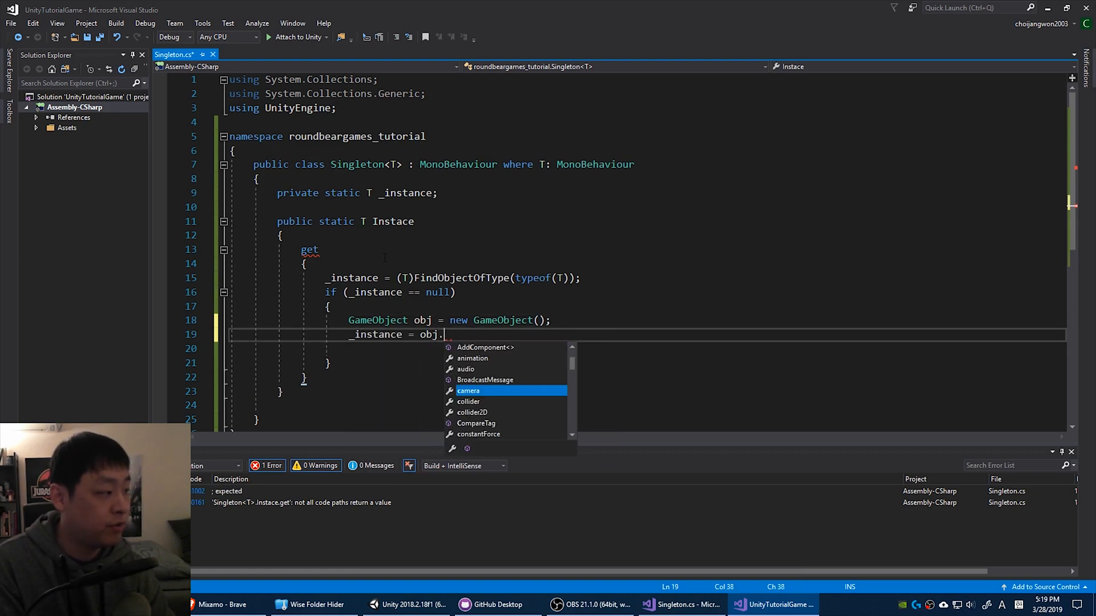
{"action": "type", "text": "AddComponent<T>"}
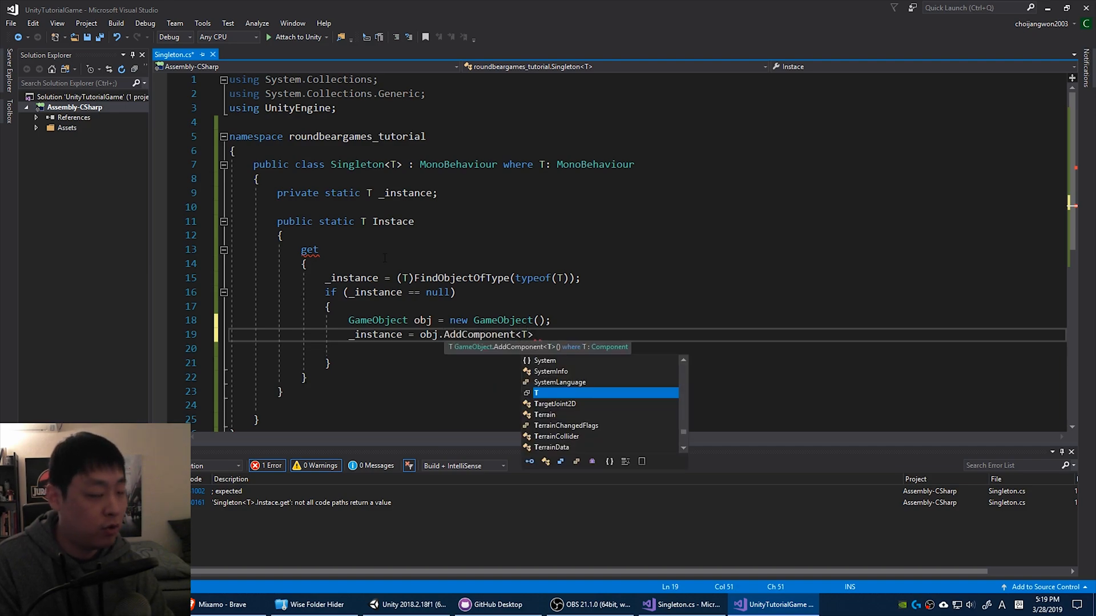
{"action": "type", "text": "()"}
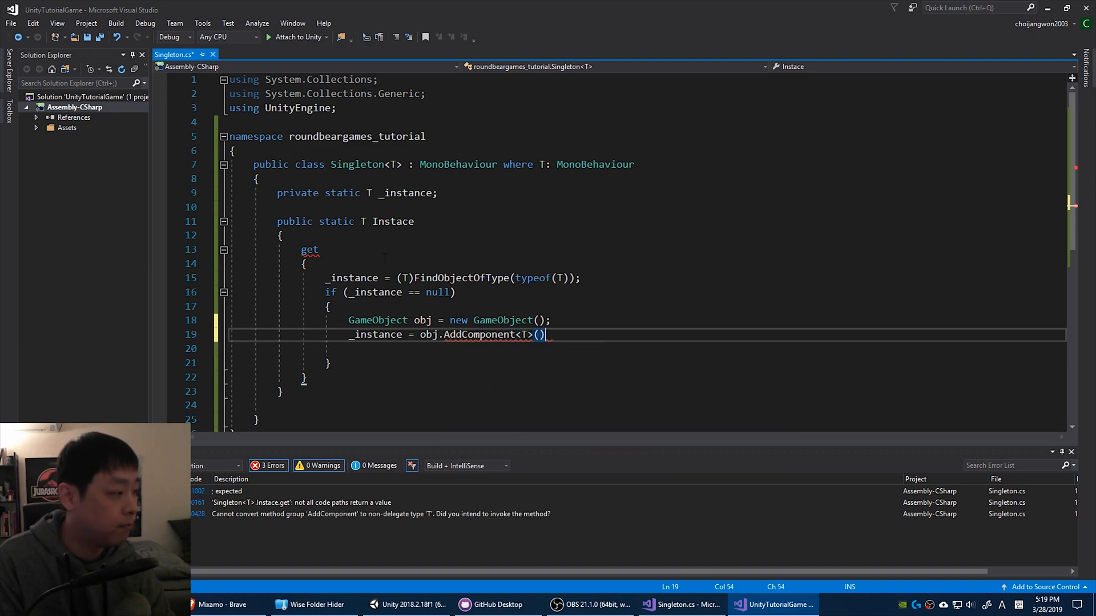
{"action": "type", "text": "obj.name"}
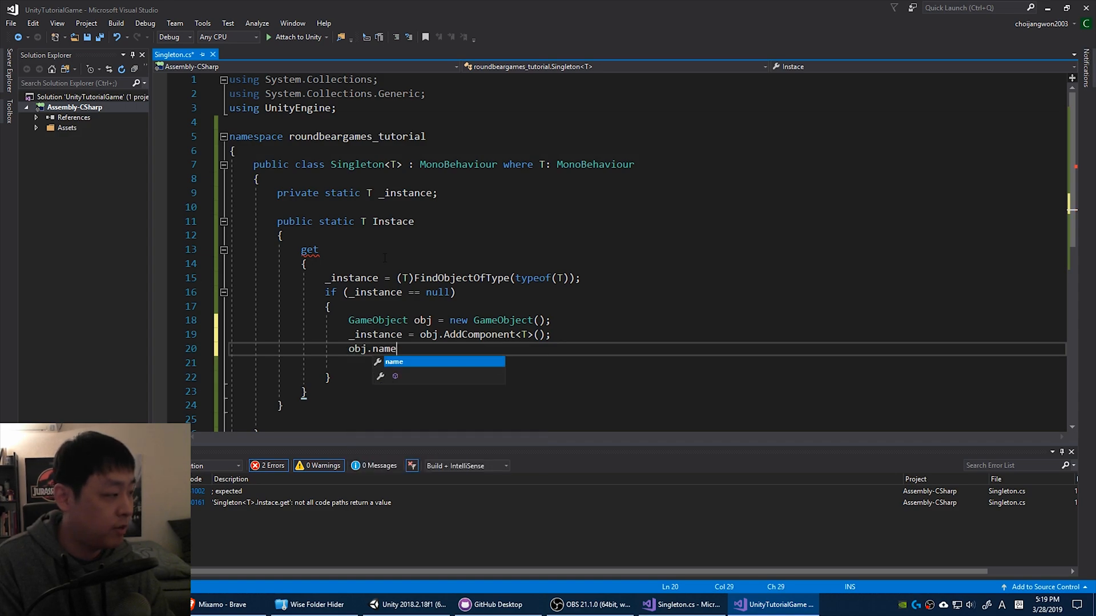
{"action": "type", "text": "= typeof (T)"}
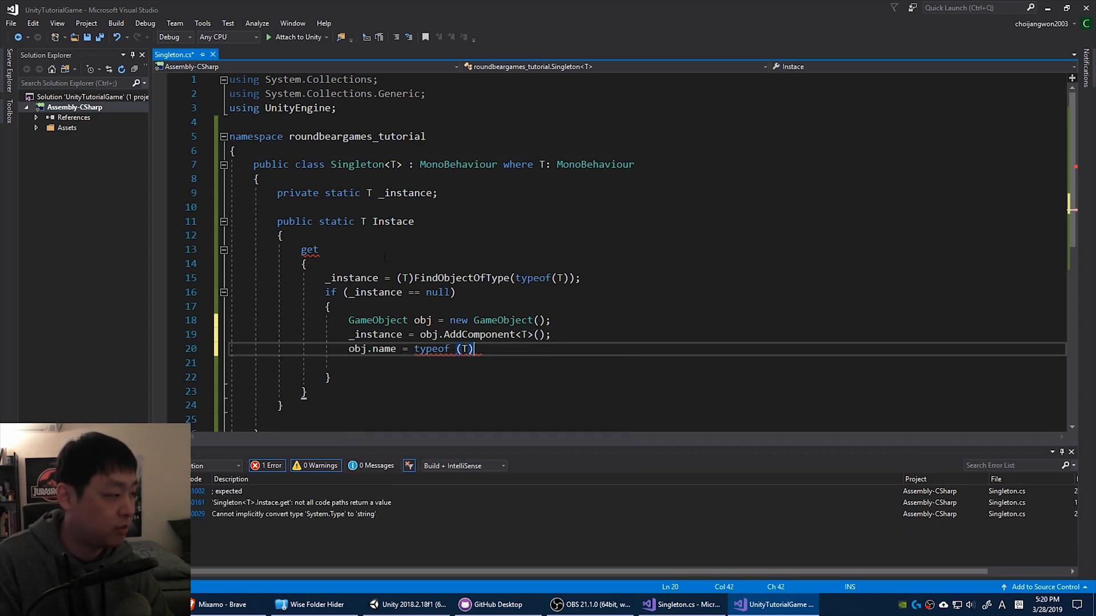
{"action": "type", "text": ".ToStrin"}
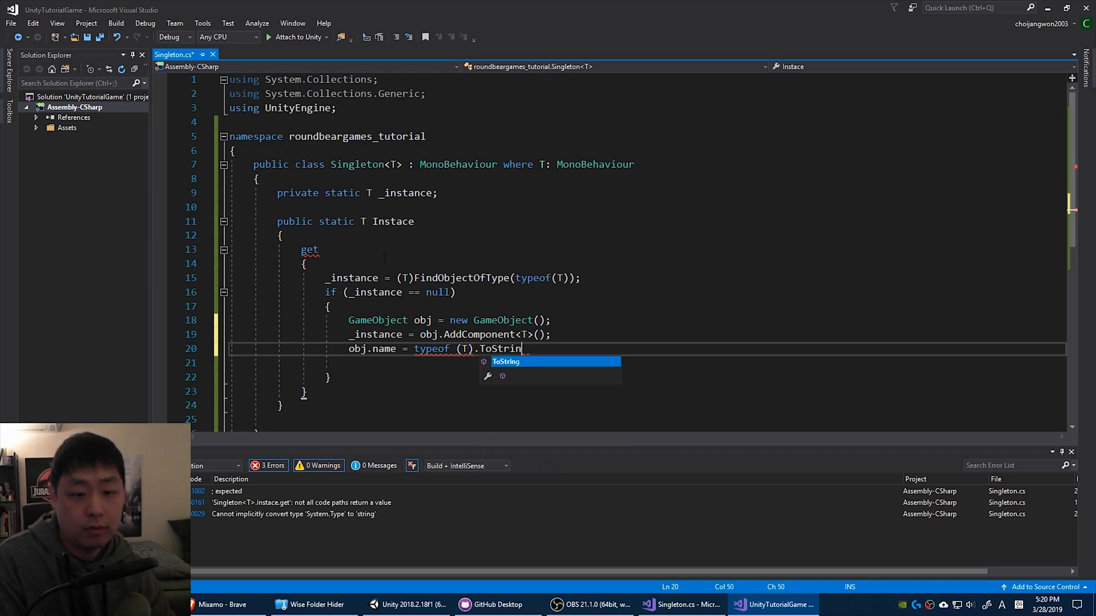
{"action": "key", "text": "Enter"}
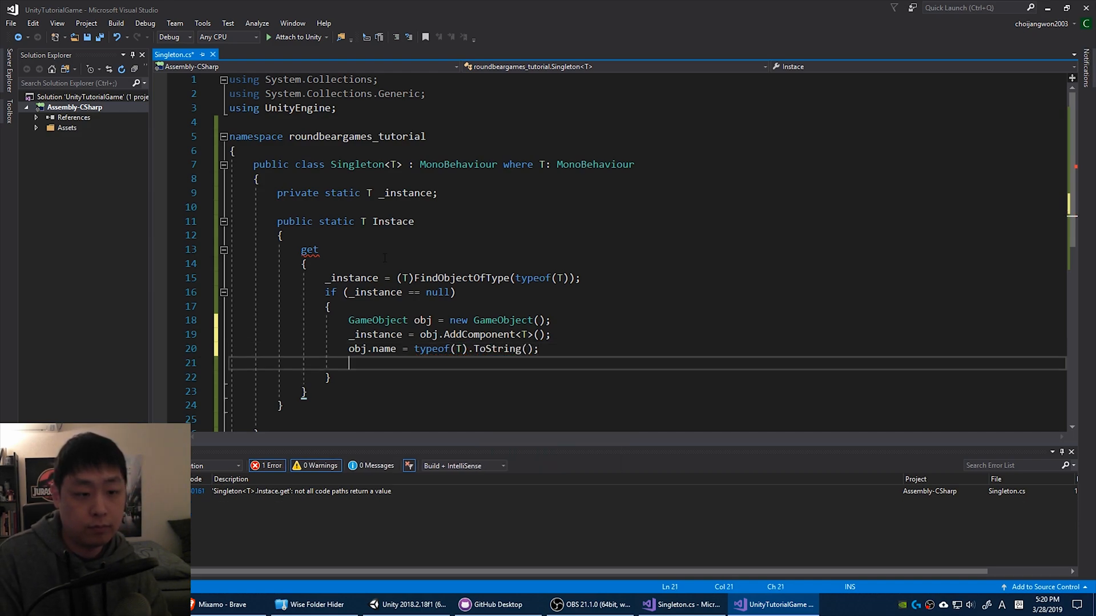
{"action": "type", "text": "return _instance;"}
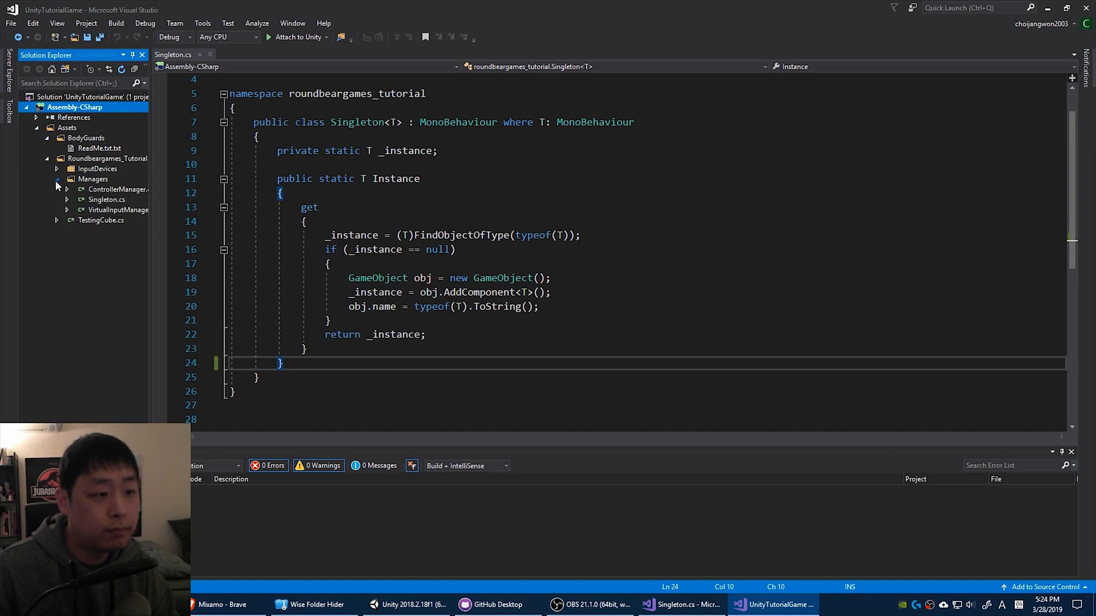
Step: Open VirtualInputManager.cs and delete its Awake method and static Instance
{"action": "double_click", "coordinate": [117, 210]}
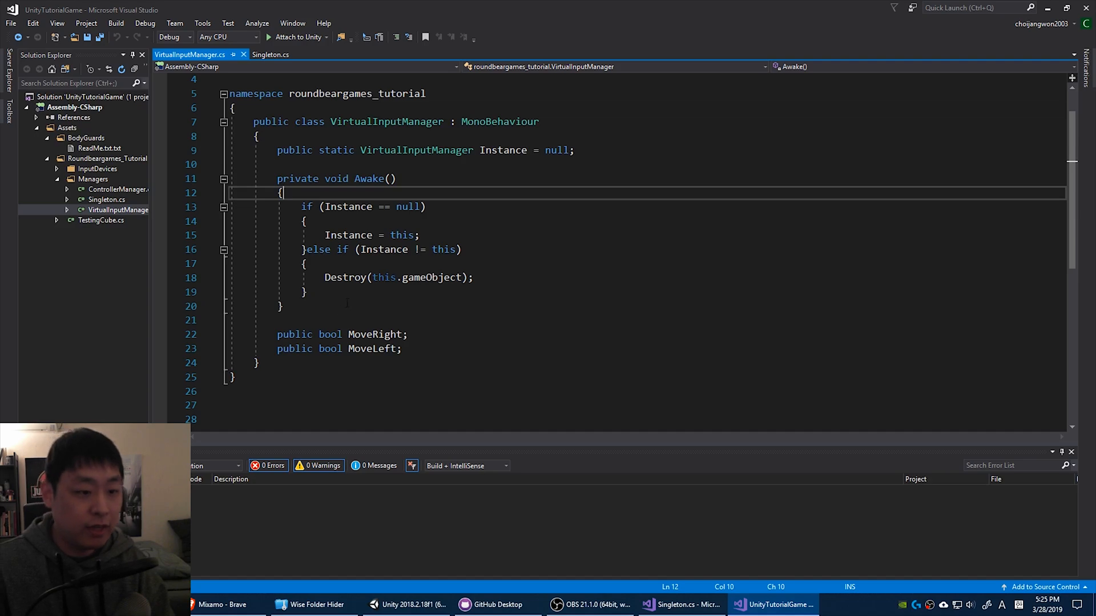
{"action": "left_click_drag", "start_coordinate": [276, 178], "coordinate": [283, 306]}
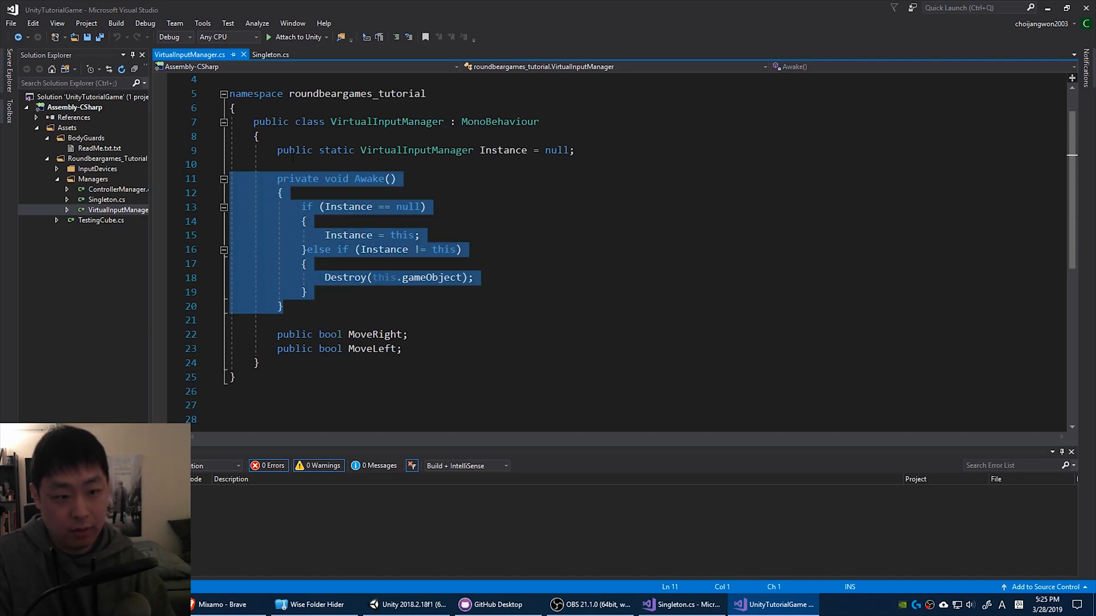
{"action": "key", "text": "Delete"}
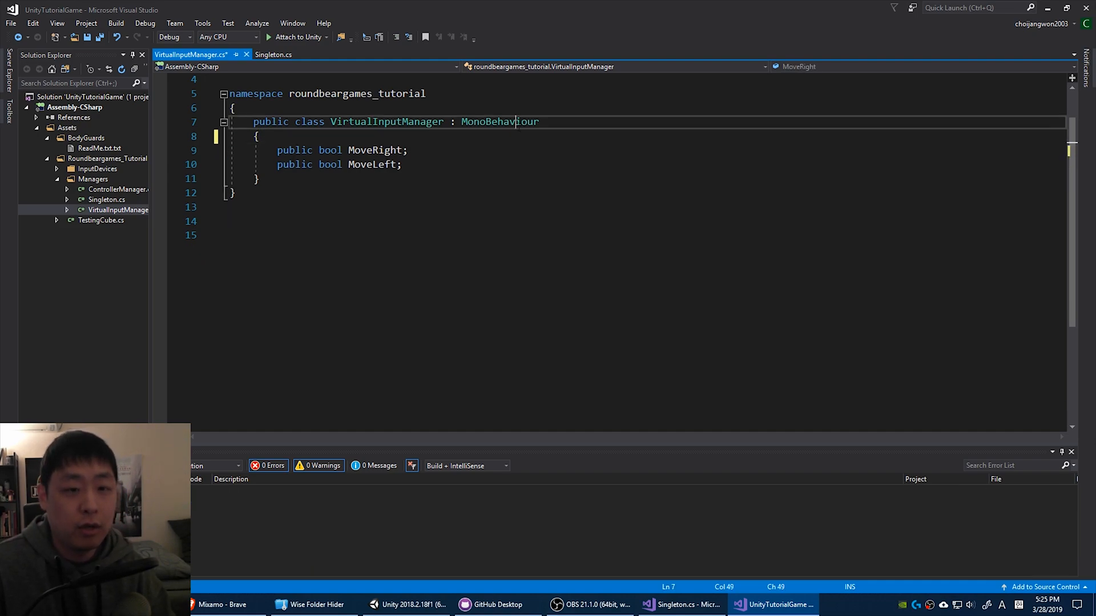
Step: Make it inherit Singleton<VirtualInputManager> and check the auto-created object in Play mode
{"action": "type", "text": "Sing"}
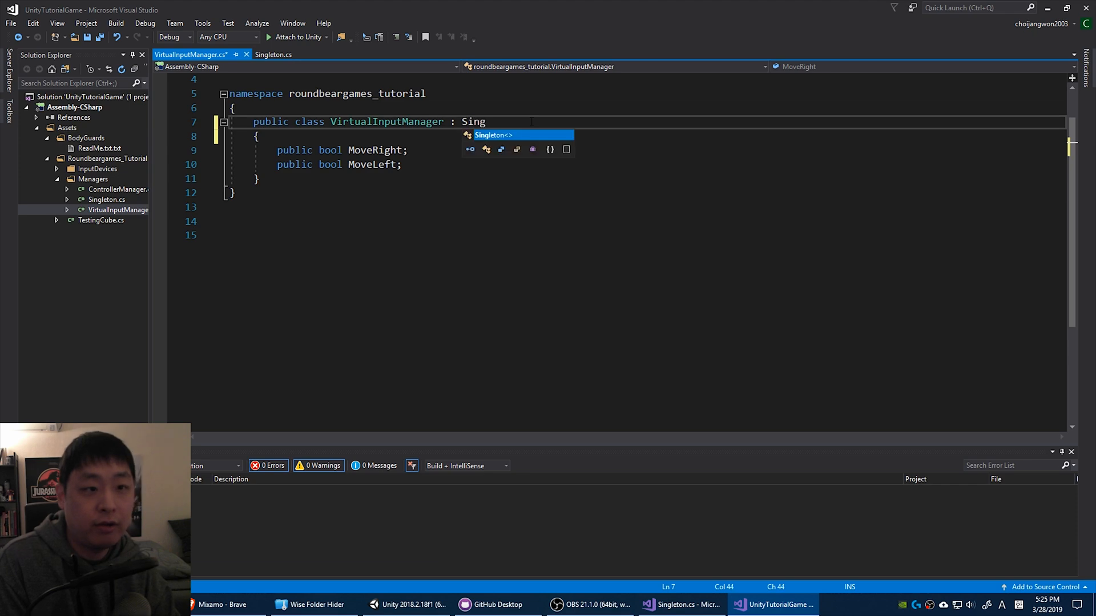
{"action": "type", "text": "leton"}
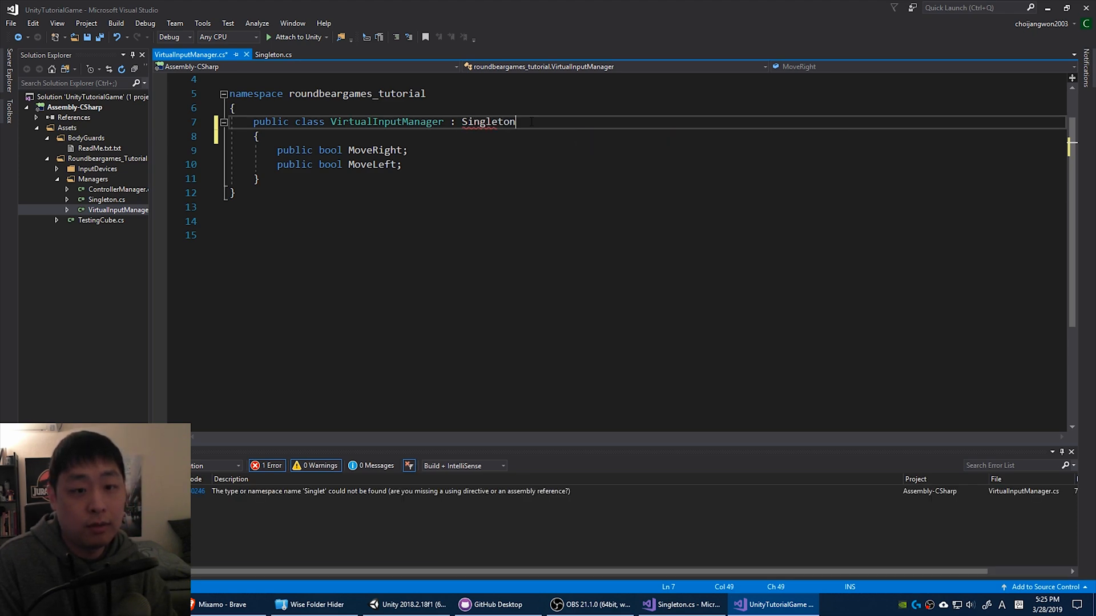
{"action": "type", "text": "<VirtualInputManager>"}
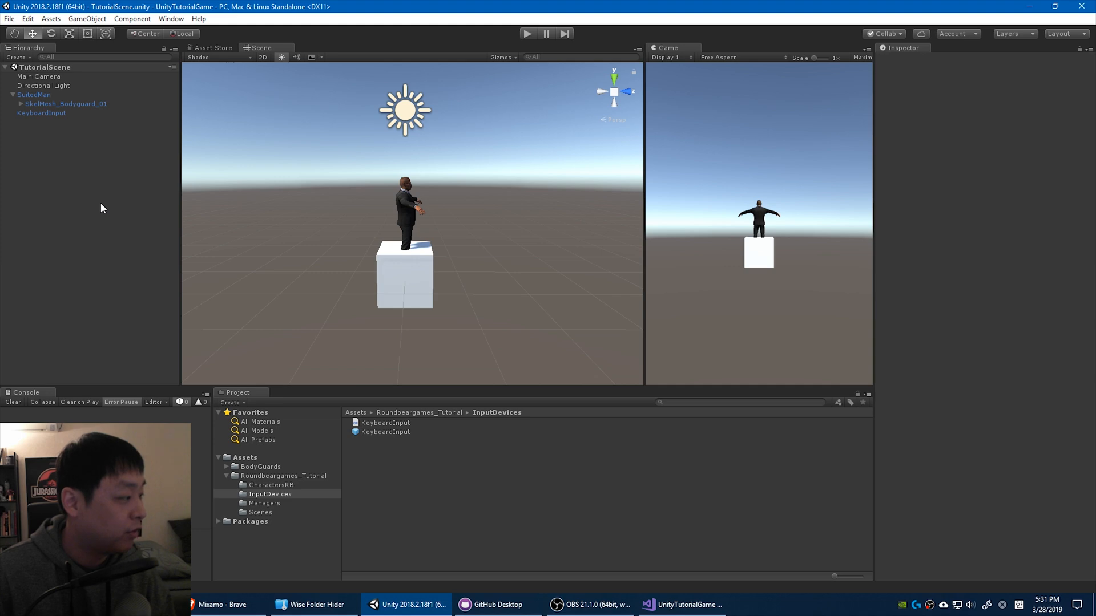
{"action": "mouse_move", "coordinate": [89, 207]}
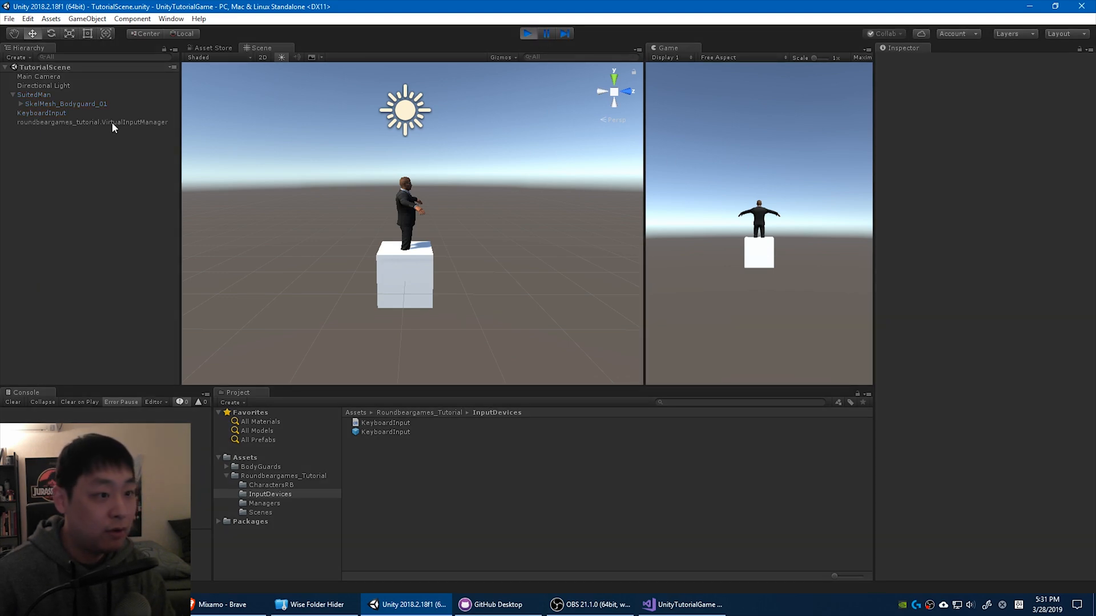
{"action": "left_click", "coordinate": [93, 122]}
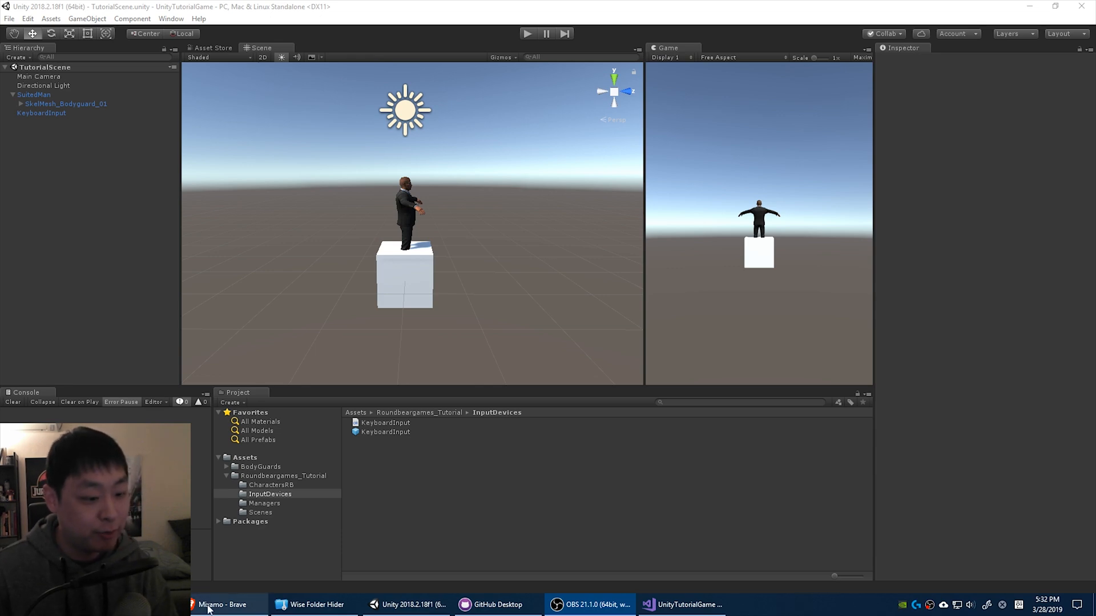
Step: Log in to Mixamo, find an Idle animation, and download it as FBX at 60 fps
{"action": "left_click", "coordinate": [224, 604]}
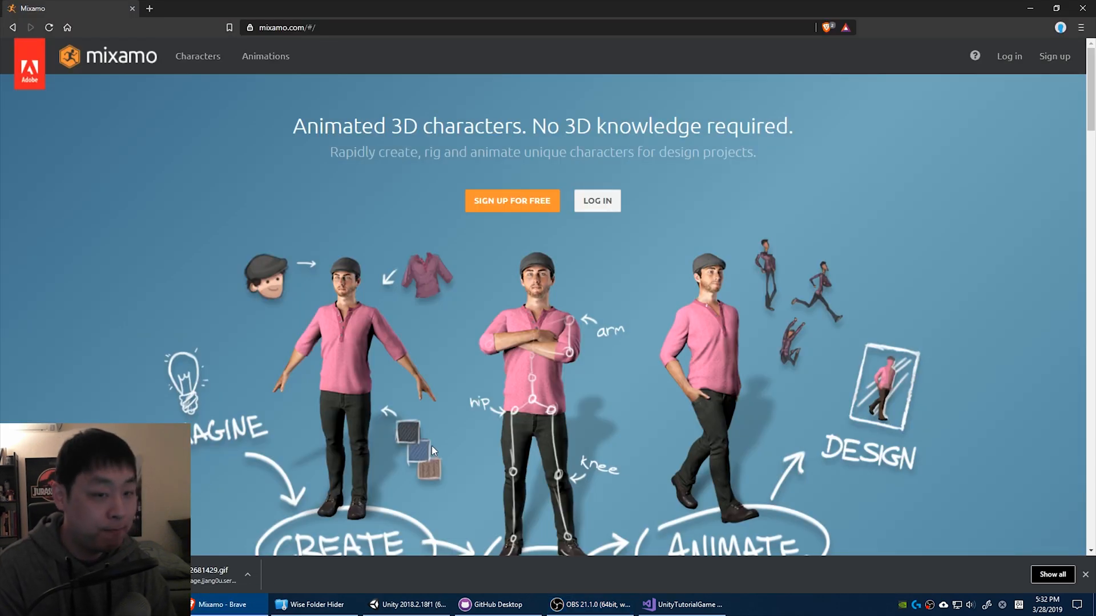
{"action": "left_click", "coordinate": [596, 201]}
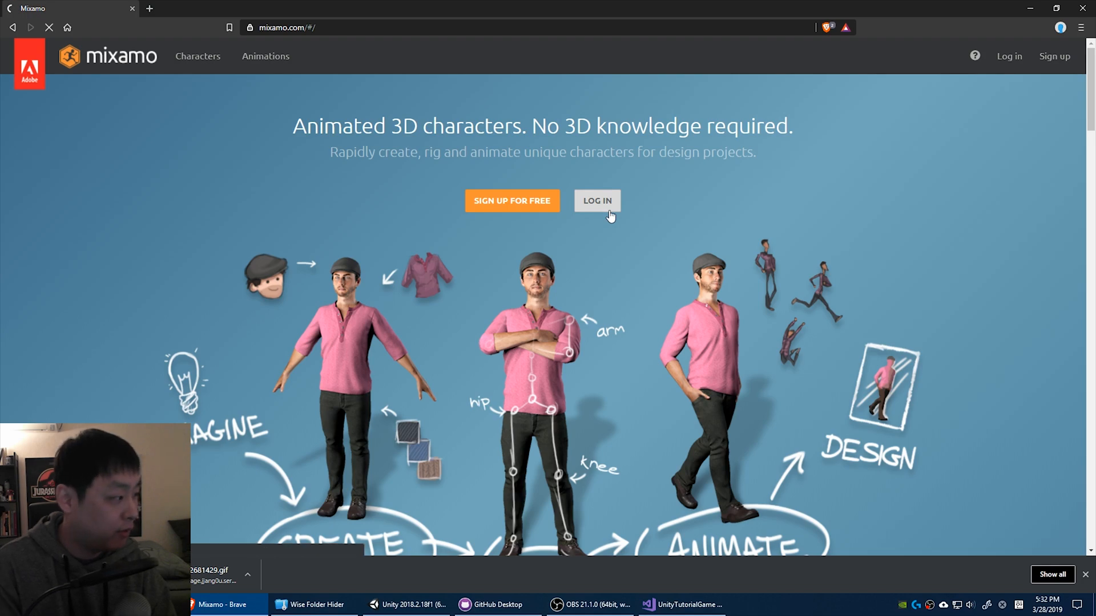
{"action": "left_click", "coordinate": [596, 200]}
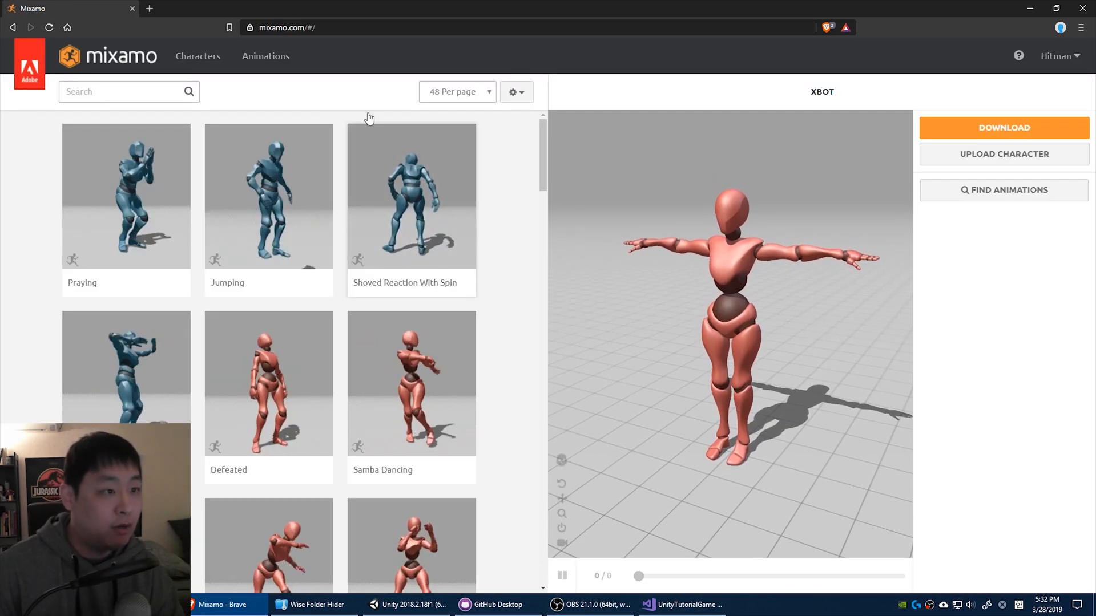
{"action": "left_click", "coordinate": [119, 92]}
{"action": "type", "text": "idle"}
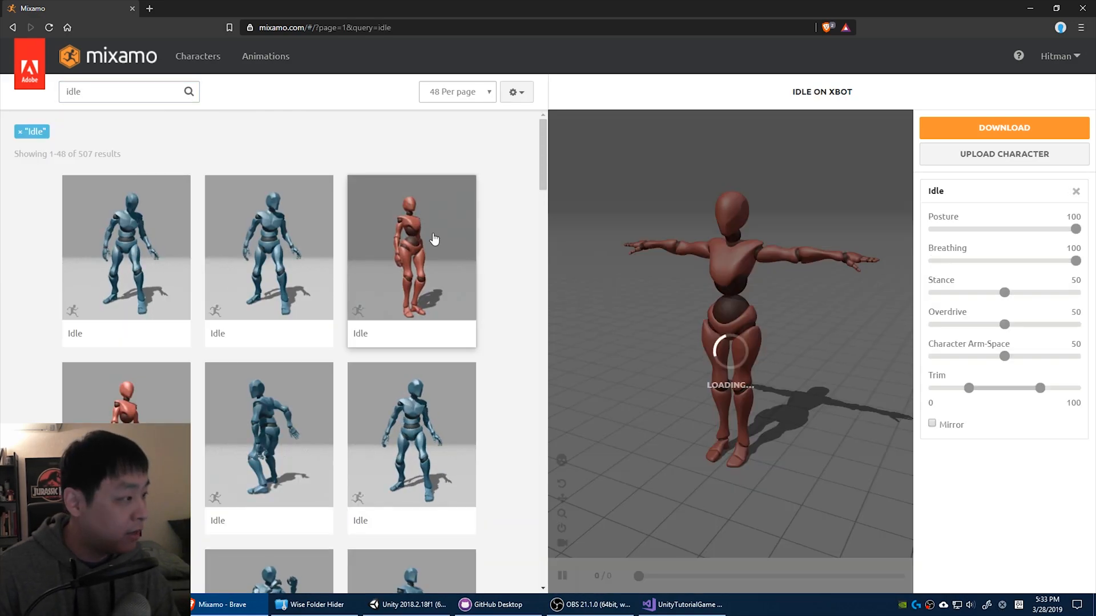
{"action": "scroll", "scroll_direction": "down", "scroll_amount": 3}
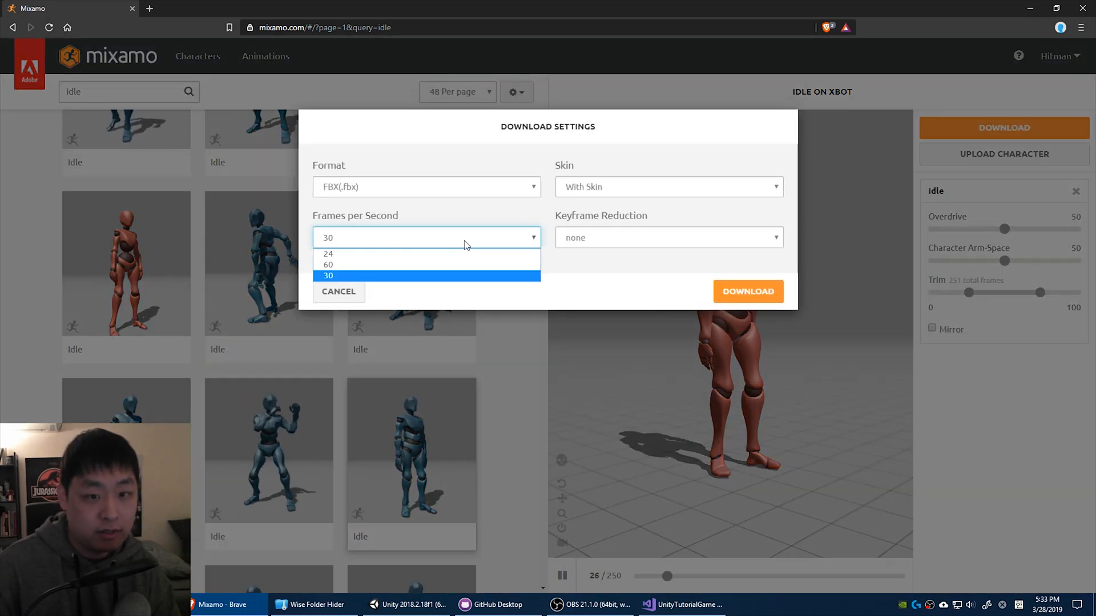
{"action": "left_click", "coordinate": [328, 265]}
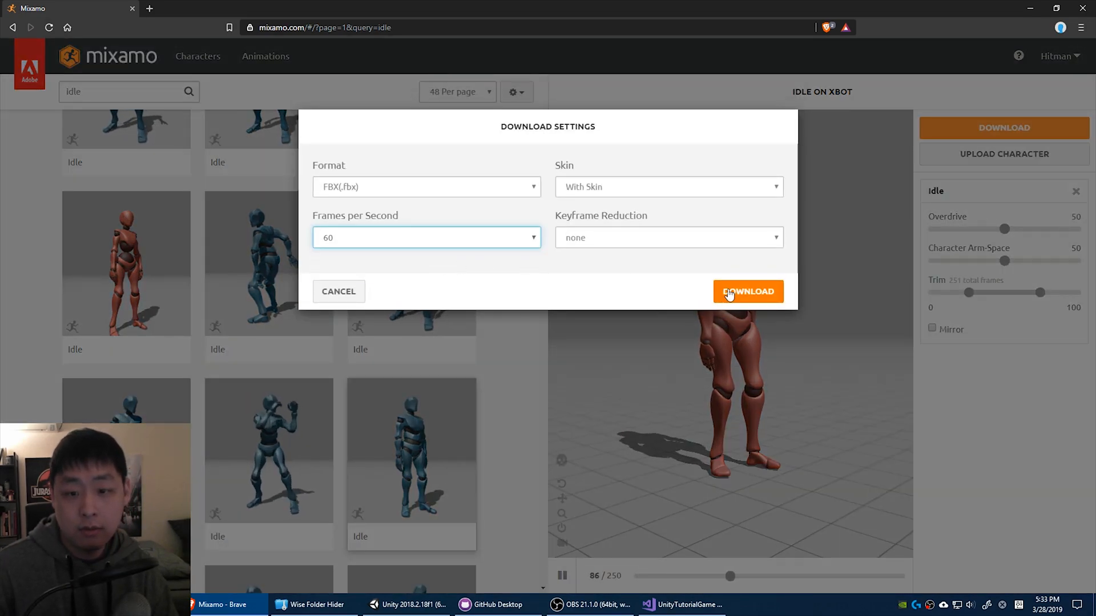
{"action": "left_click", "coordinate": [748, 292]}
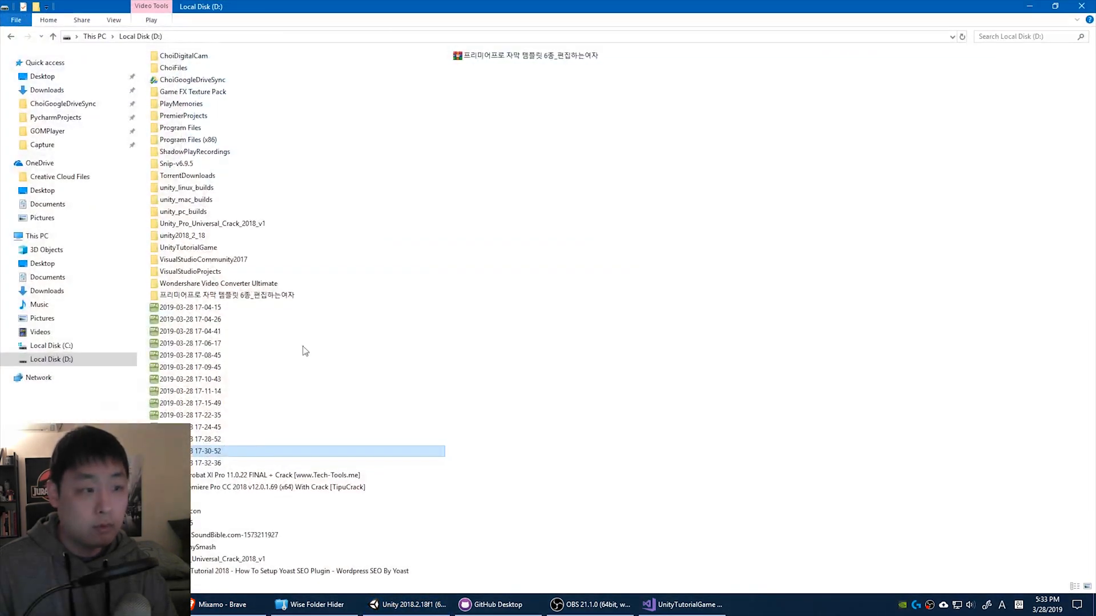
Step: Create a MixamoAnimations folder under CharactersRB and import Idle.fbx into it
{"action": "left_click", "coordinate": [405, 604]}
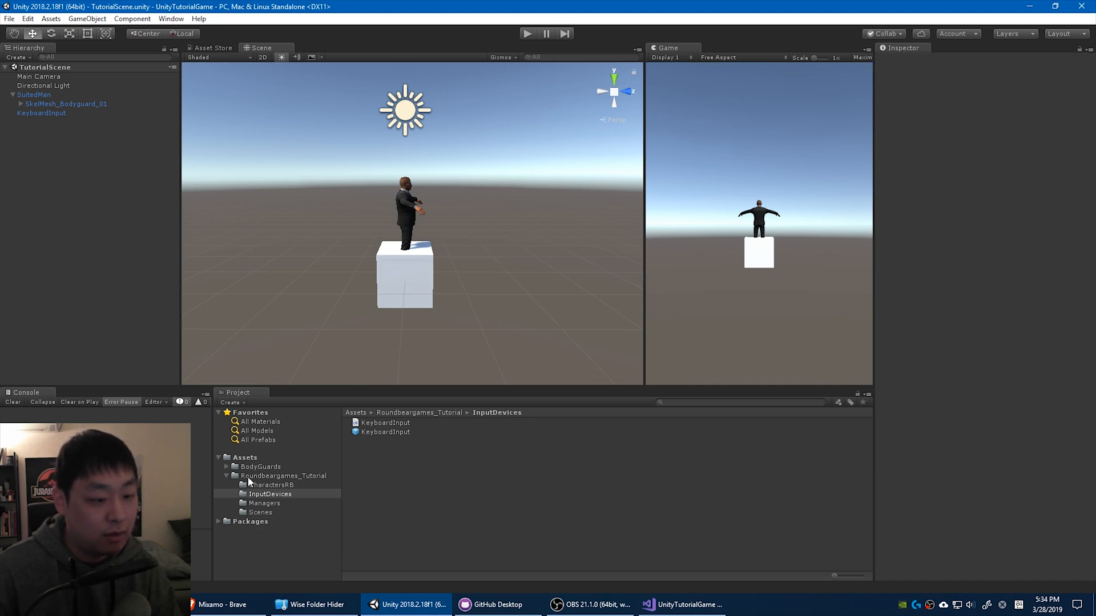
{"action": "right_click", "coordinate": [245, 458]}
{"action": "type", "text": "MixamoAnimations"}
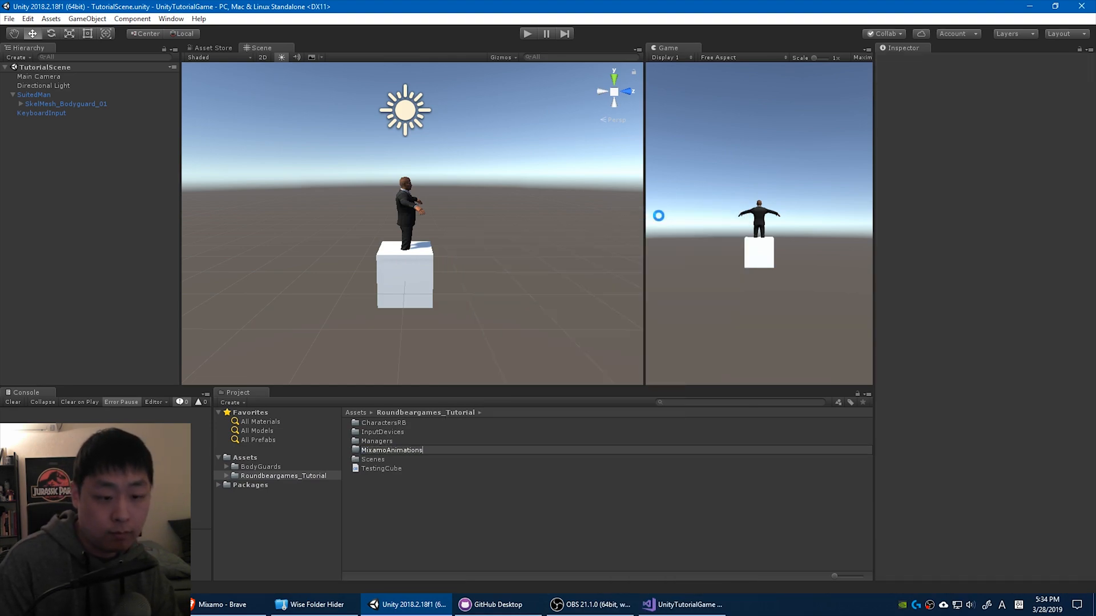
{"action": "left_click", "coordinate": [392, 450]}
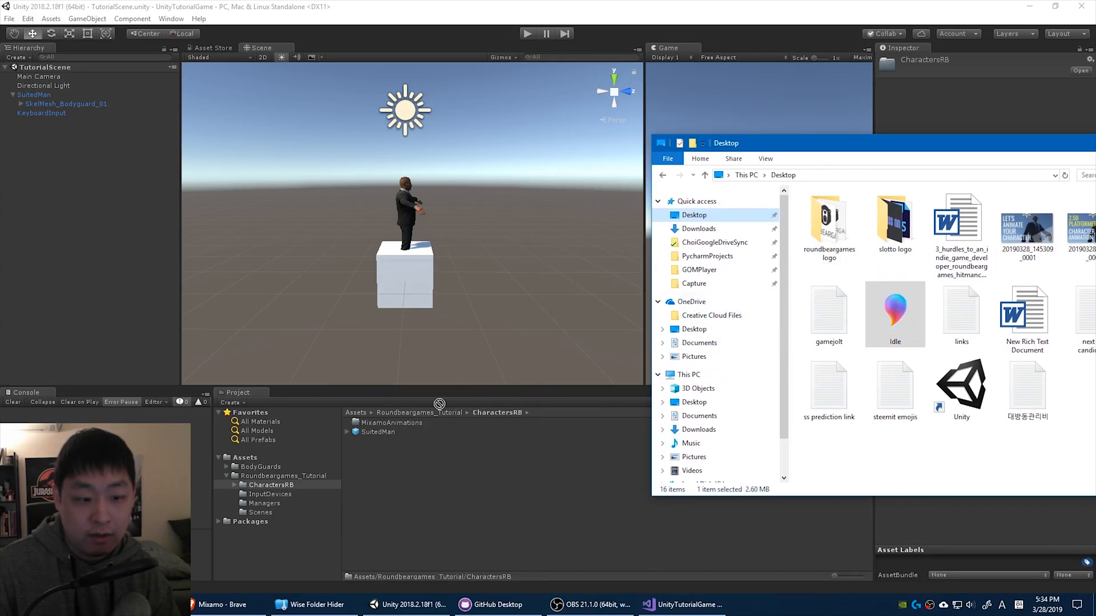
{"action": "left_click", "coordinate": [390, 422]}
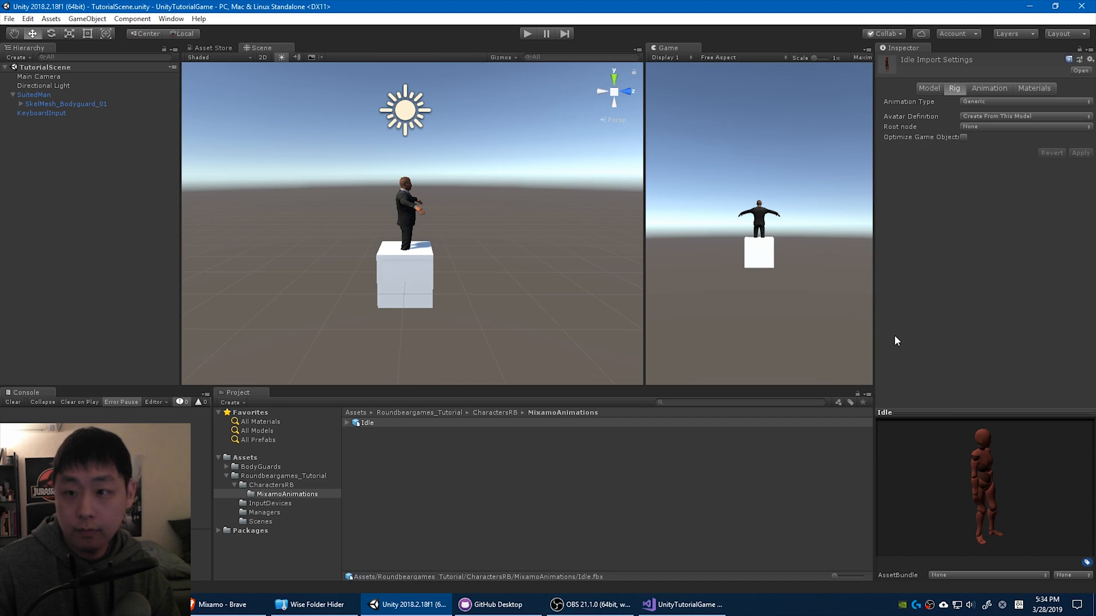
Step: Set the Idle FBX's Rig Animation Type to Humanoid
{"action": "left_click", "coordinate": [1023, 102]}
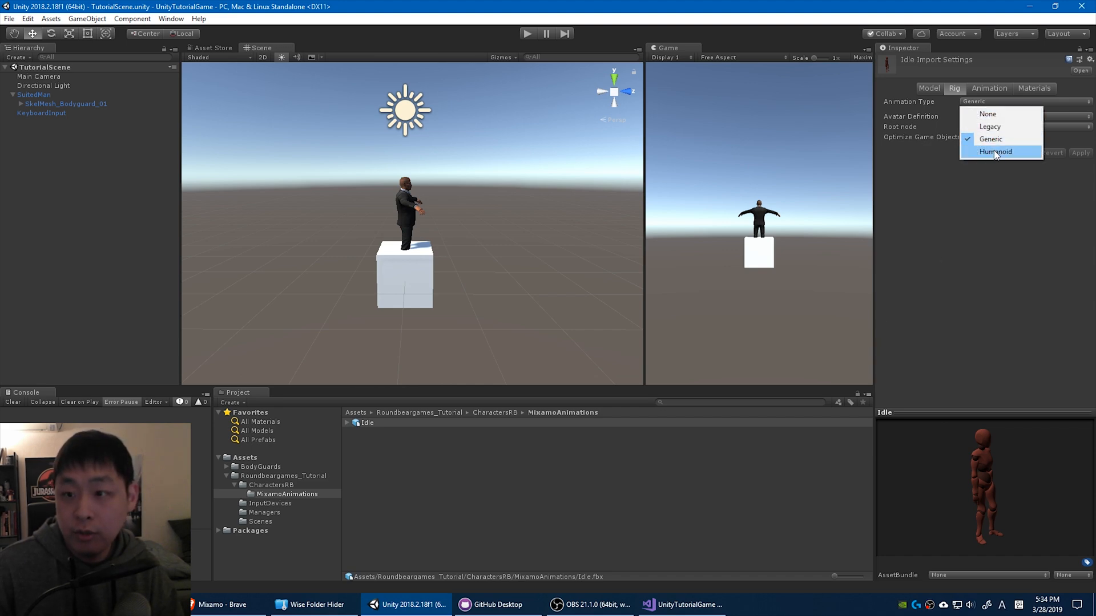
{"action": "left_click", "coordinate": [995, 151]}
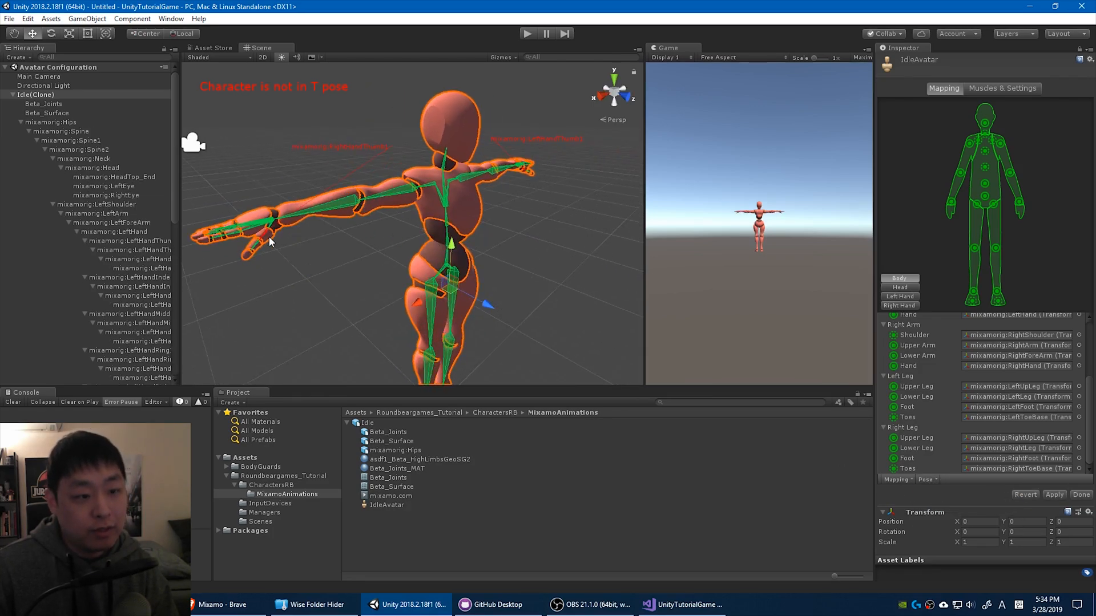
{"action": "mouse_move", "coordinate": [464, 333]}
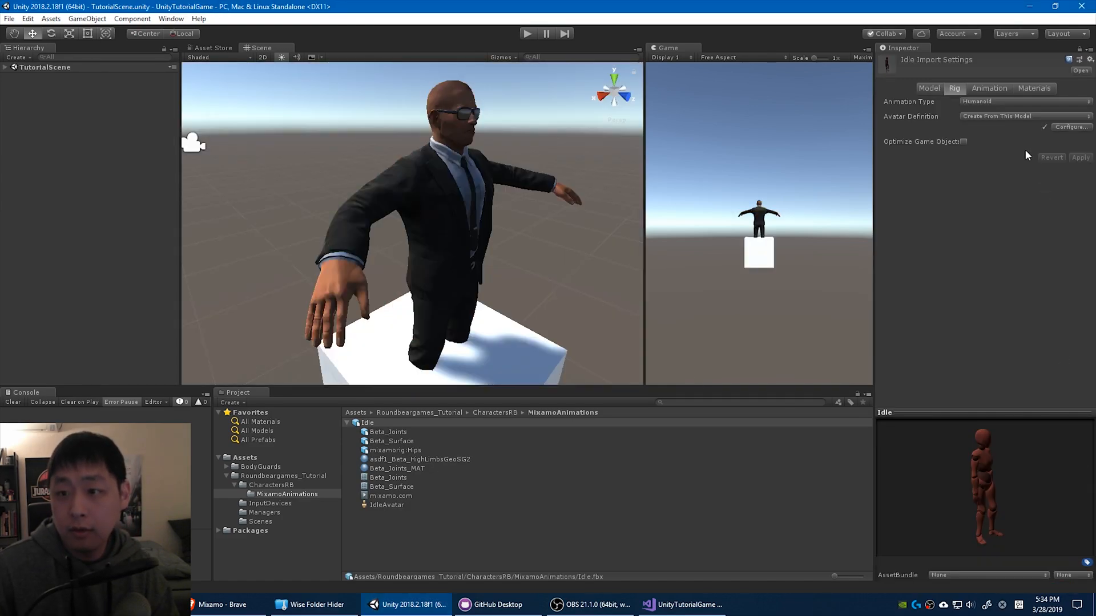
Step: Rename the clip to Idle, enable Loop Time and Bake Into Pose, and disable Import Materials
{"action": "left_click", "coordinate": [984, 88]}
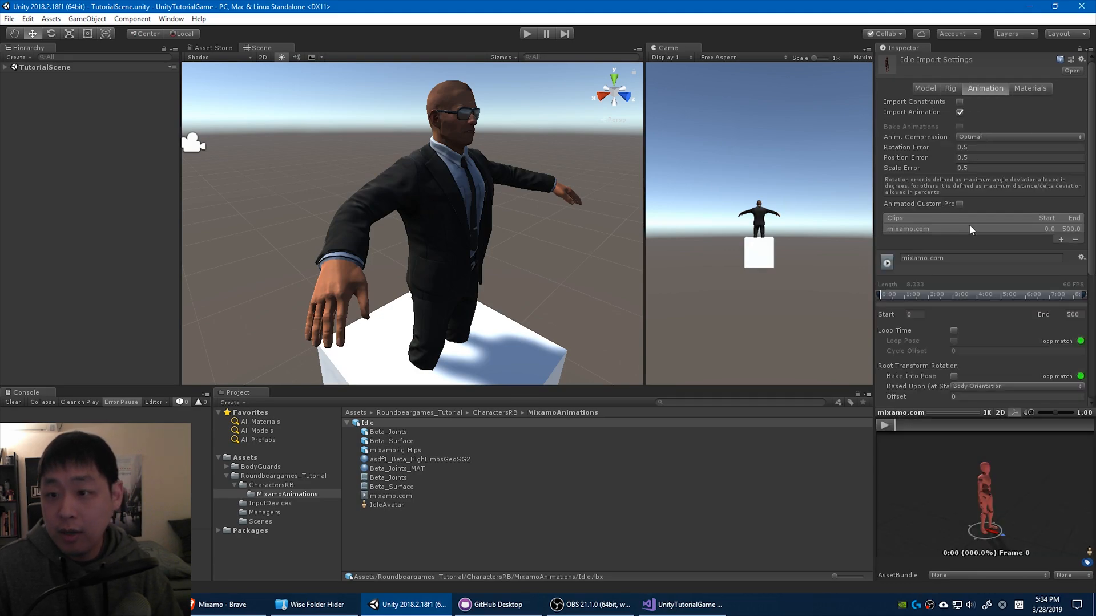
{"action": "double_click", "coordinate": [922, 258]}
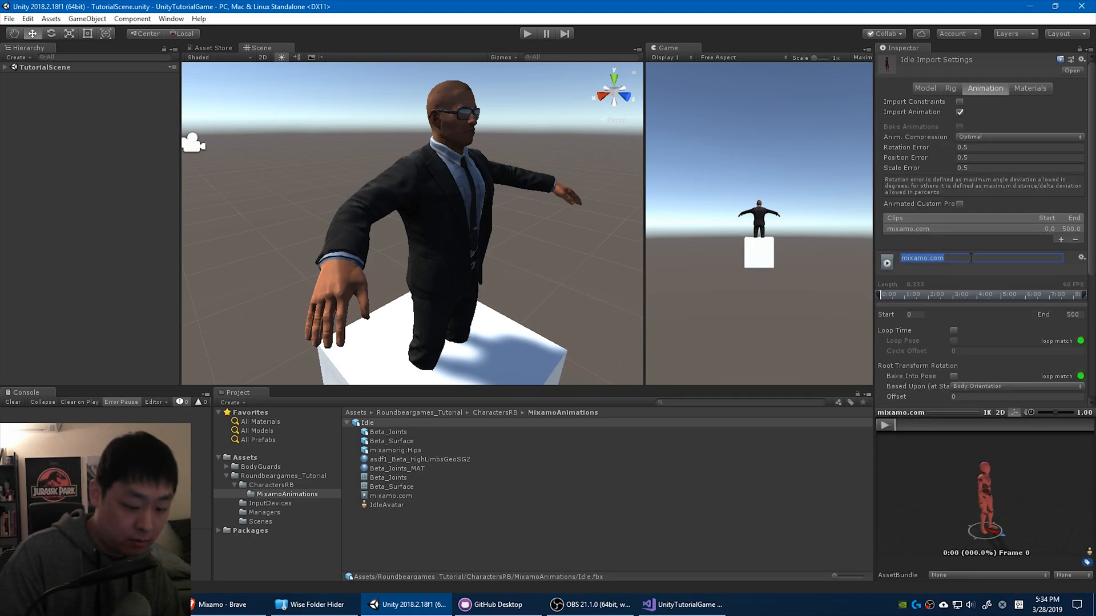
{"action": "type", "text": "Idle_"}
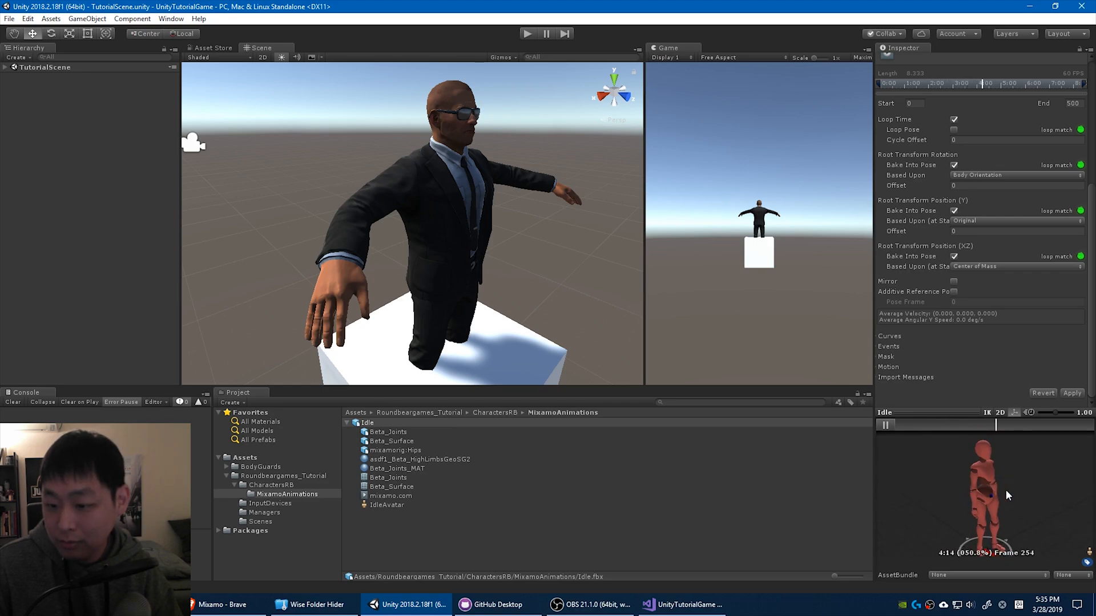
{"action": "left_click", "coordinate": [1071, 392]}
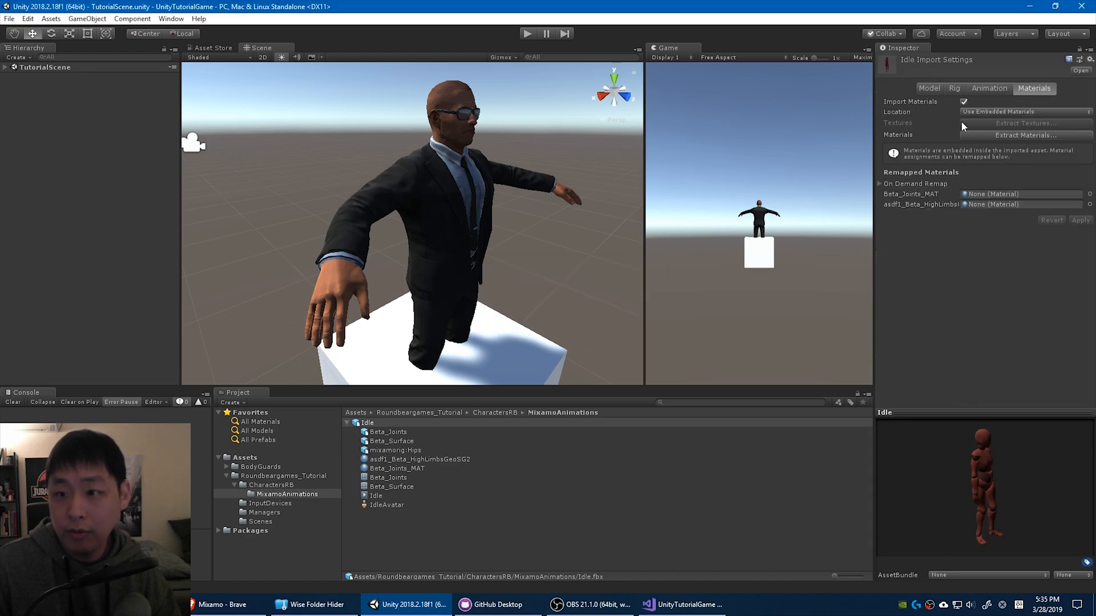
{"action": "left_click", "coordinate": [964, 101]}
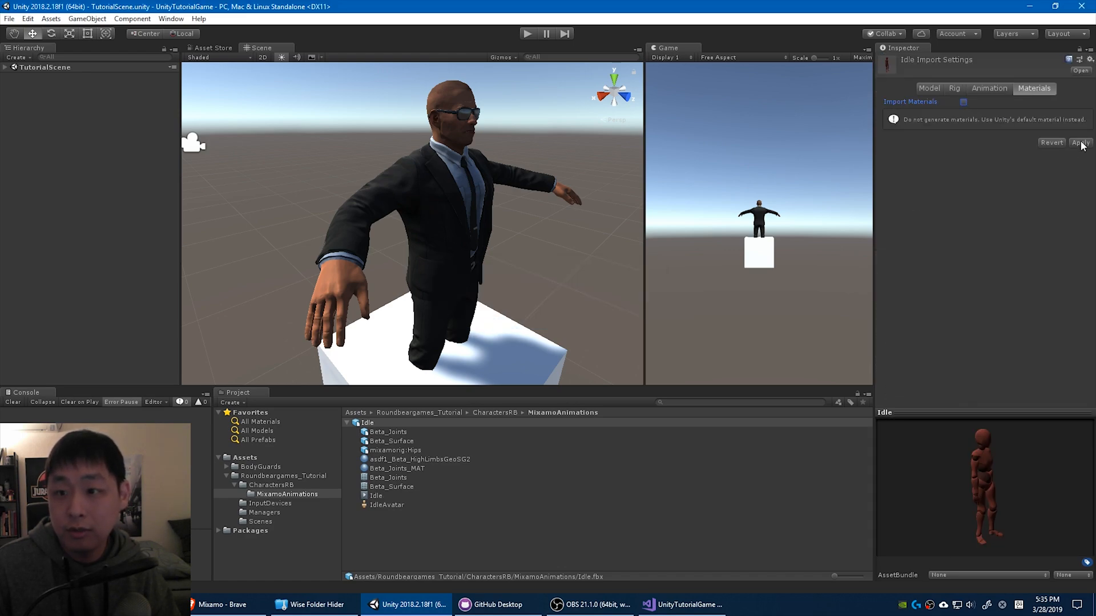
{"action": "left_click", "coordinate": [1080, 143]}
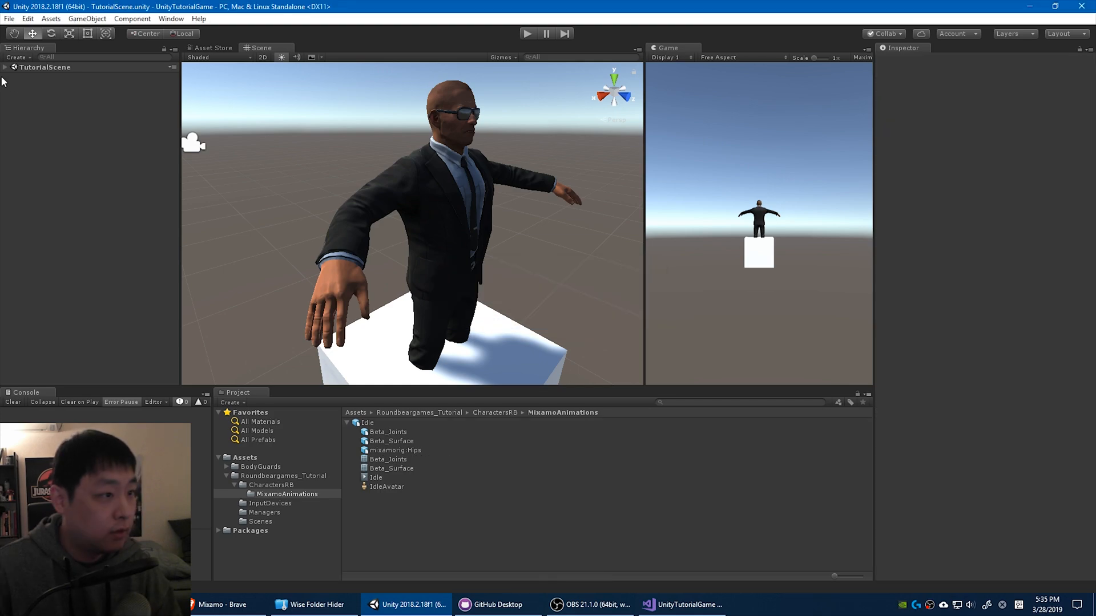
Step: Create an Animator Controller named SuitedMan in CharactersRB
{"action": "left_click", "coordinate": [5, 68]}
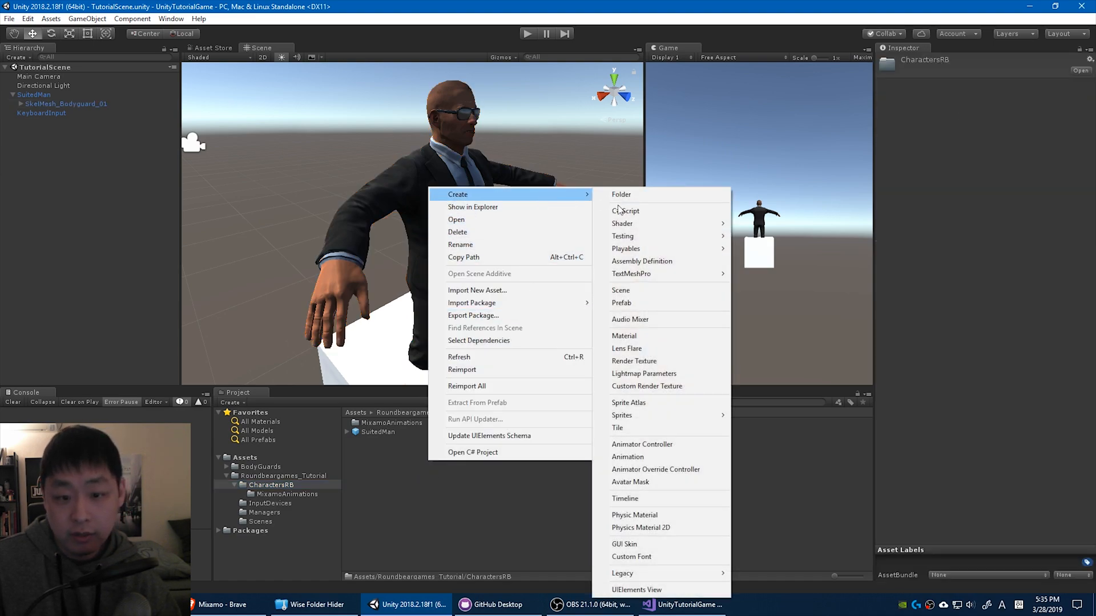
{"action": "mouse_move", "coordinate": [627, 456]}
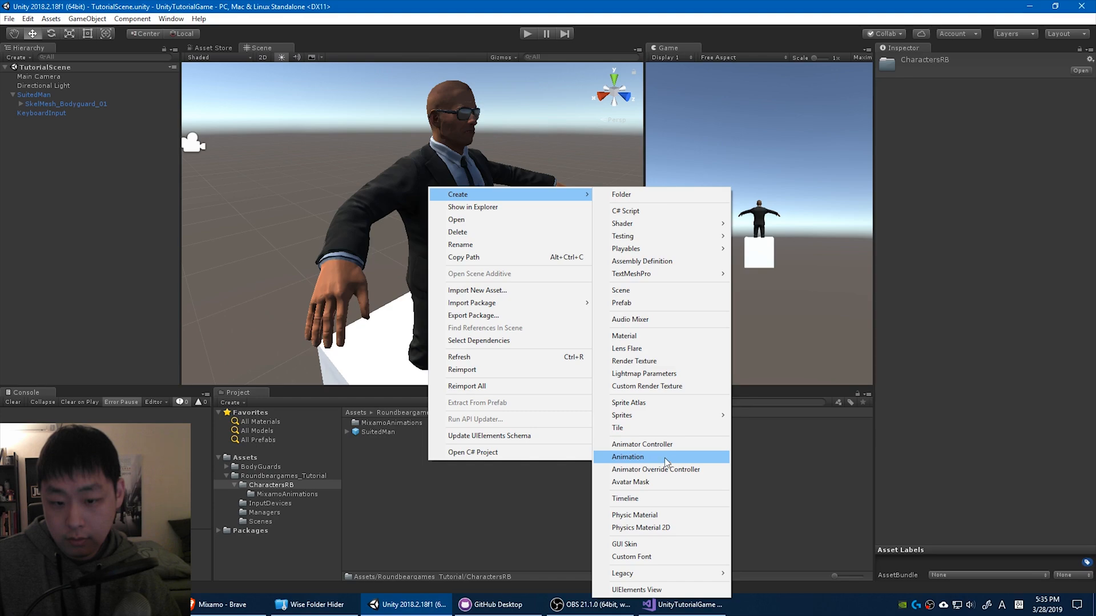
{"action": "left_click", "coordinate": [642, 444]}
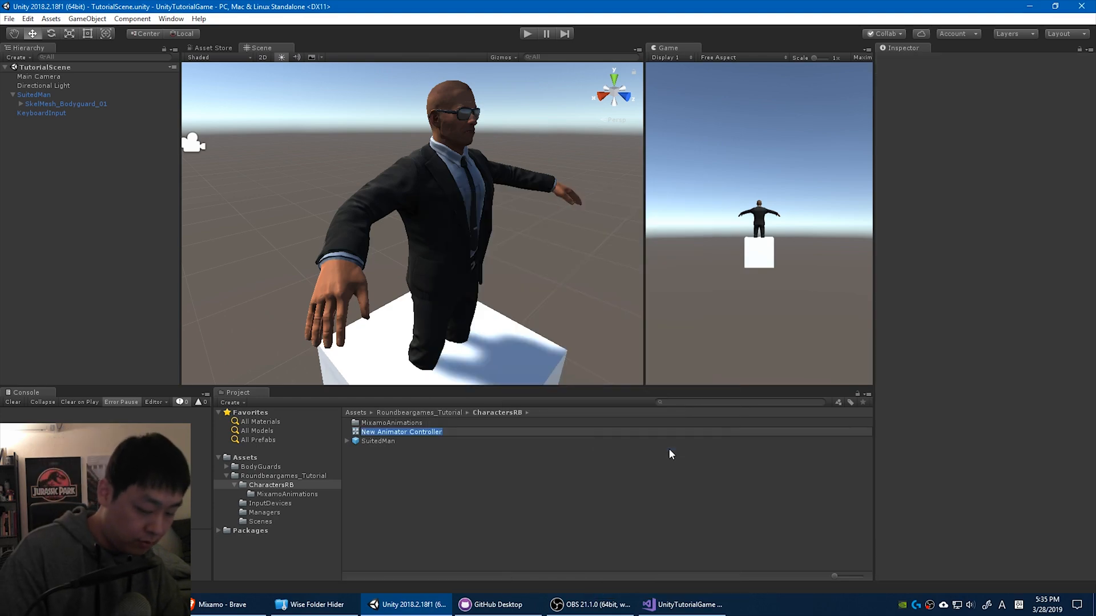
{"action": "type", "text": "SuitedMan"}
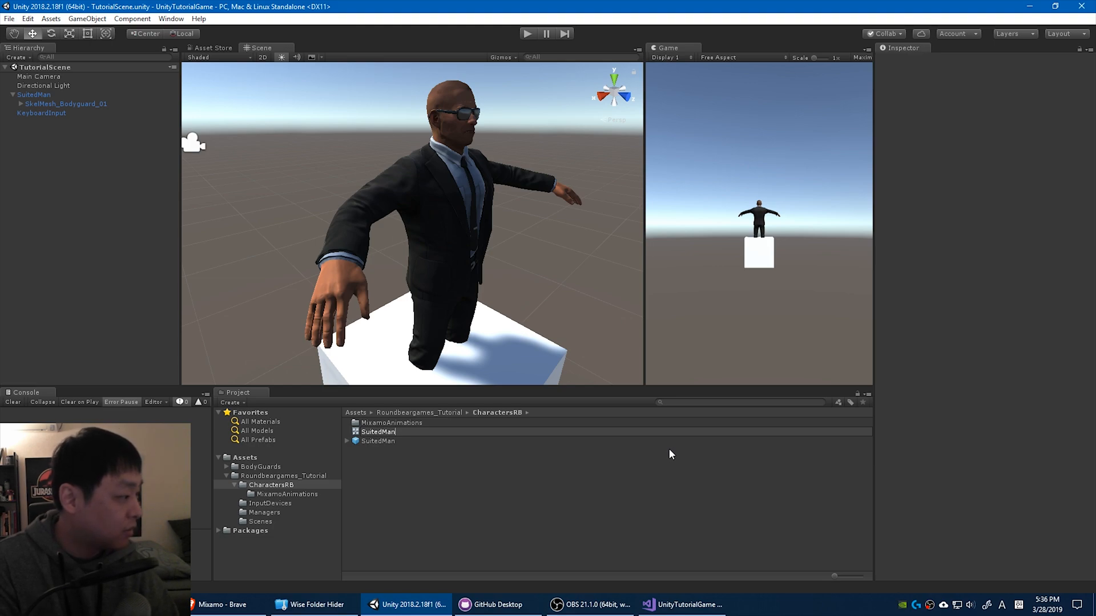
{"action": "left_click", "coordinate": [377, 432]}
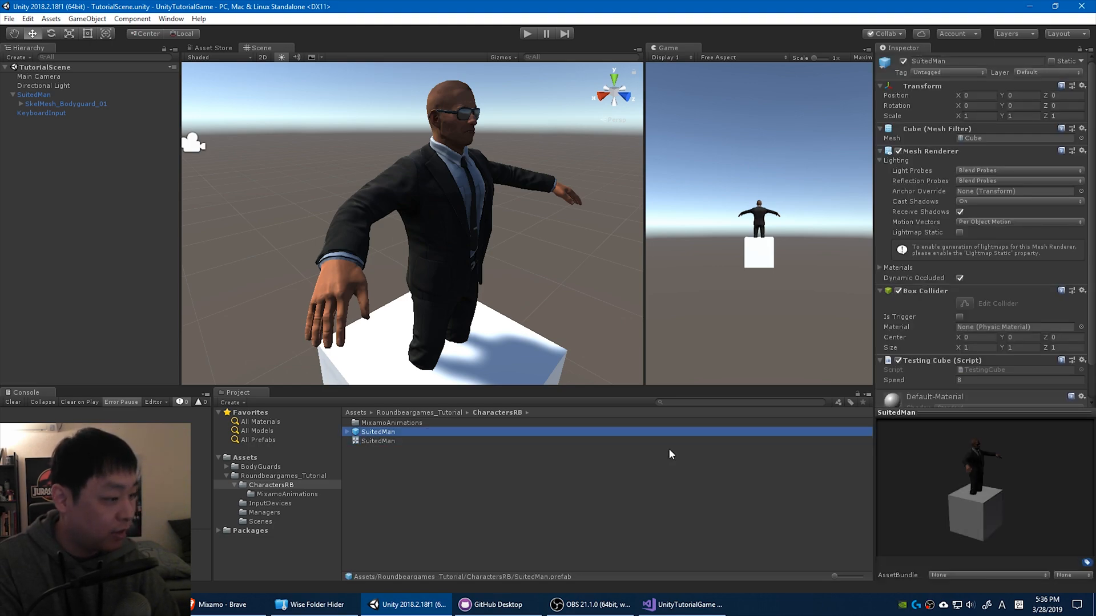
Step: Assign SuitedMan to SkelMesh_Bodyguard_01's Animator and open the controller for editing
{"action": "left_click", "coordinate": [377, 441]}
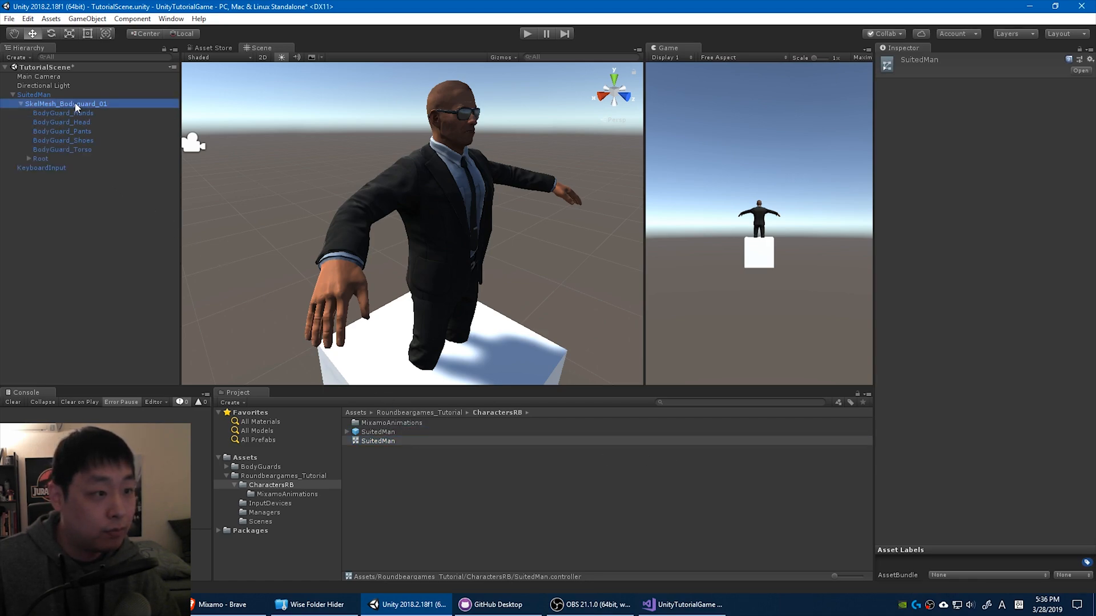
{"action": "left_click", "coordinate": [64, 103]}
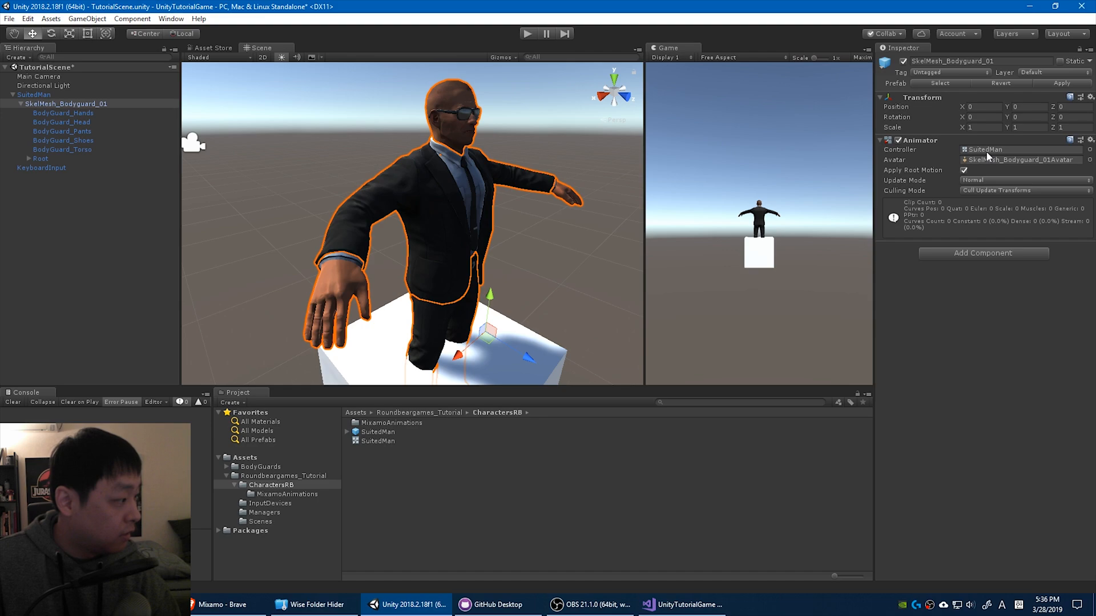
{"action": "double_click", "coordinate": [378, 441]}
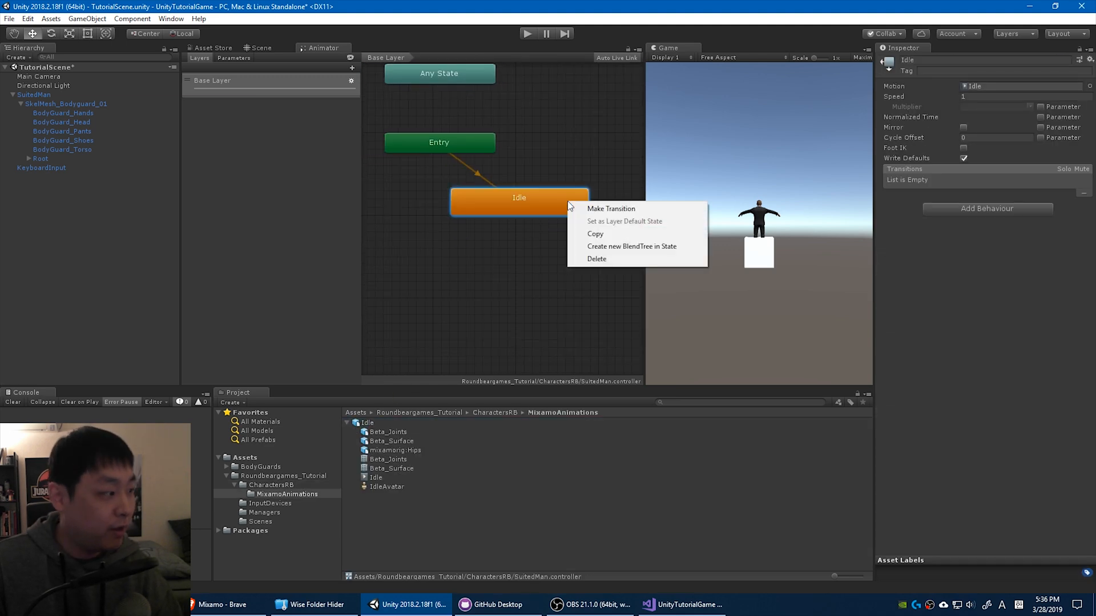
{"action": "mouse_move", "coordinate": [624, 221]}
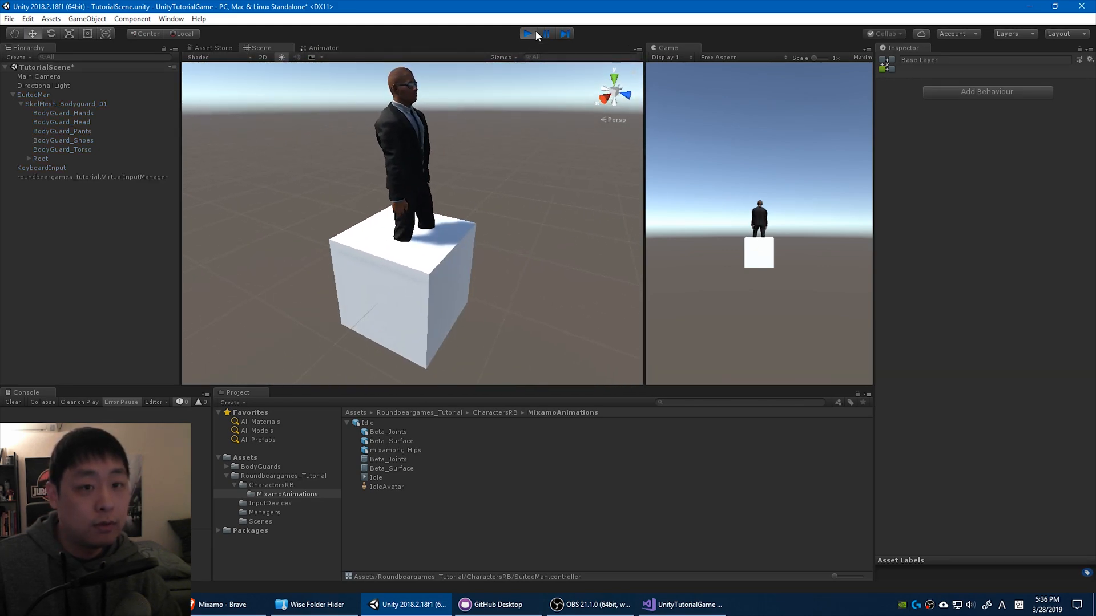
Step: Exit Play mode and apply the suited man's changes to its prefab
{"action": "left_click", "coordinate": [527, 33]}
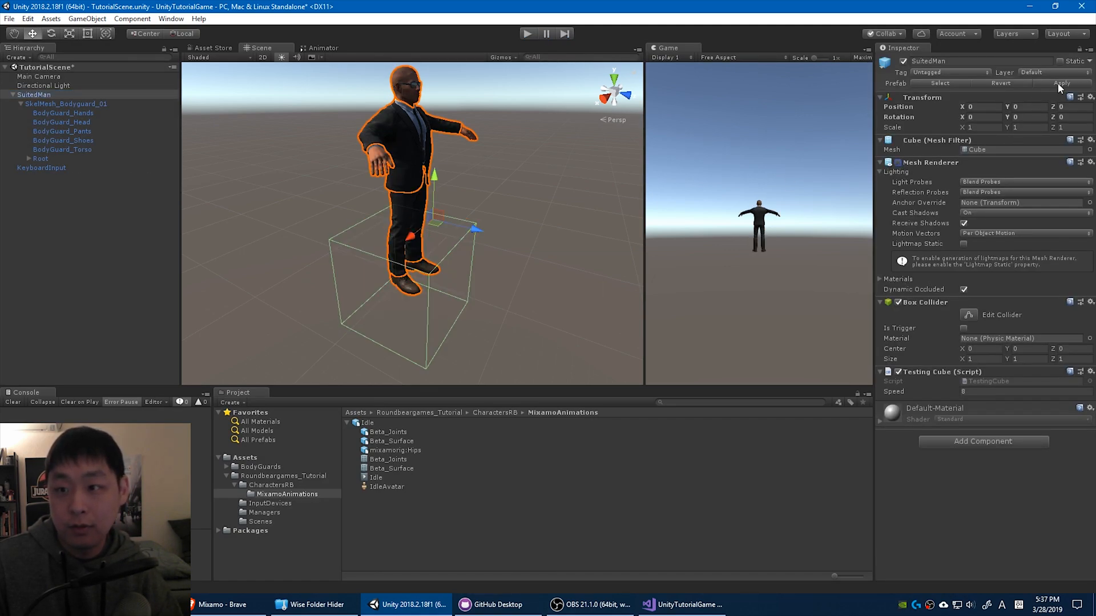
{"action": "left_click", "coordinate": [171, 233]}
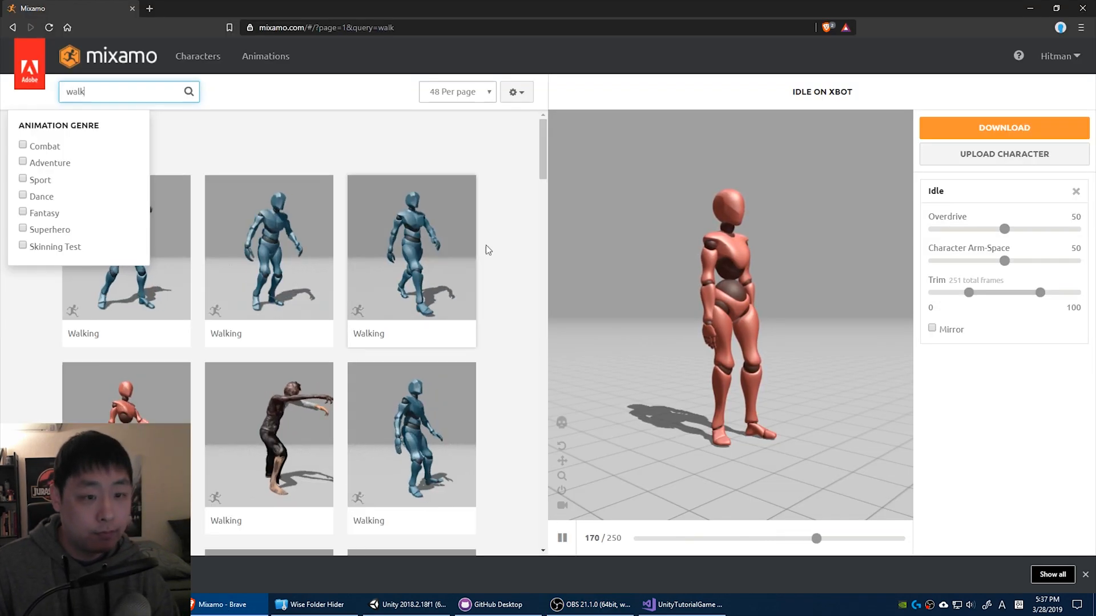
Step: Download a Walking animation as FBX with skin at 60 fps to the desktop
{"action": "left_click", "coordinate": [410, 247]}
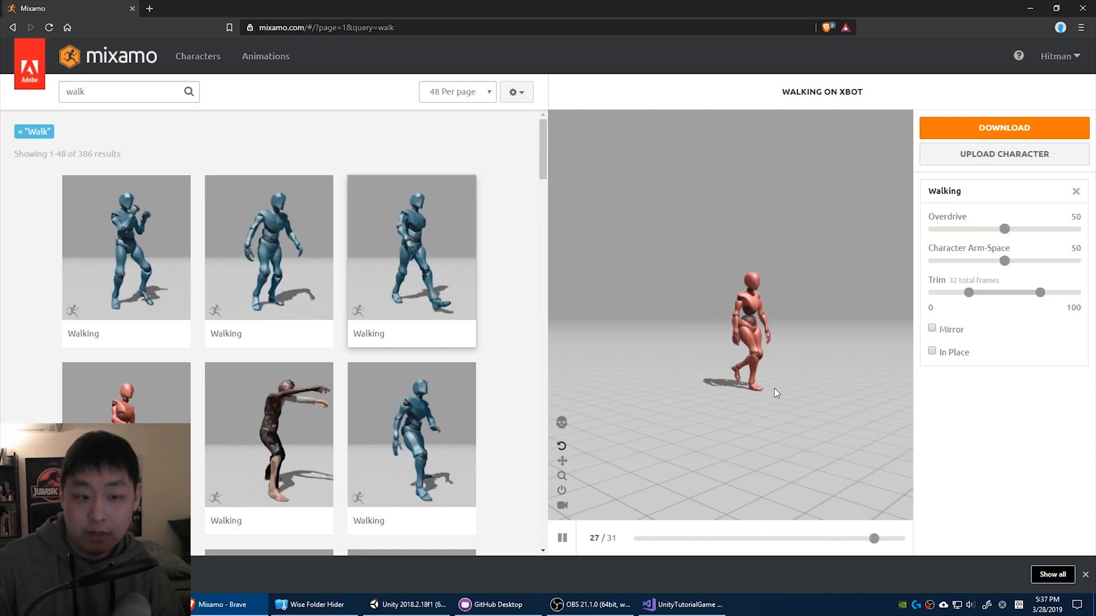
{"action": "left_click", "coordinate": [1003, 127]}
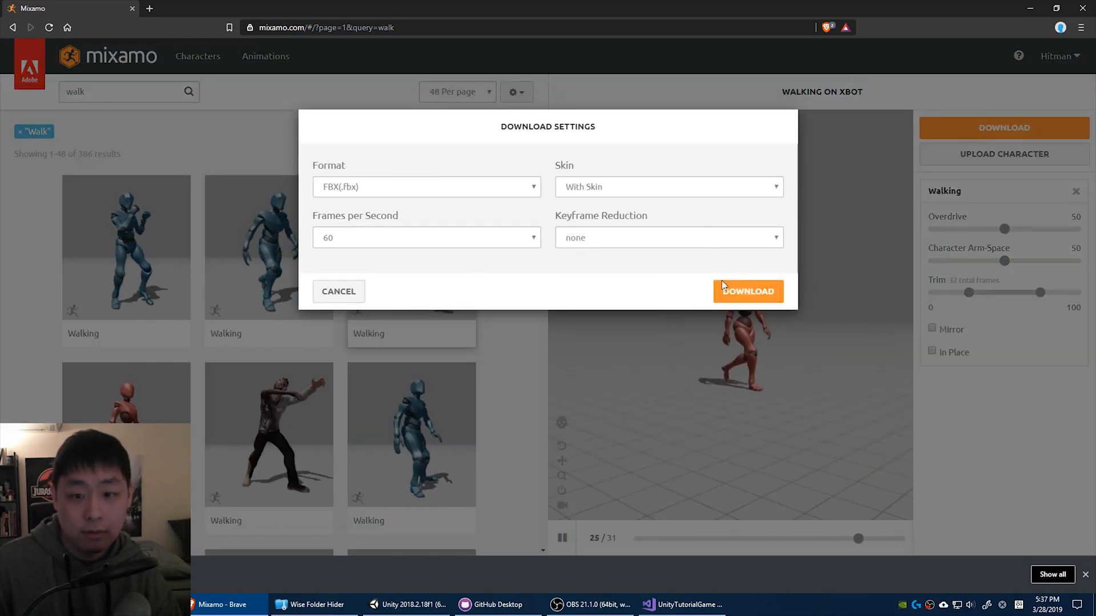
{"action": "left_click", "coordinate": [747, 292]}
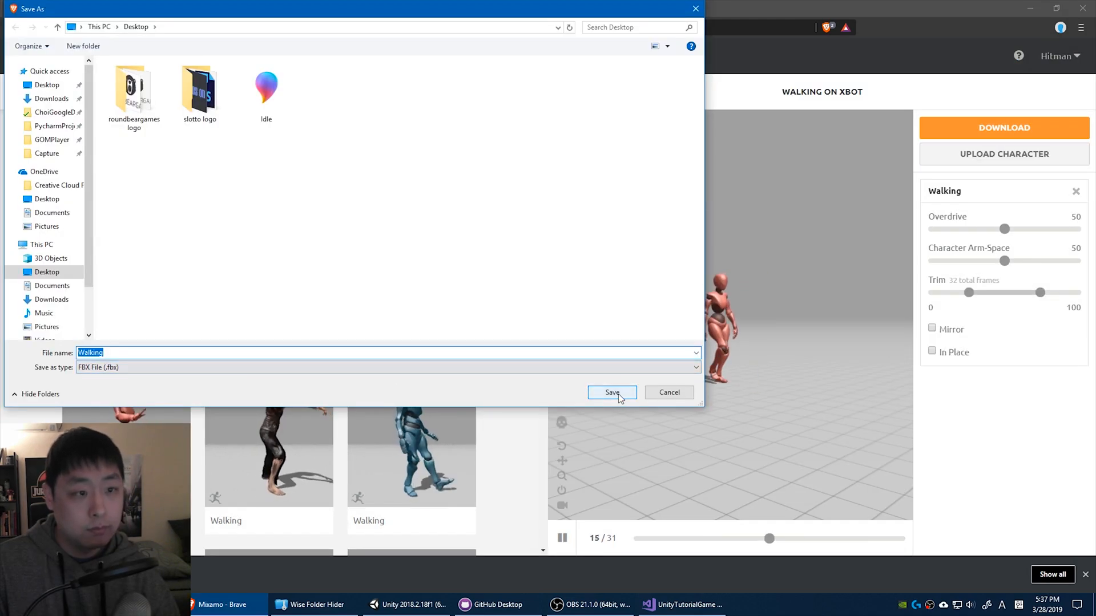
{"action": "left_click", "coordinate": [610, 392]}
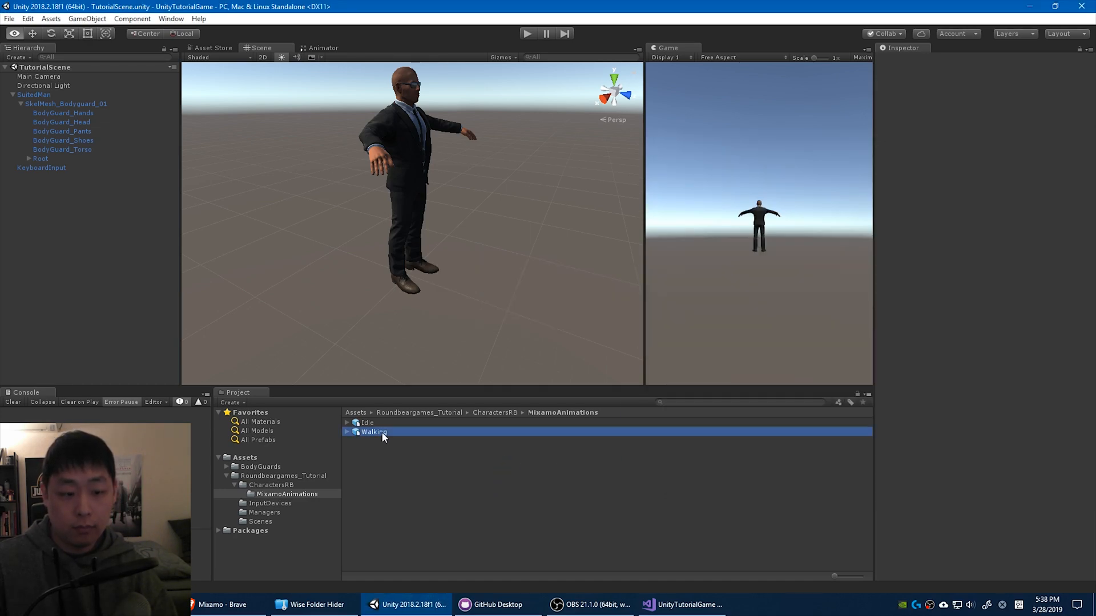
Step: Select Walking.fbx, set its rig to Humanoid, and finish configuring the WalkingAvatar
{"action": "left_click", "coordinate": [373, 432]}
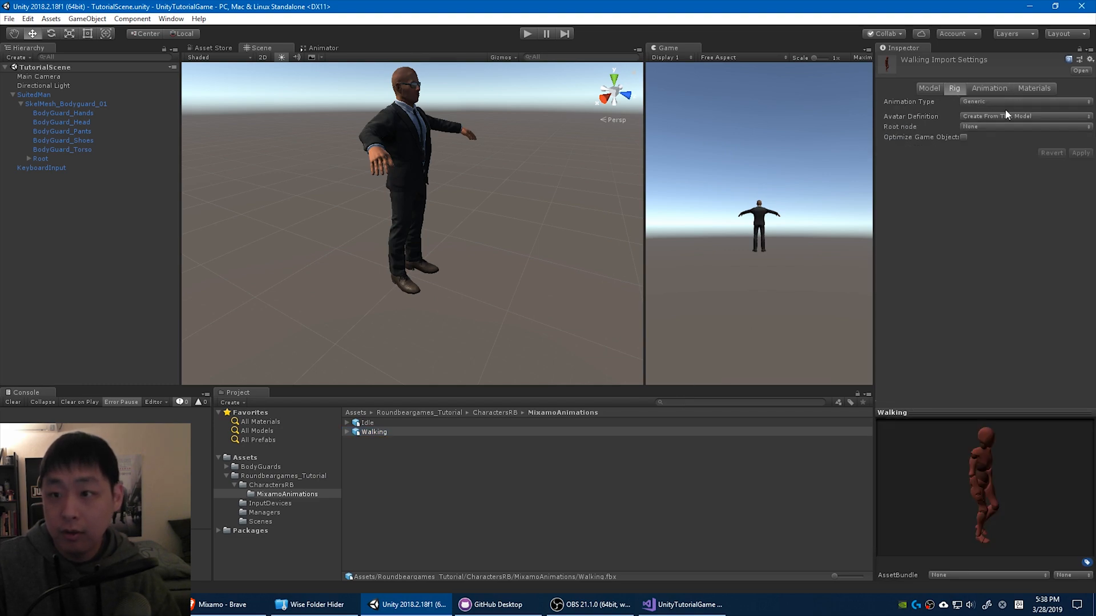
{"action": "left_click", "coordinate": [1023, 102]}
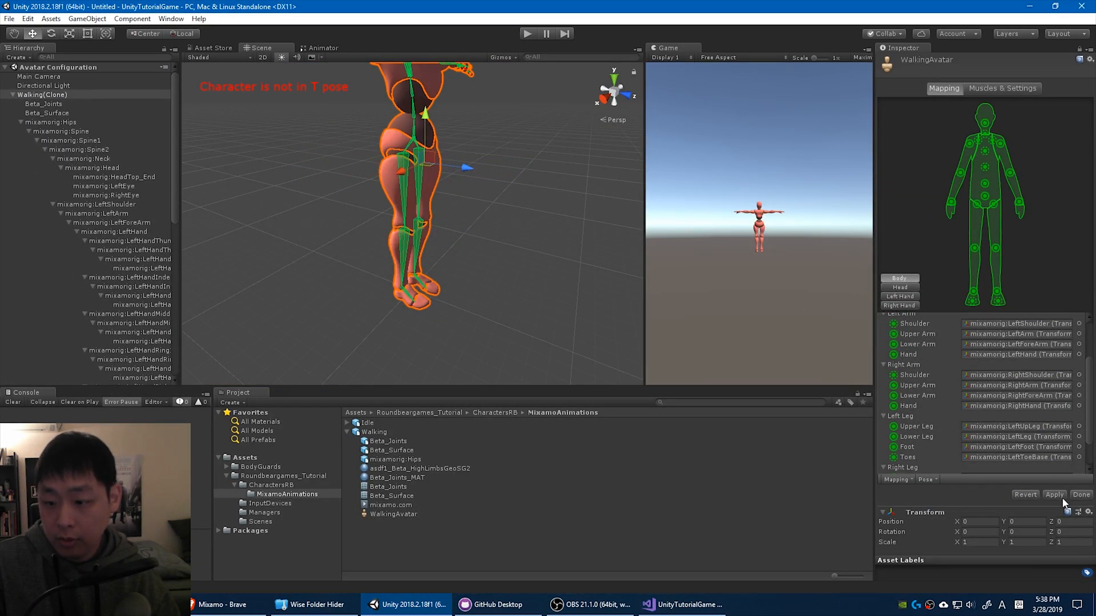
{"action": "left_click", "coordinate": [1052, 495]}
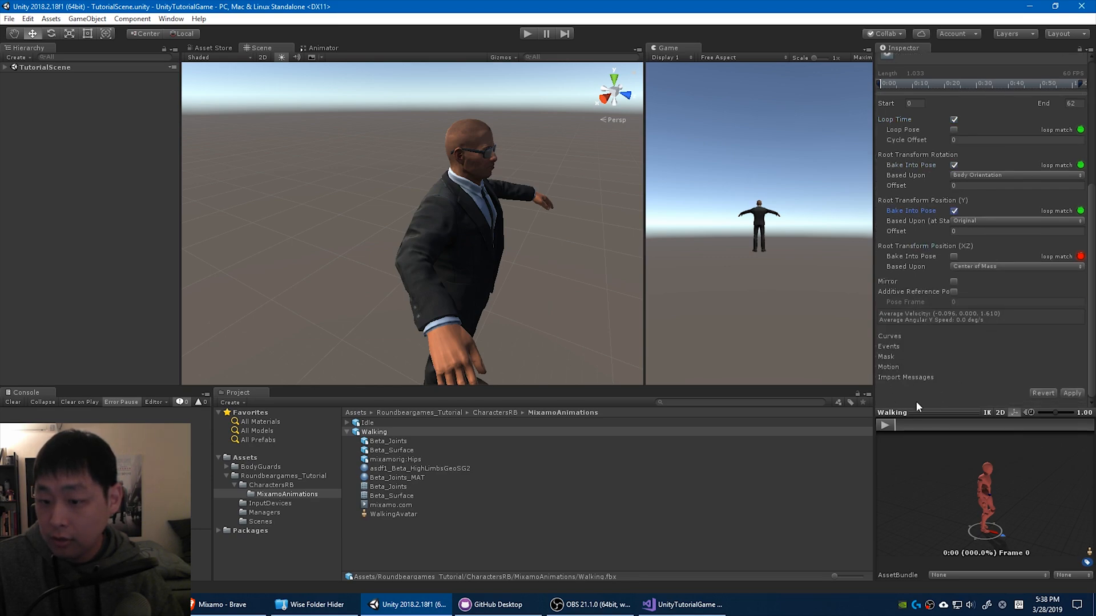
Step: Preview and apply the Walking clip with Root Transform Position XZ unbaked, then disable Import Materials
{"action": "left_click", "coordinate": [953, 256]}
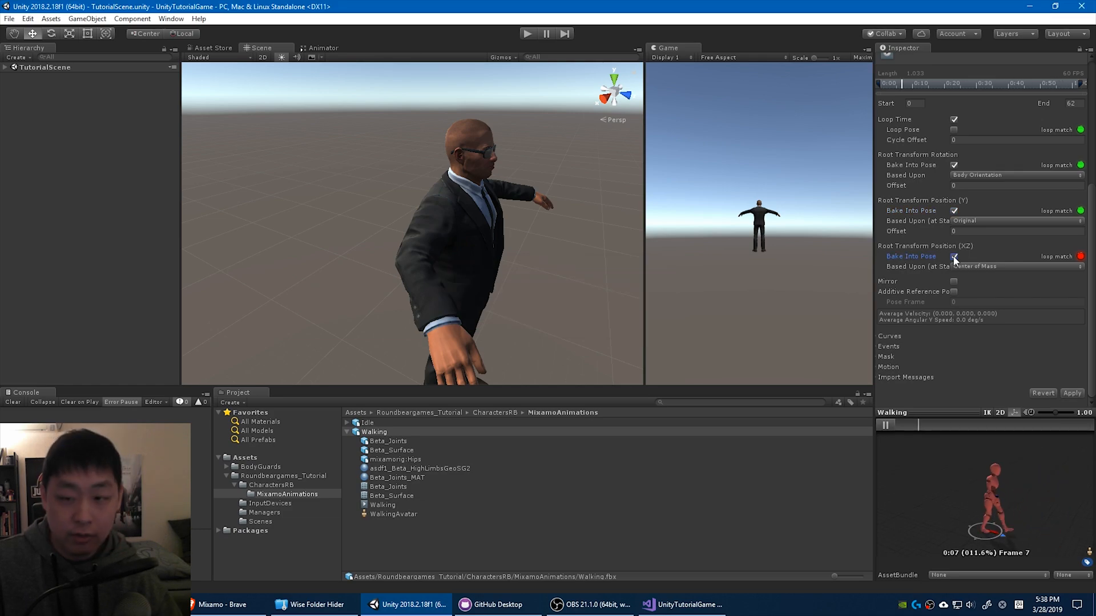
{"action": "left_click", "coordinate": [1073, 392]}
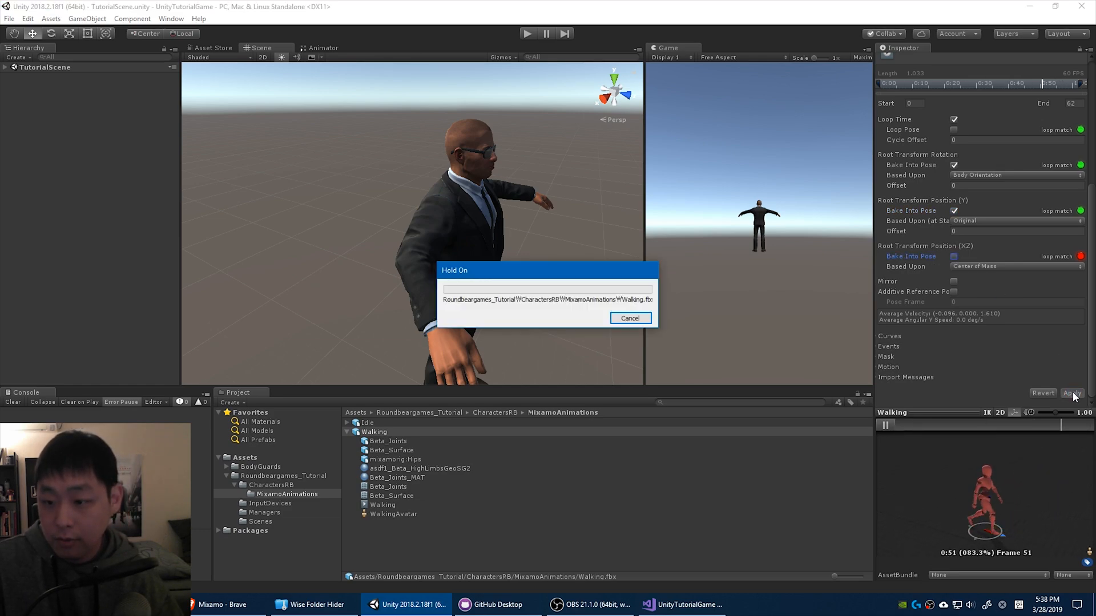
{"action": "left_click", "coordinate": [1072, 392]}
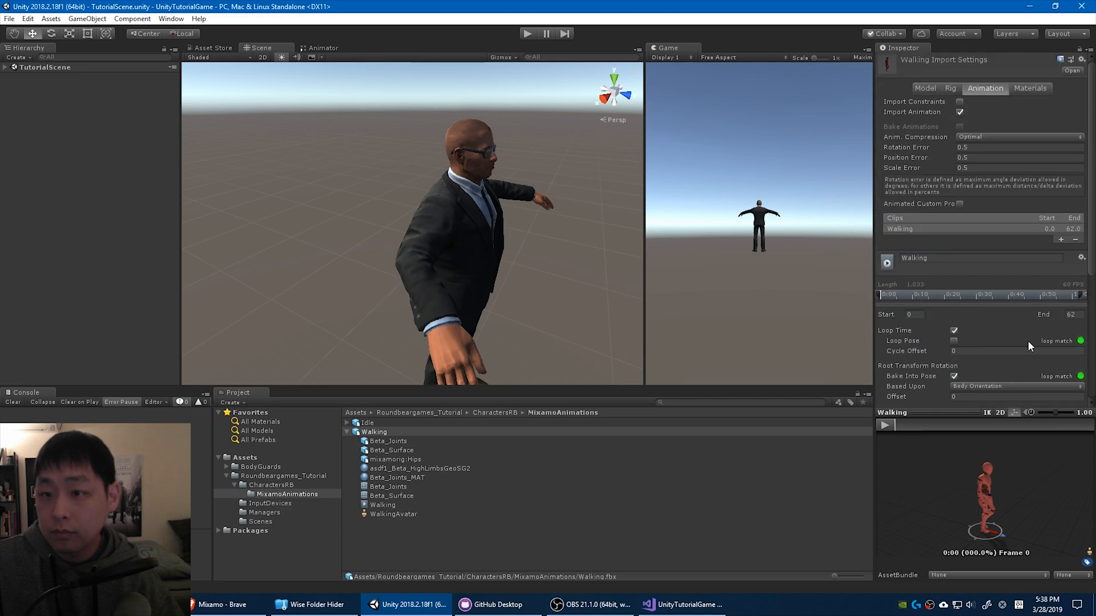
{"action": "left_click", "coordinate": [1033, 87]}
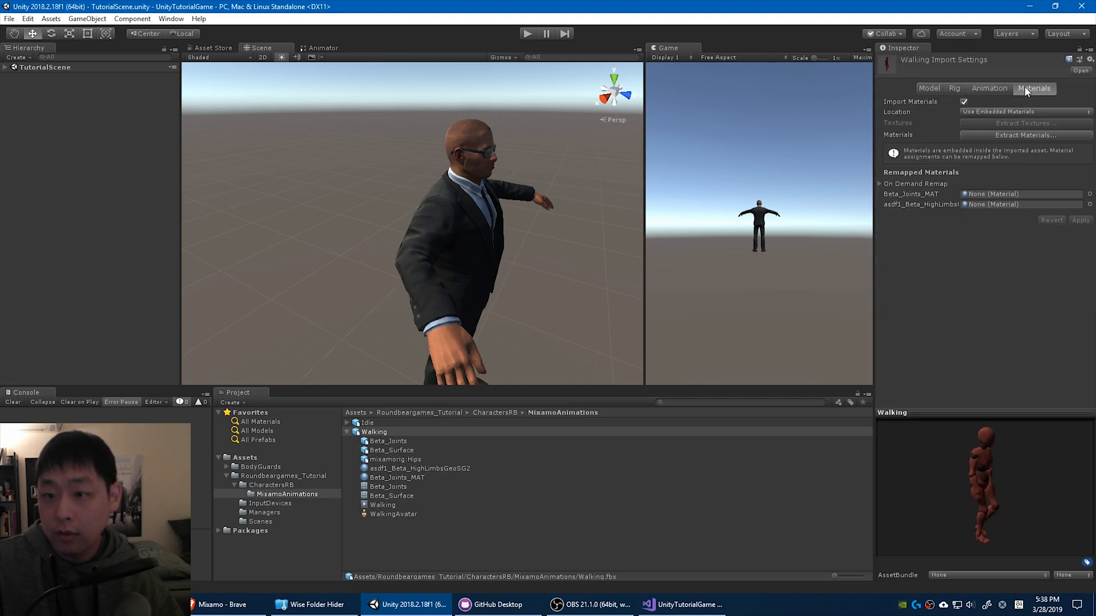
{"action": "left_click", "coordinate": [964, 102]}
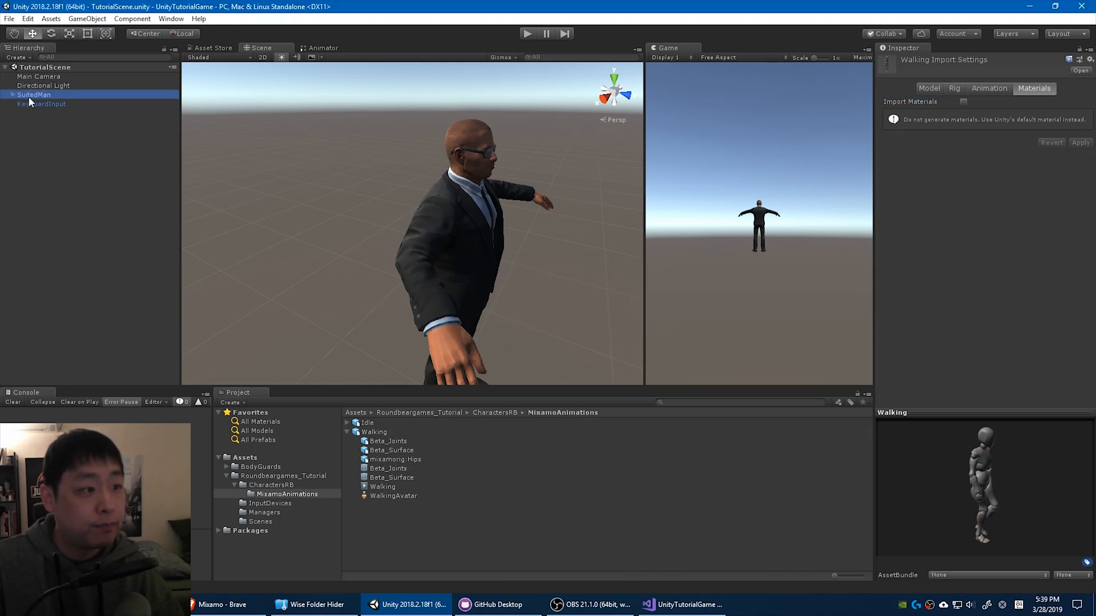
Step: Expand SuitedMan and select SkelMesh_Bodyguard_01 to disable Apply Root Motion on its Animator
{"action": "left_click", "coordinate": [34, 94]}
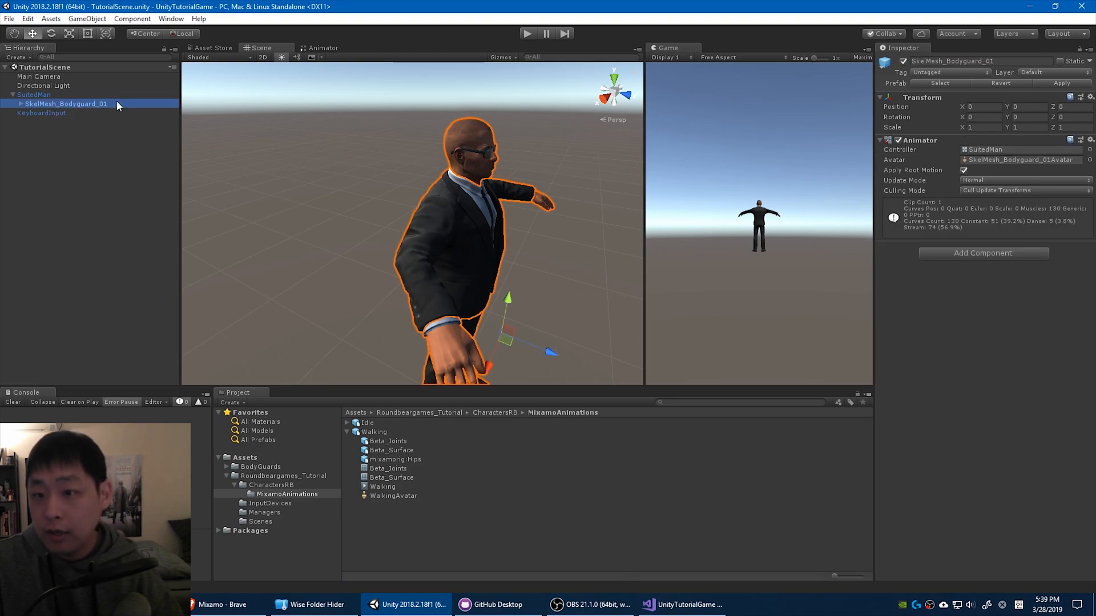
{"action": "left_click", "coordinate": [963, 170]}
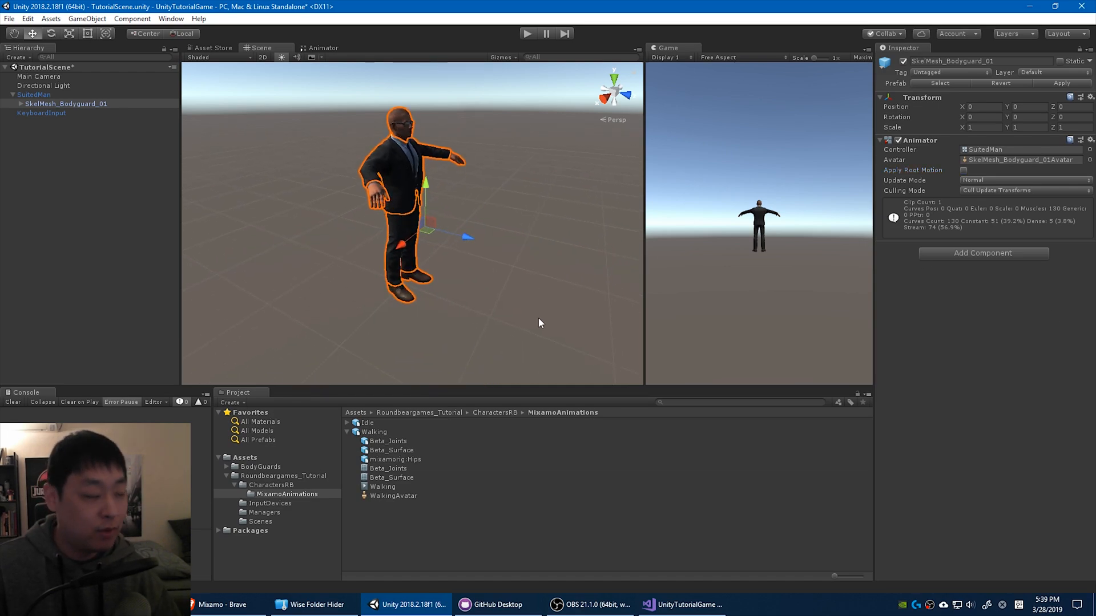
{"action": "mouse_move", "coordinate": [499, 273]}
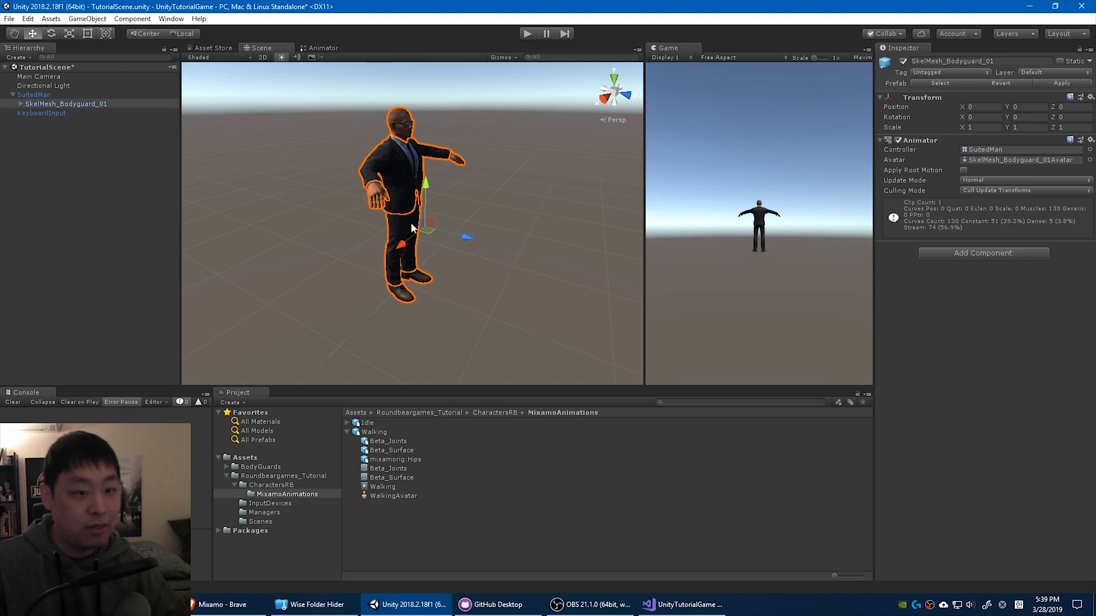
{"action": "mouse_move", "coordinate": [617, 252]}
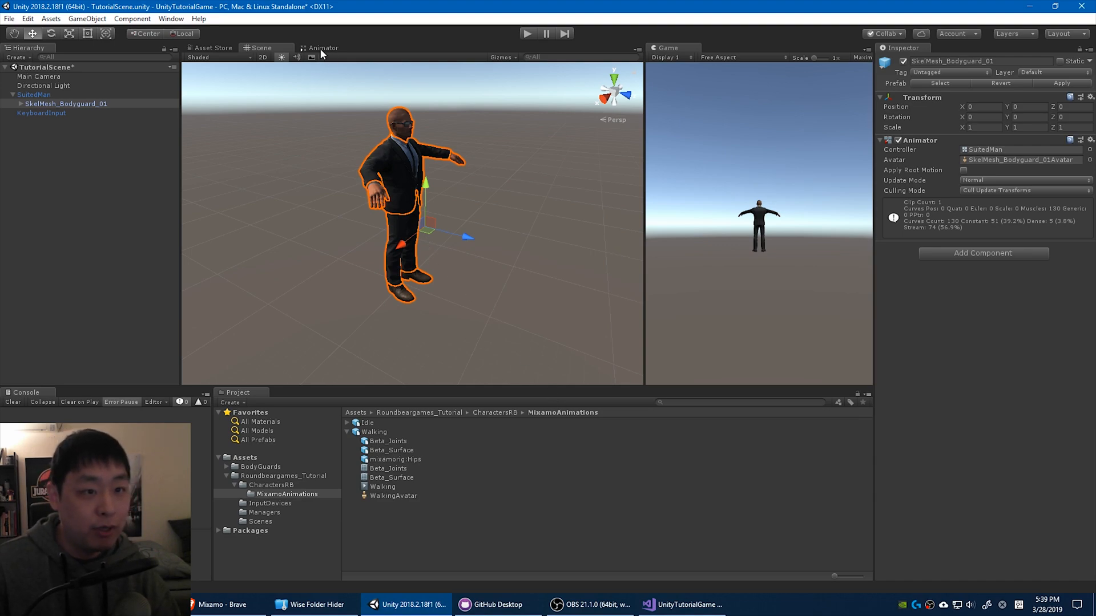
Step: Drag the Walking clip into the Animator, then make Idle→Walking and Walking→Idle transitions
{"action": "left_click", "coordinate": [323, 48]}
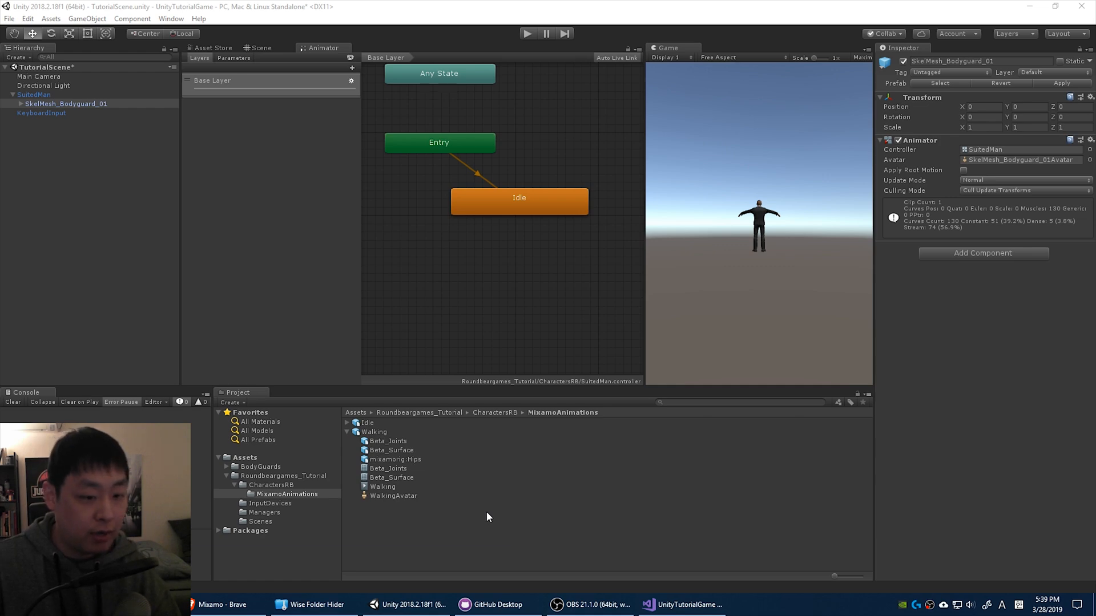
{"action": "left_click", "coordinate": [348, 432]}
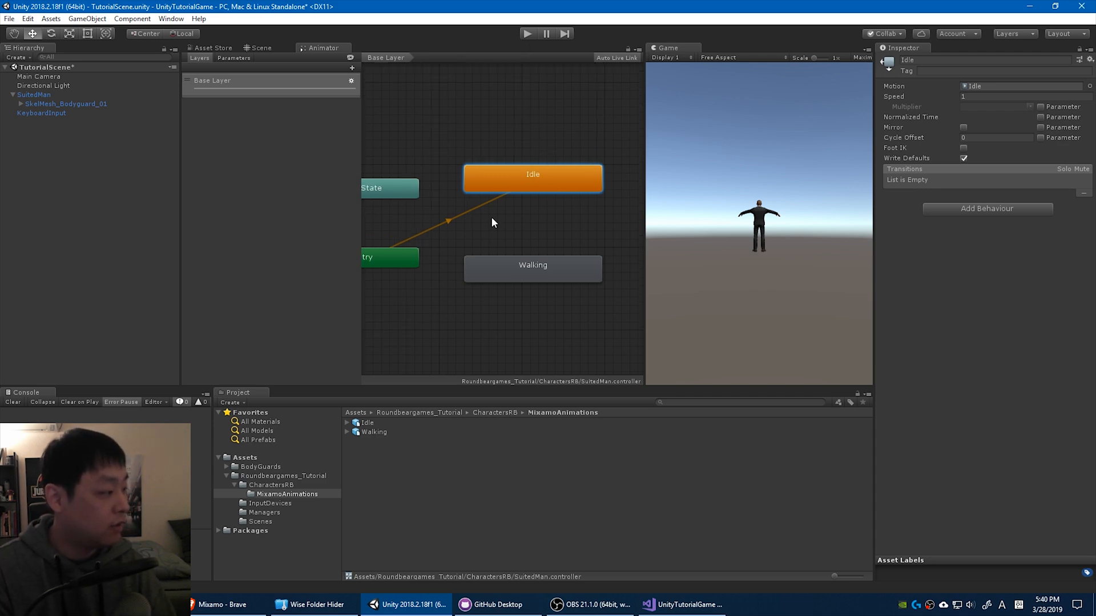
{"action": "mouse_move", "coordinate": [535, 177]}
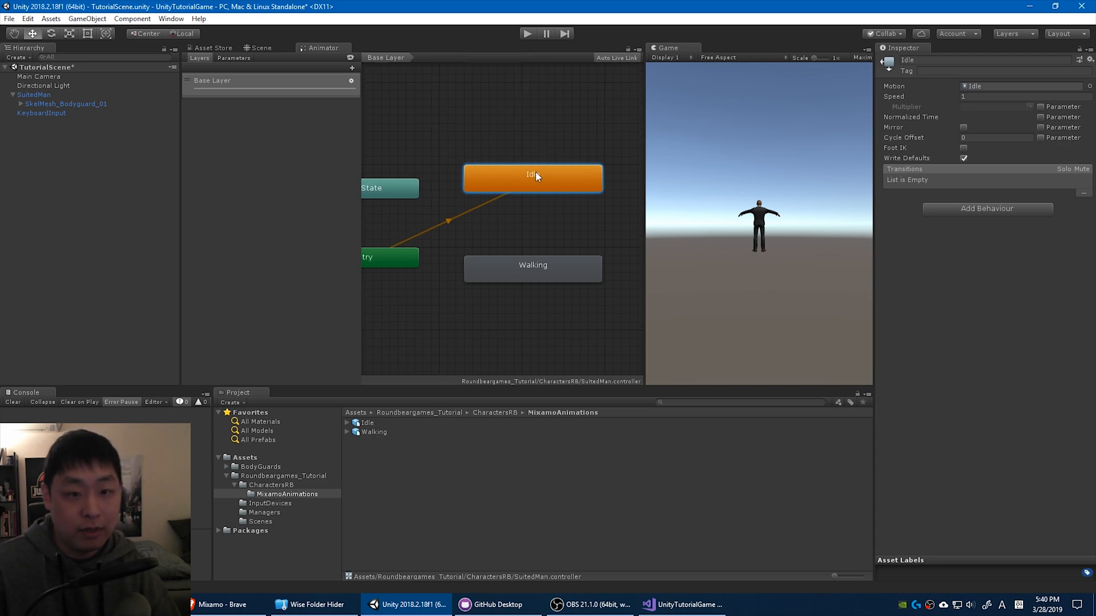
{"action": "right_click", "coordinate": [532, 175]}
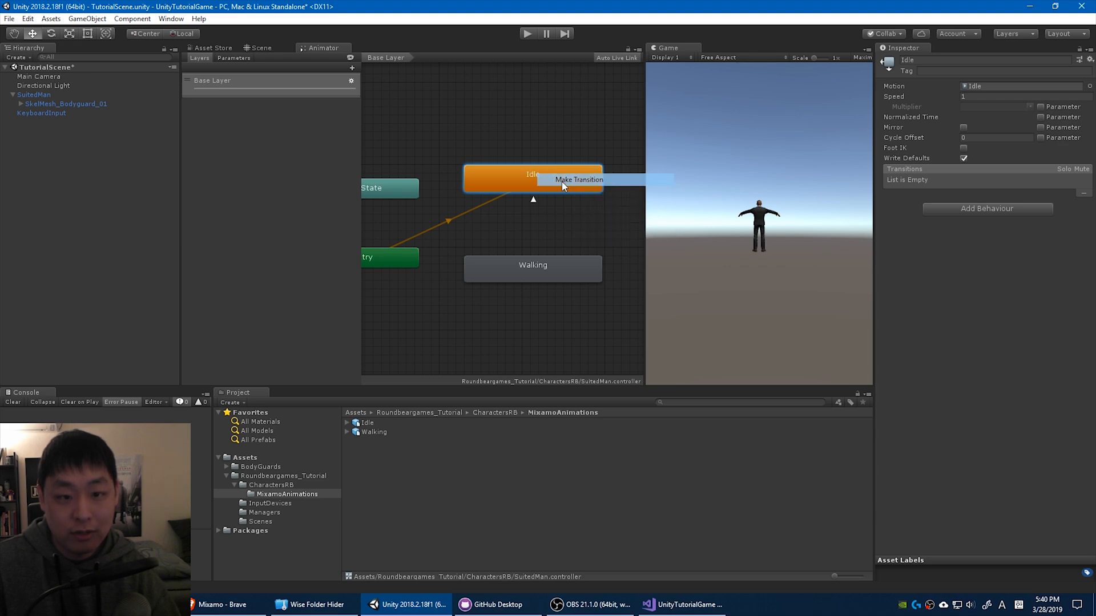
{"action": "left_click", "coordinate": [579, 180]}
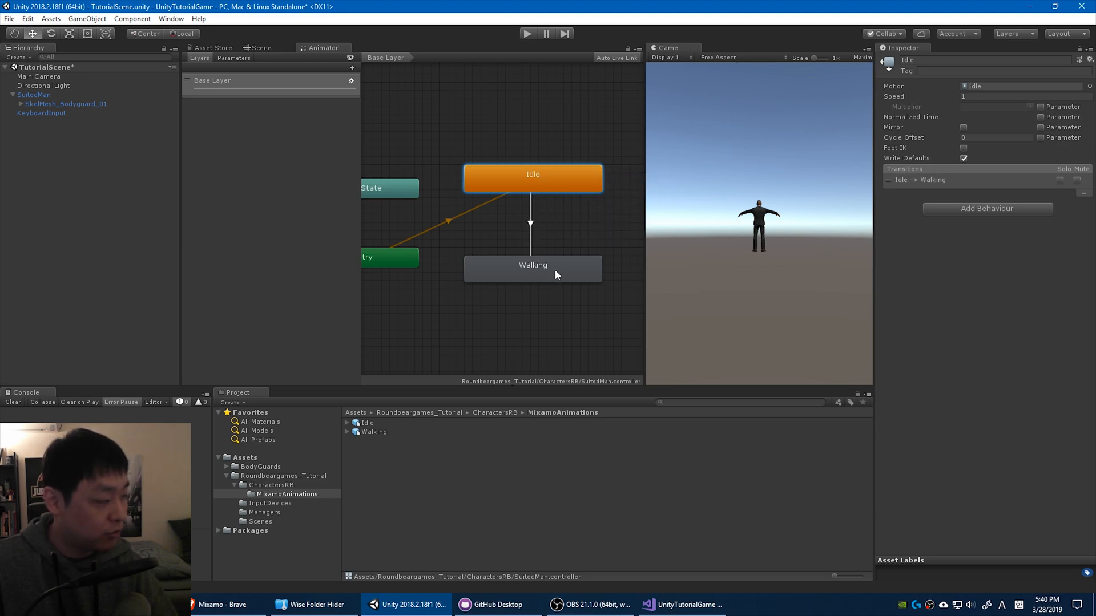
{"action": "right_click", "coordinate": [533, 268]}
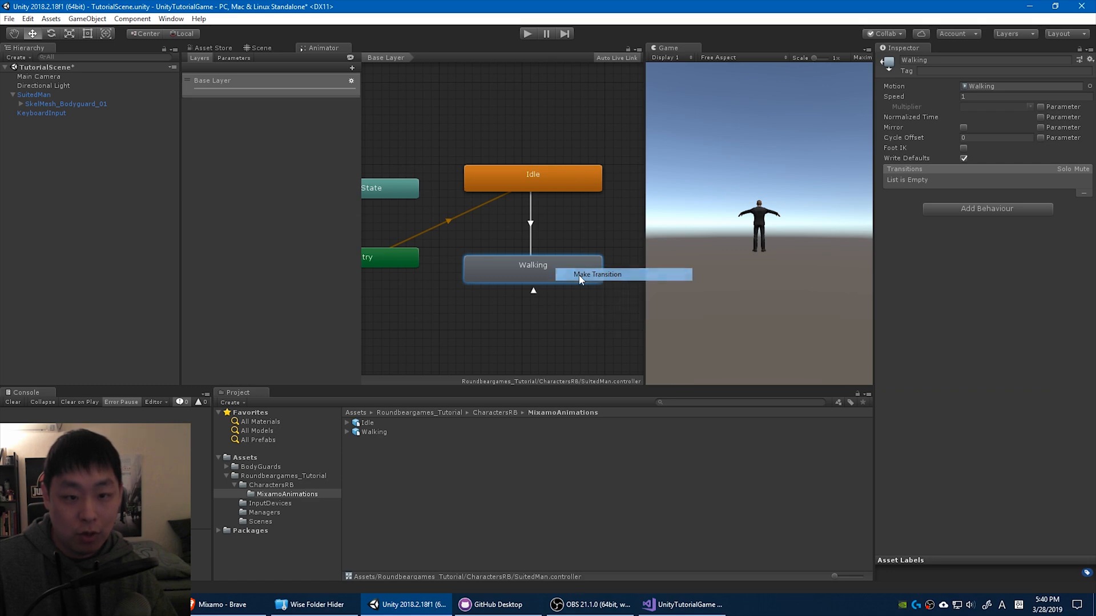
{"action": "left_click", "coordinate": [595, 274]}
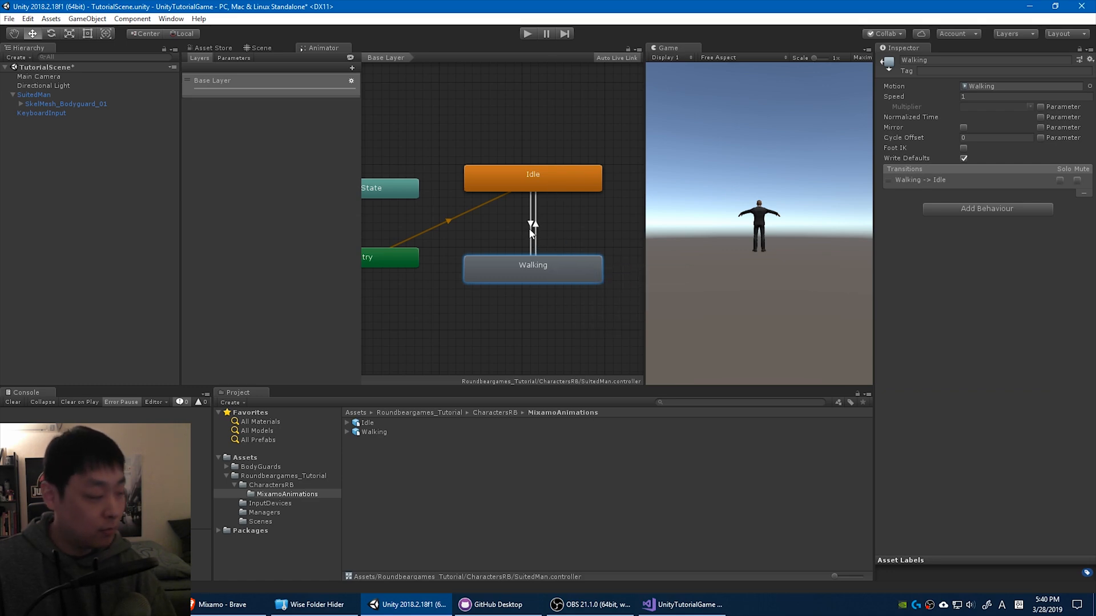
{"action": "left_click", "coordinate": [532, 222]}
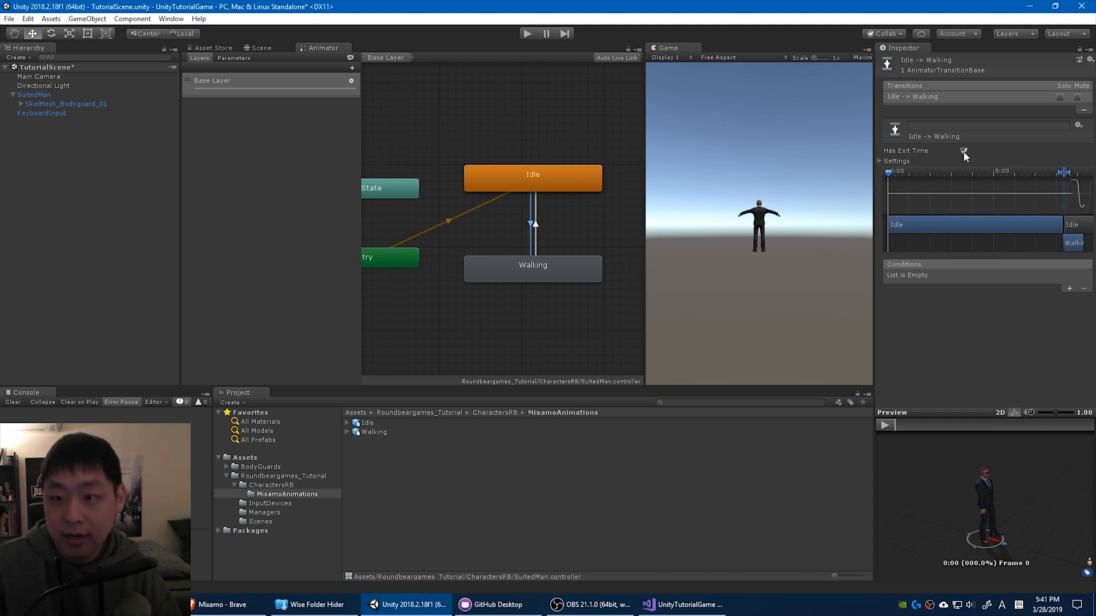
Step: Turn off exit time on Idle→Walking, add a Move bool, and add it as a condition
{"action": "left_click", "coordinate": [963, 151]}
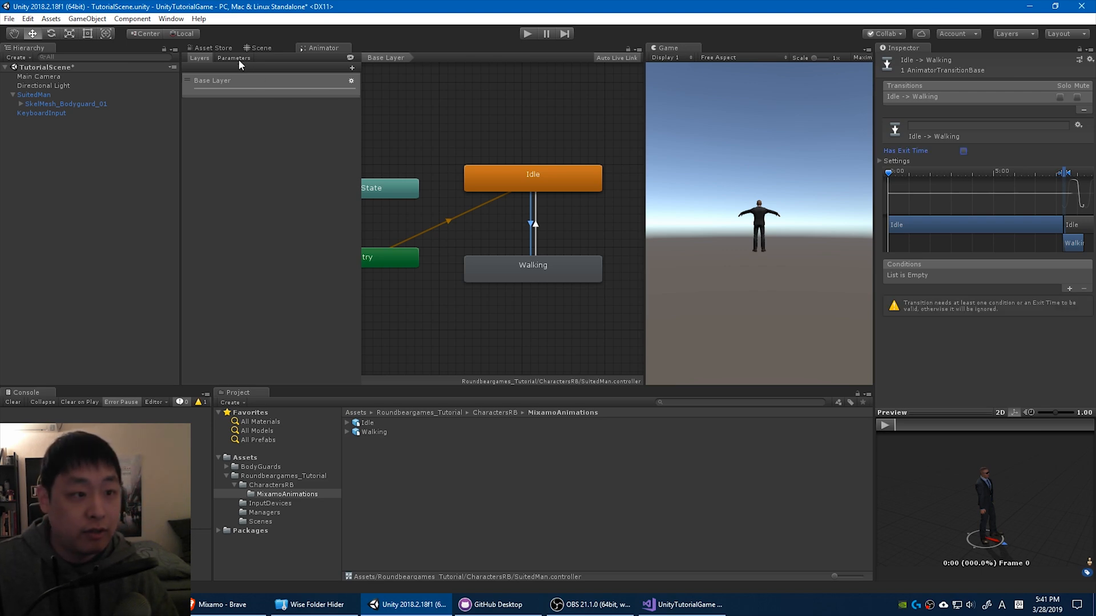
{"action": "left_click", "coordinate": [351, 68]}
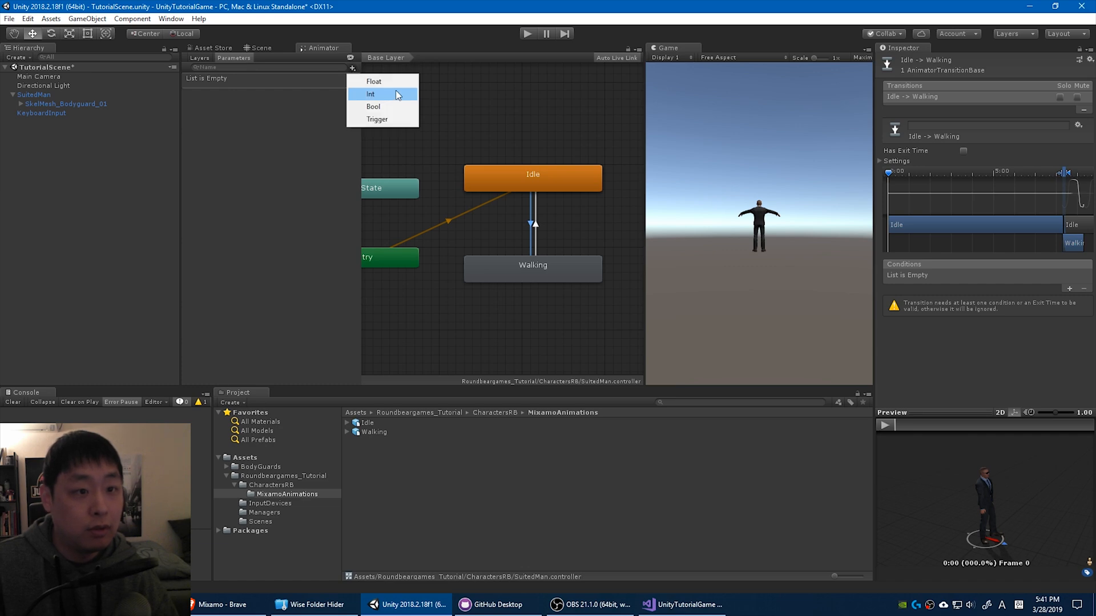
{"action": "left_click", "coordinate": [373, 106]}
{"action": "type", "text": "Move"}
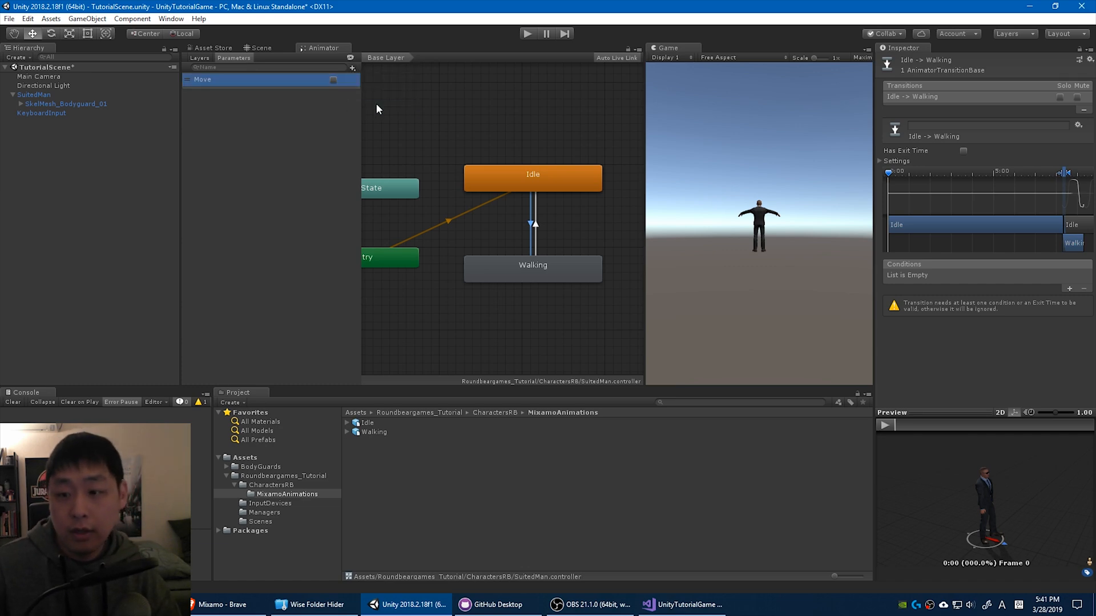
{"action": "left_click", "coordinate": [1068, 287]}
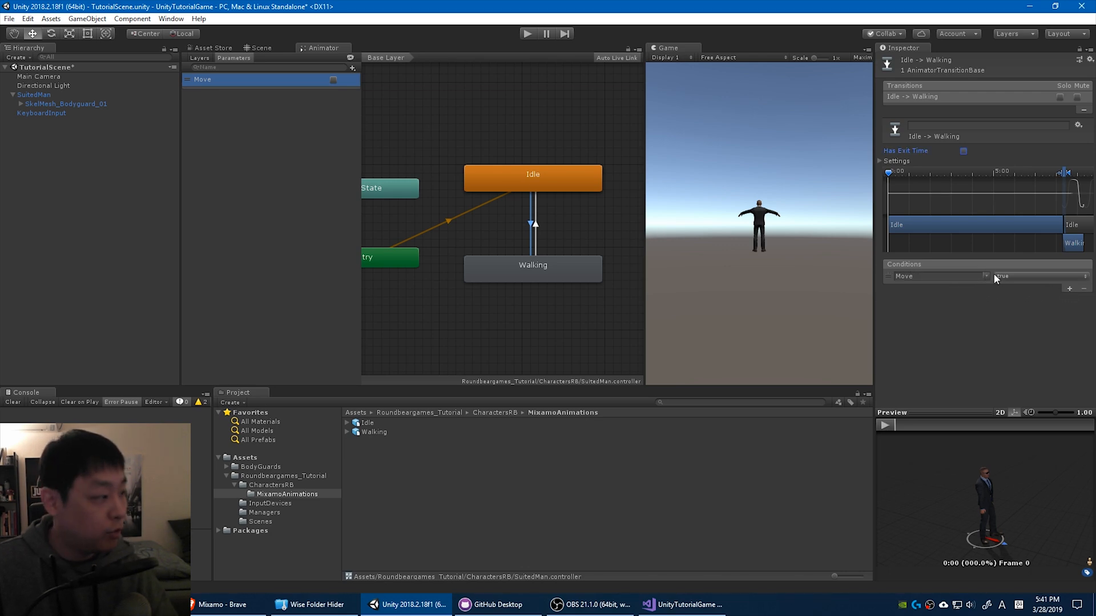
{"action": "mouse_move", "coordinate": [571, 287]}
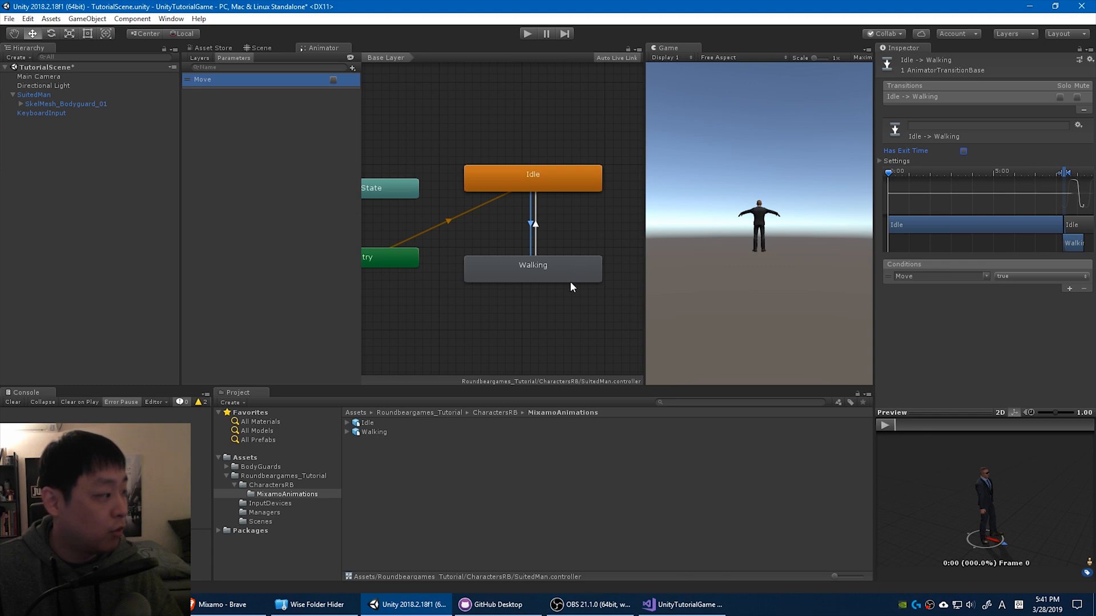
{"action": "mouse_move", "coordinate": [542, 270]}
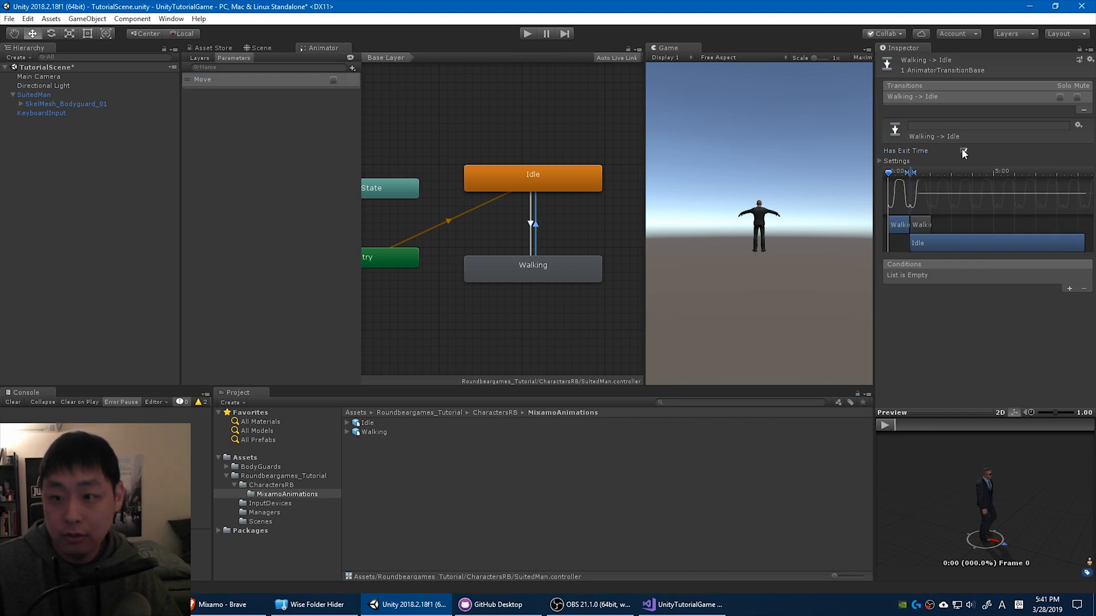
Step: Make the Walking→Idle transition require Move to be false
{"action": "left_click", "coordinate": [1068, 287]}
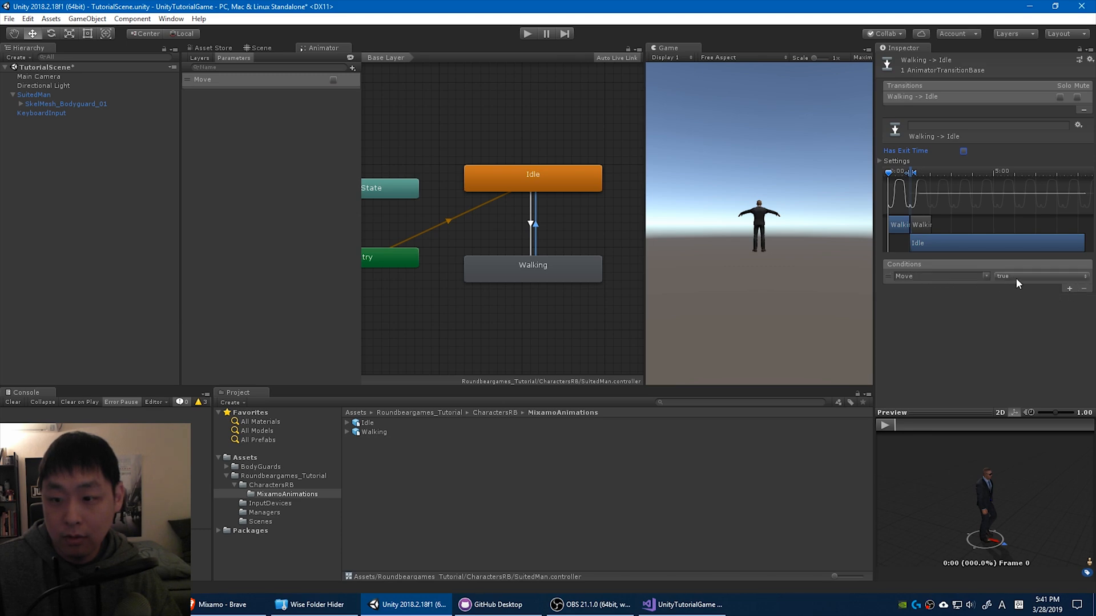
{"action": "left_click", "coordinate": [1040, 275]}
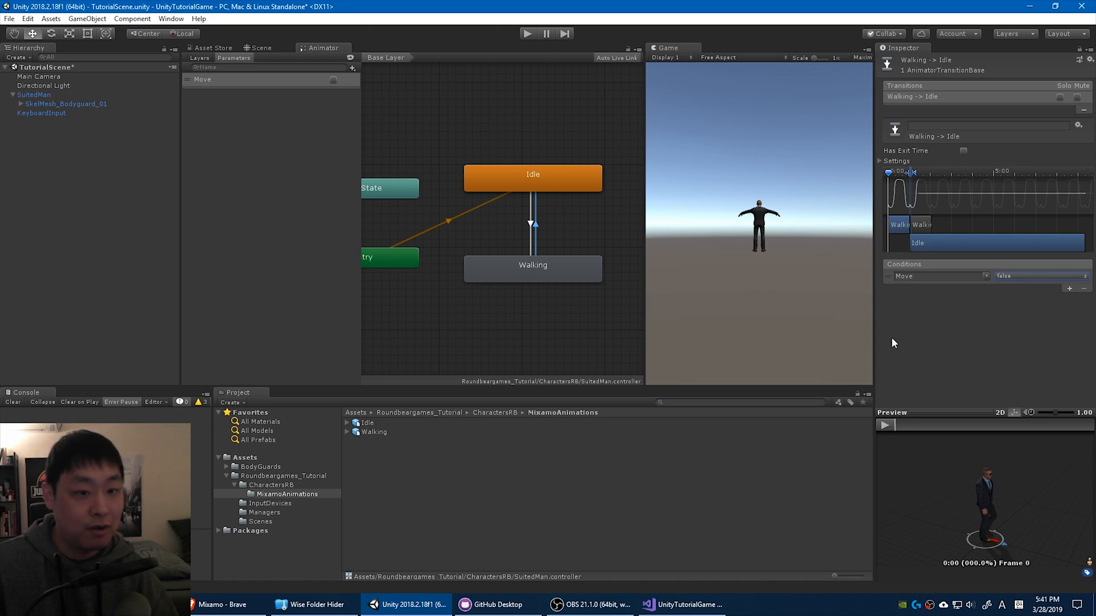
{"action": "left_click", "coordinate": [527, 34]}
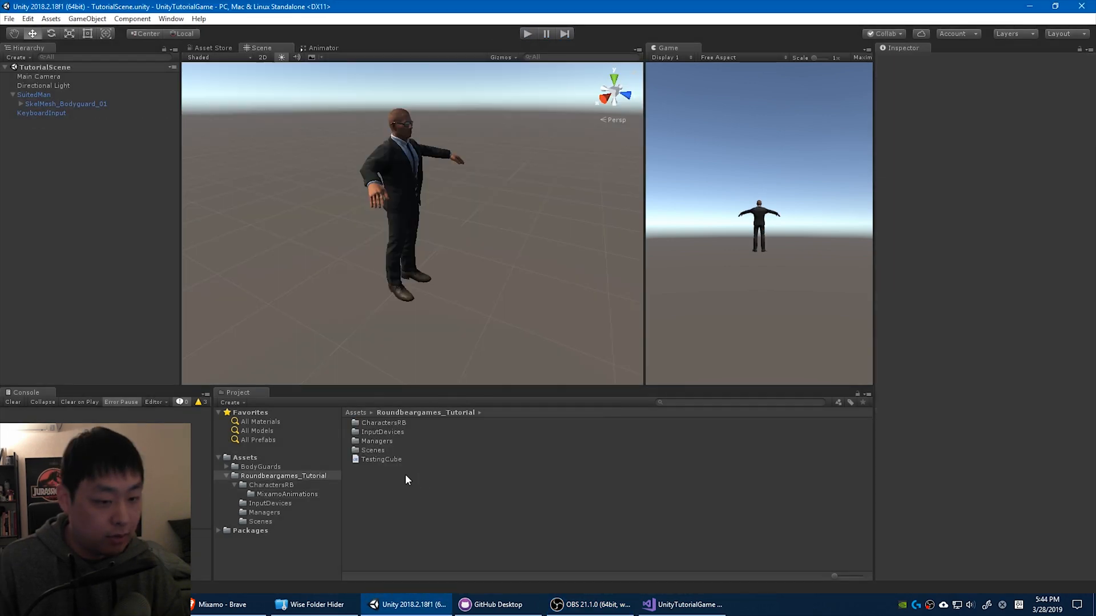
Step: Rename the TestingCube script to CharacterControl and open it in Visual Studio
{"action": "left_click", "coordinate": [380, 458]}
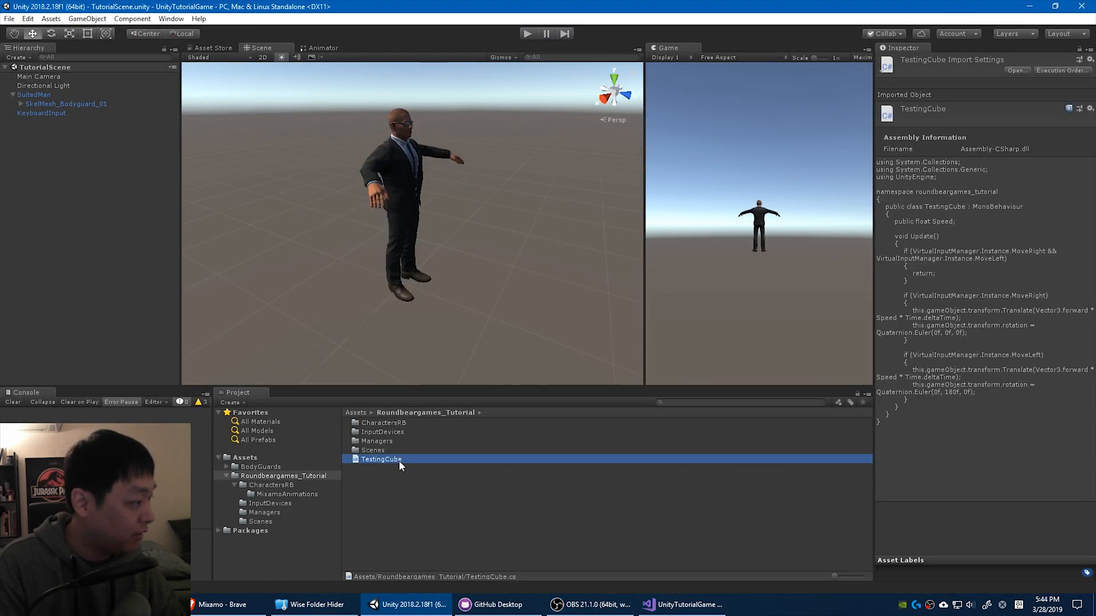
{"action": "double_click", "coordinate": [380, 459]}
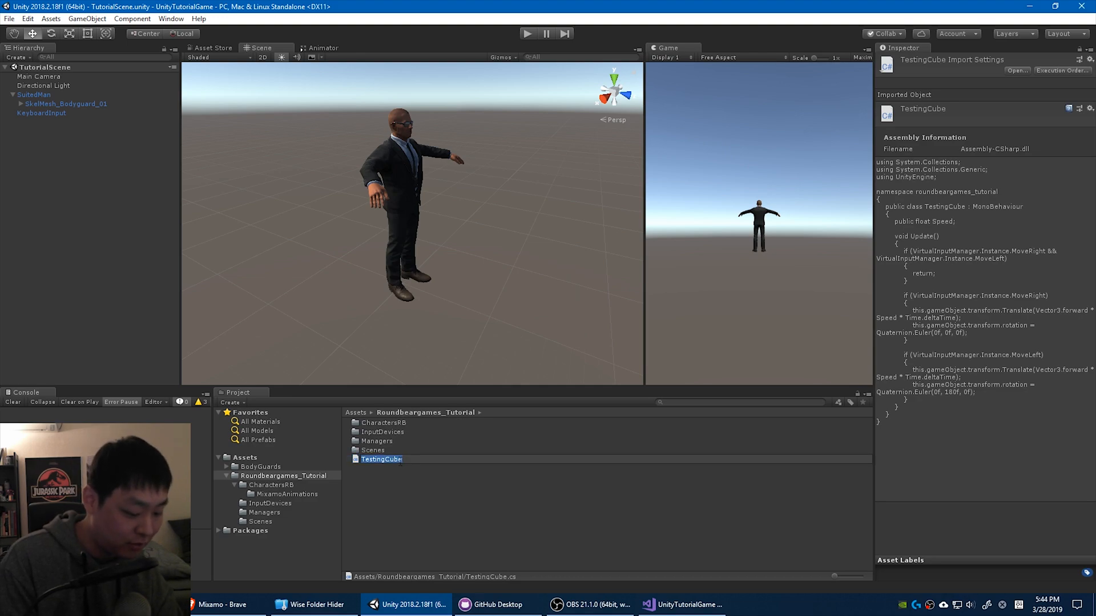
{"action": "type", "text": "Co"}
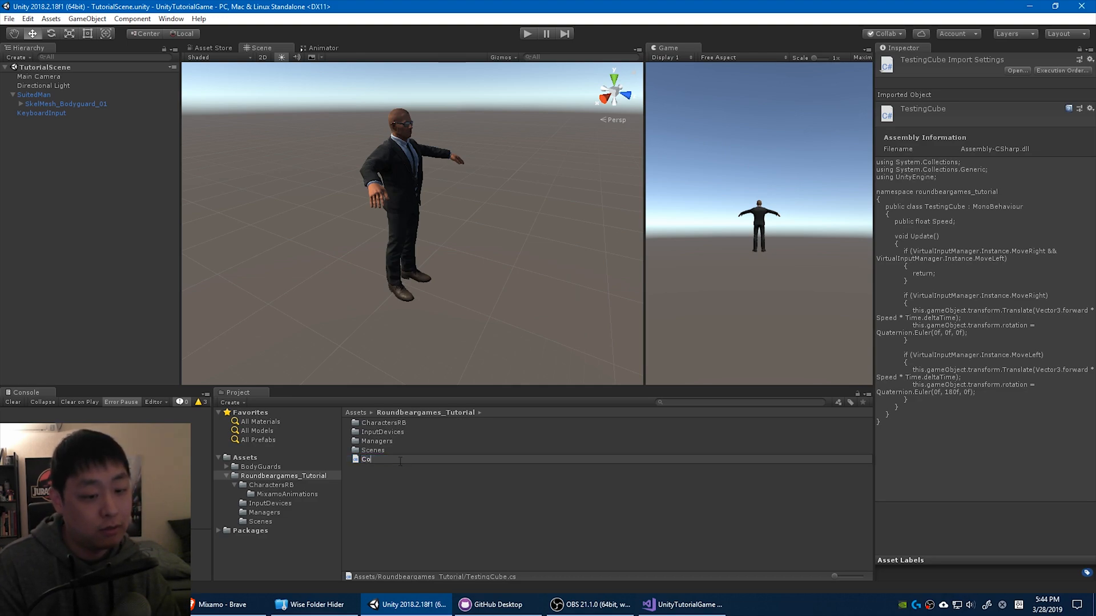
{"action": "type", "text": "CharacterControl"}
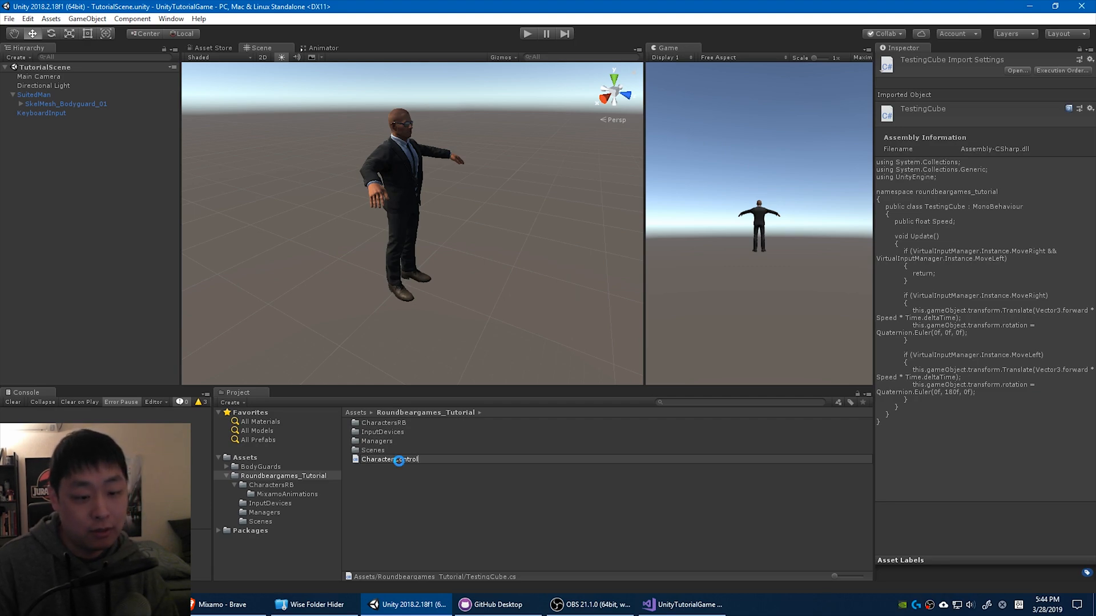
{"action": "left_click", "coordinate": [679, 604]}
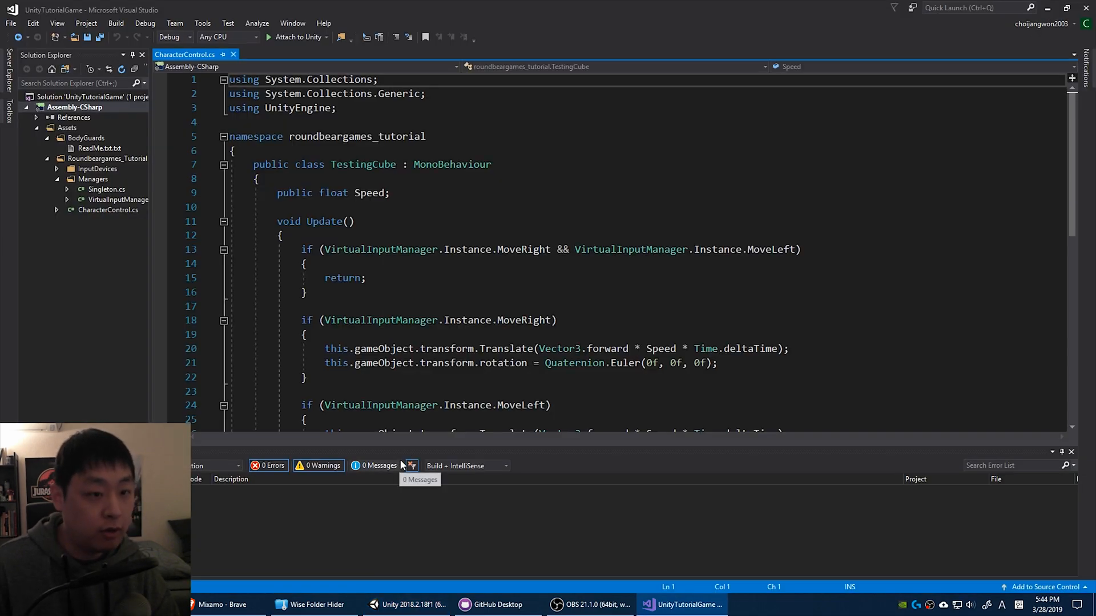
Step: Replace the TestingCube class name on line 7 with CharacterControl
{"action": "double_click", "coordinate": [362, 164]}
{"action": "type", "text": "CharacterControl"}
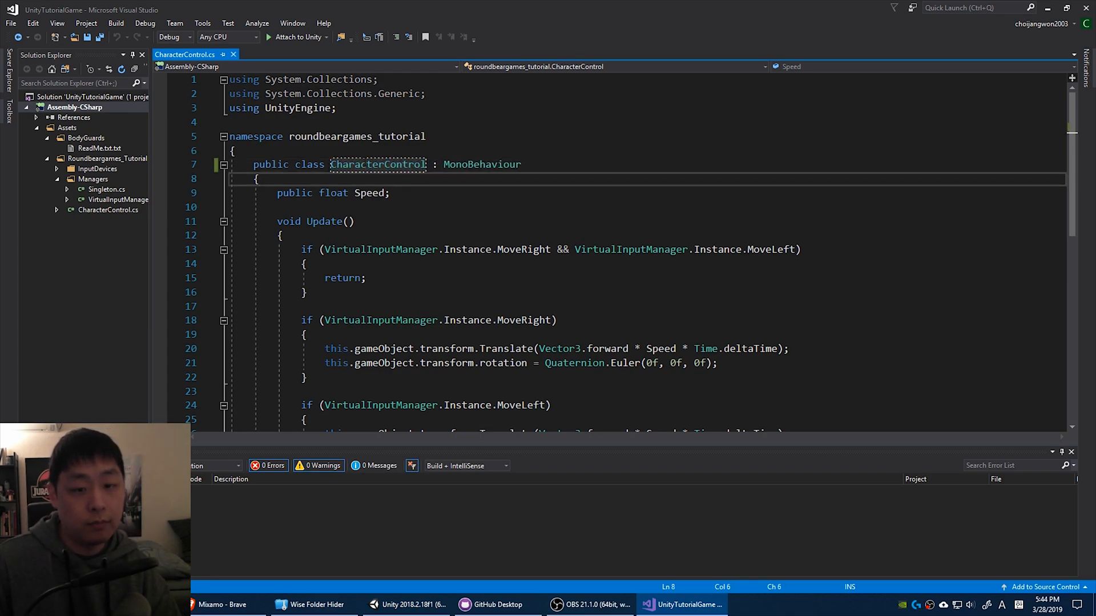
{"action": "left_click", "coordinate": [401, 605]}
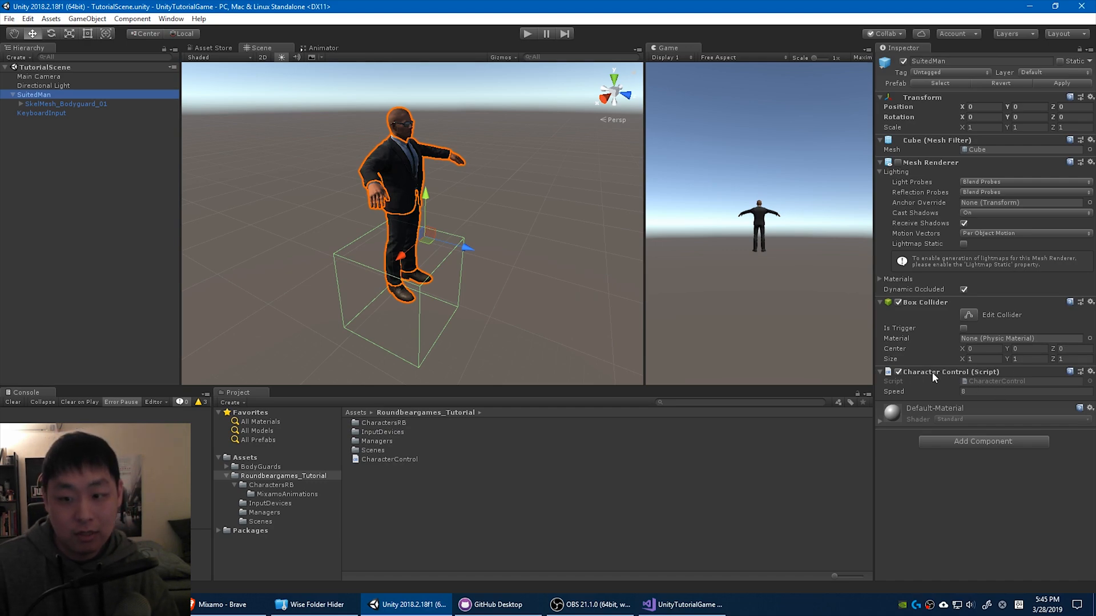
{"action": "mouse_move", "coordinate": [937, 378]}
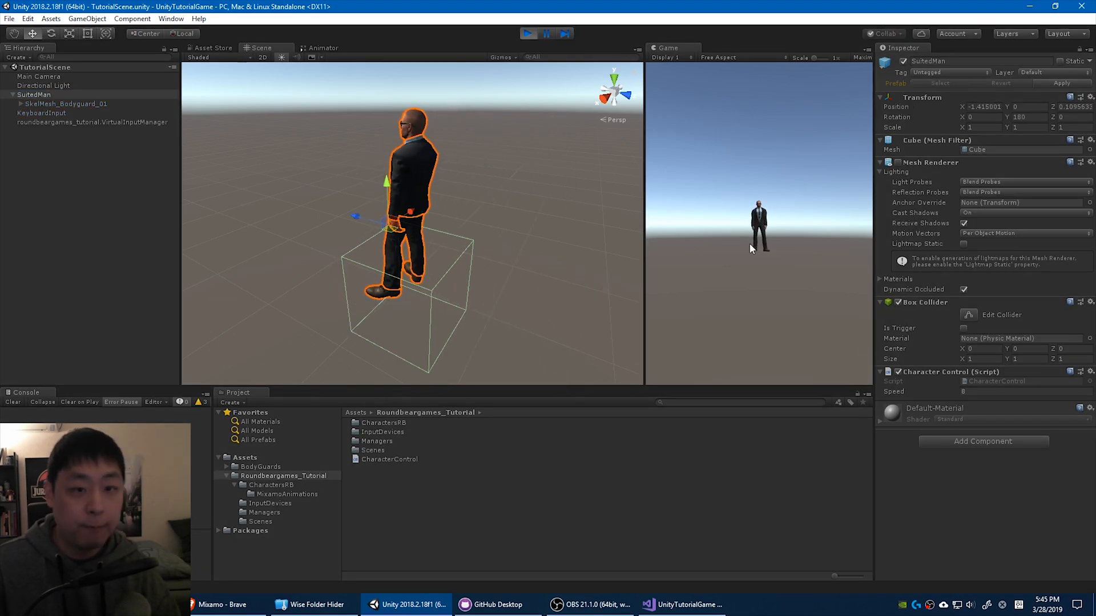
Step: Switch back to the CharacterControl script in Visual Studio
{"action": "left_click", "coordinate": [678, 604]}
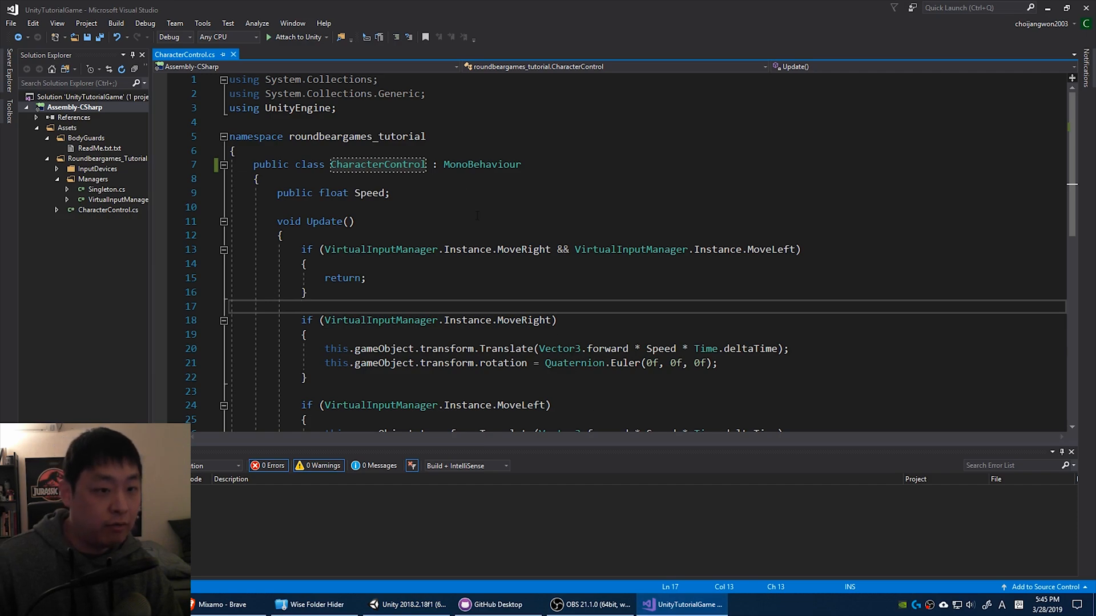
Step: Declare a public Animator field named animator in CharacterControl
{"action": "type", "text": "public"}
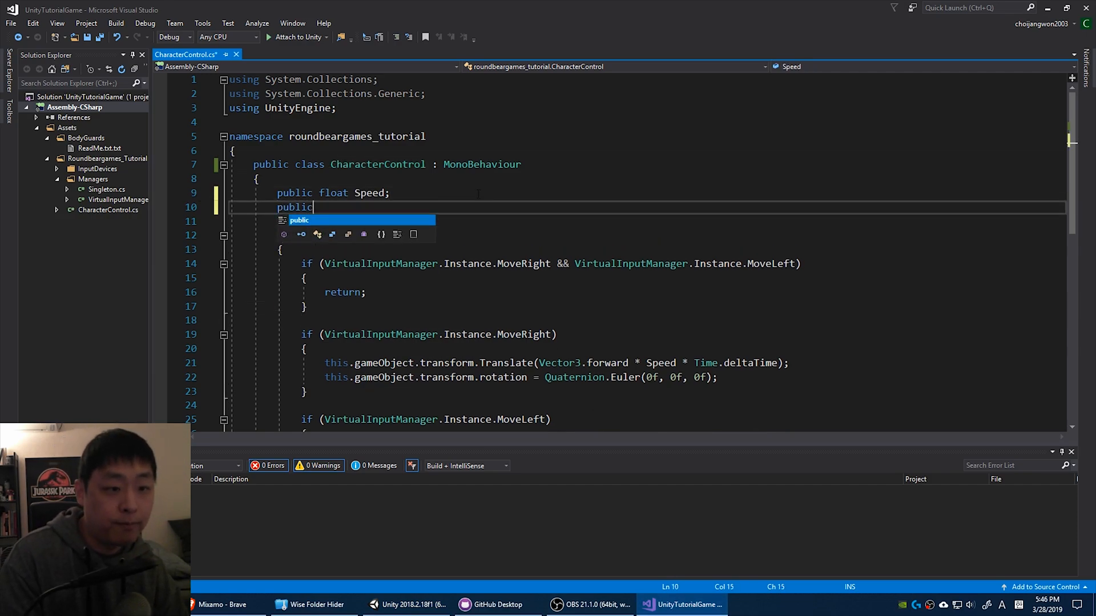
{"action": "type", "text": "Animato"}
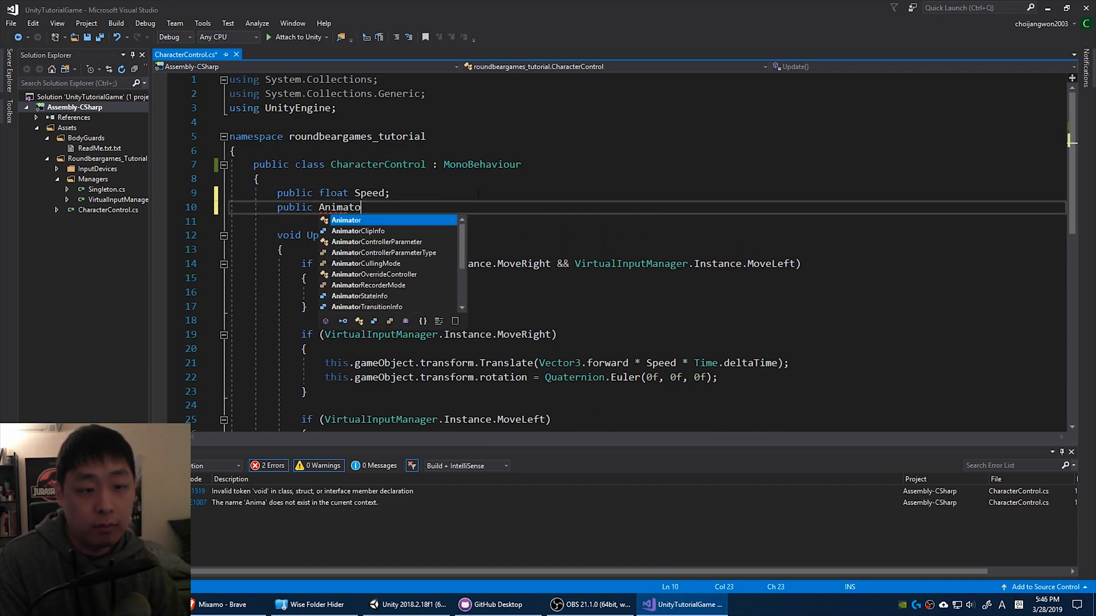
{"action": "type", "text": "animator"}
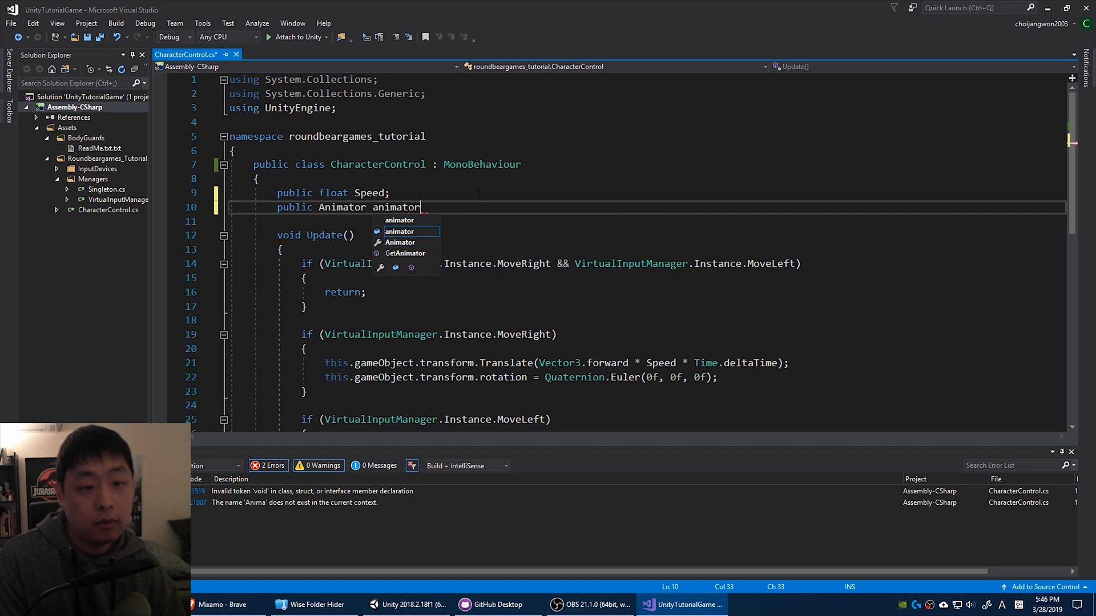
{"action": "type", "text": ";"}
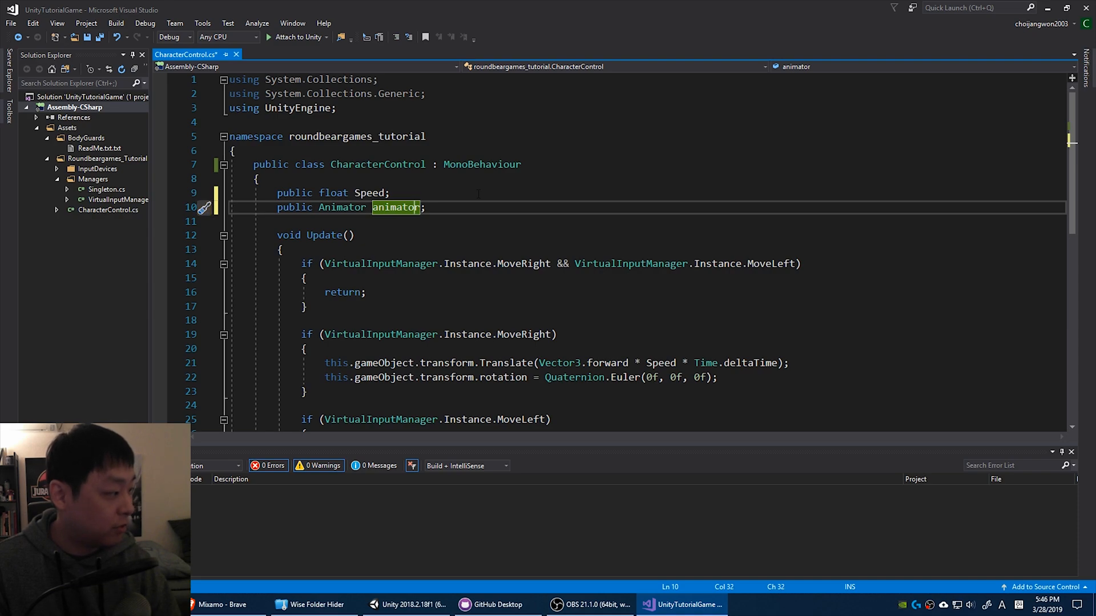
Step: Add animator.SetBool("Move", true) inside the move-right block
{"action": "left_click", "coordinate": [412, 208]}
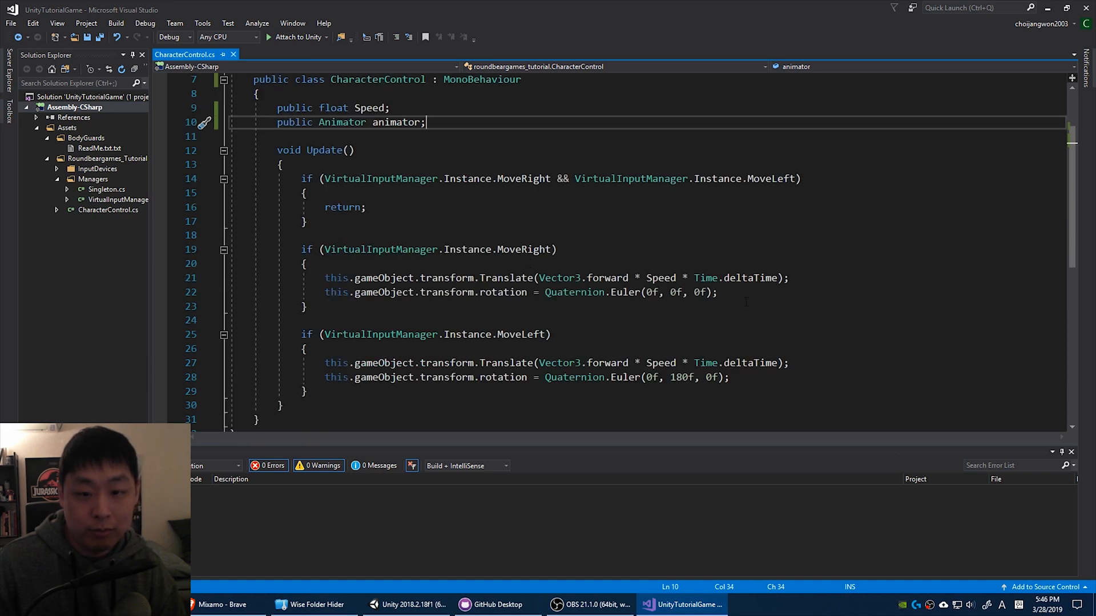
{"action": "type", "text": "ani"}
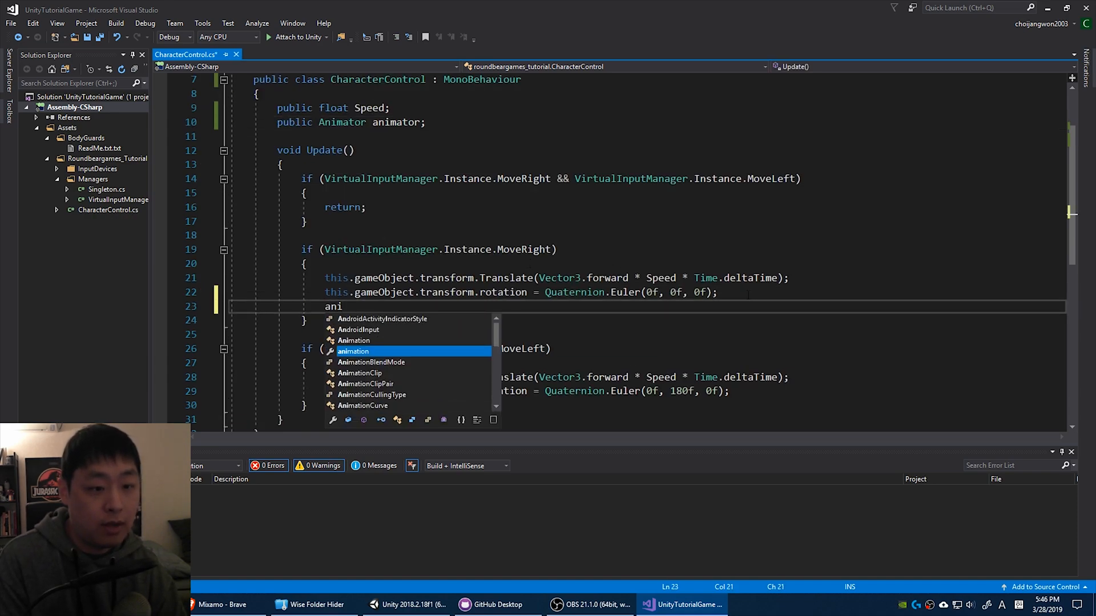
{"action": "type", "text": "mator."}
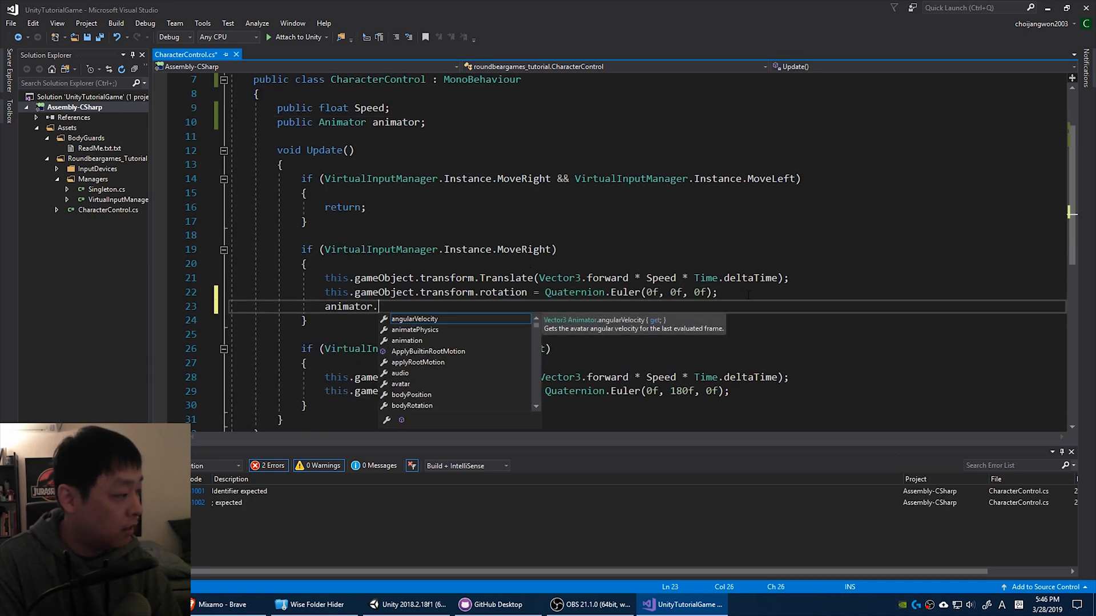
{"action": "type", "text": "SetBool("}
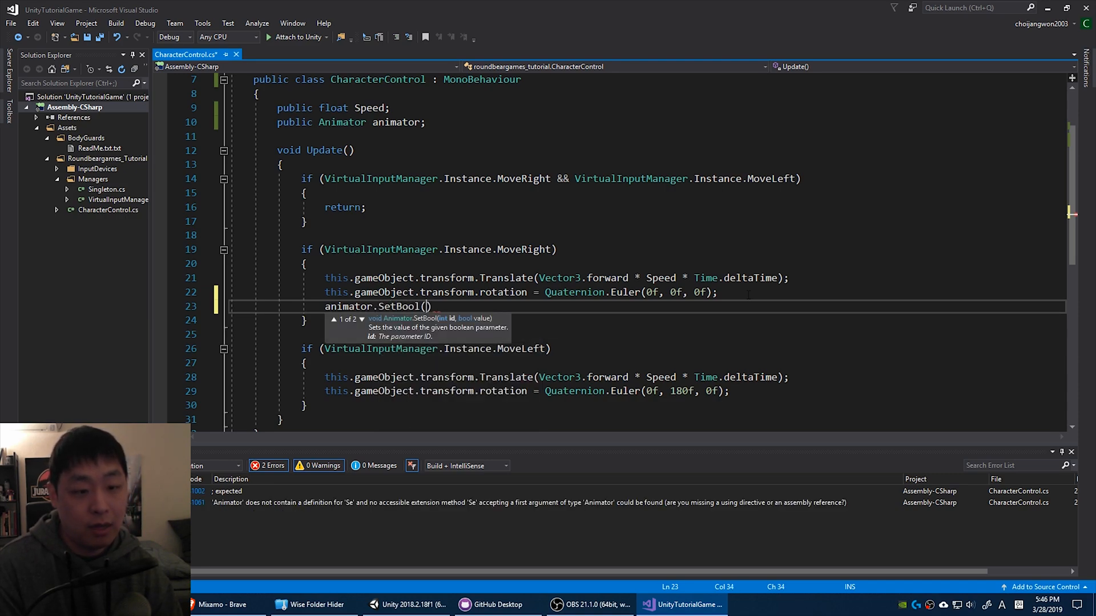
{"action": "type", "text": "\"Move\""}
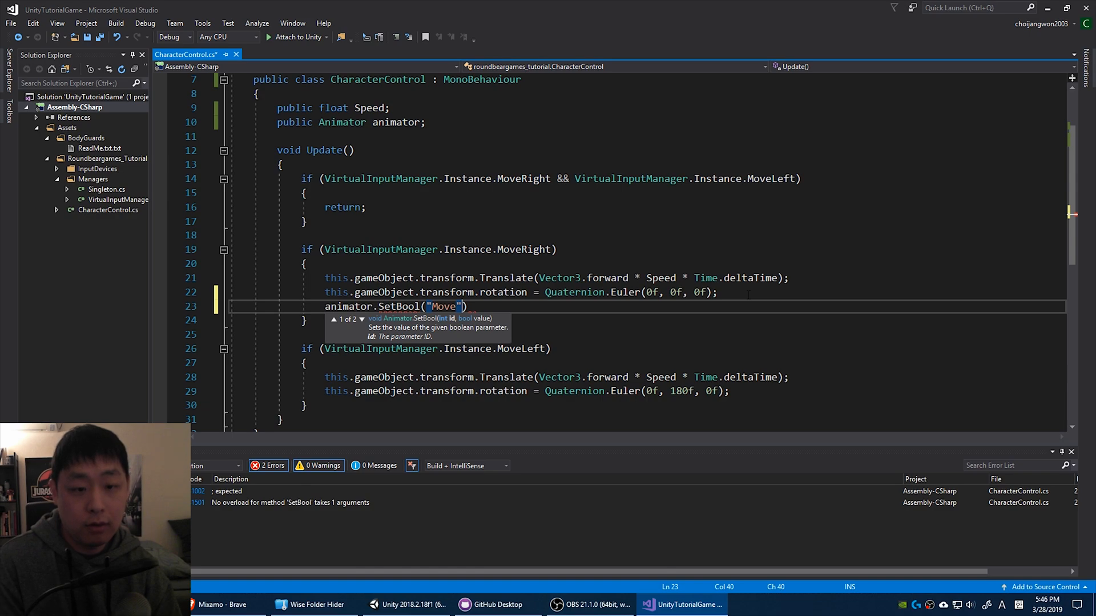
{"action": "type", "text": ", true"}
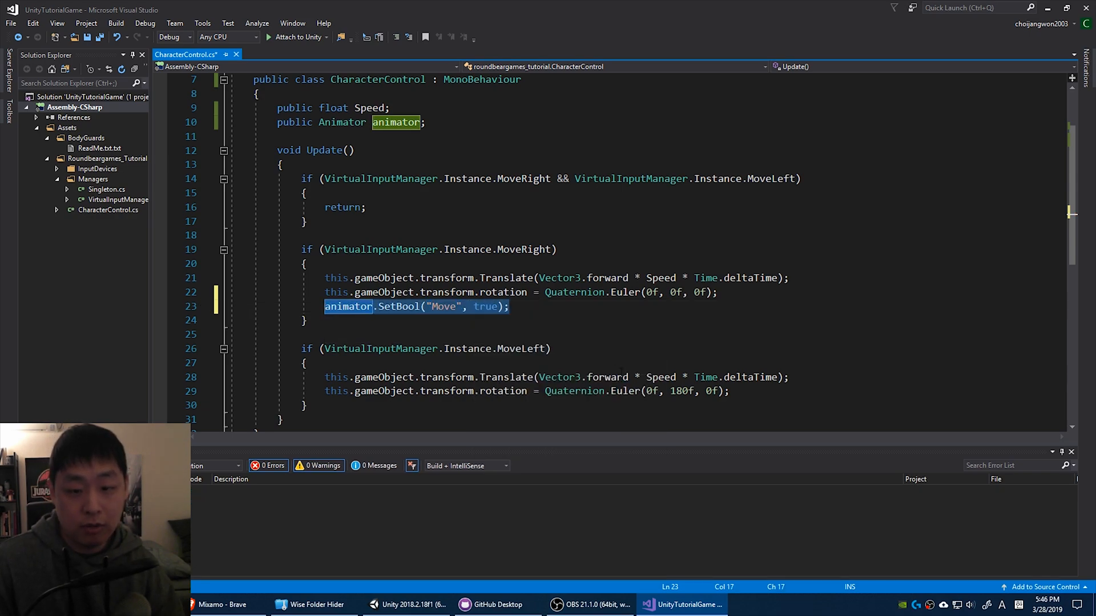
{"action": "type", "text": "animator.SetBool(\"Move\", true);"}
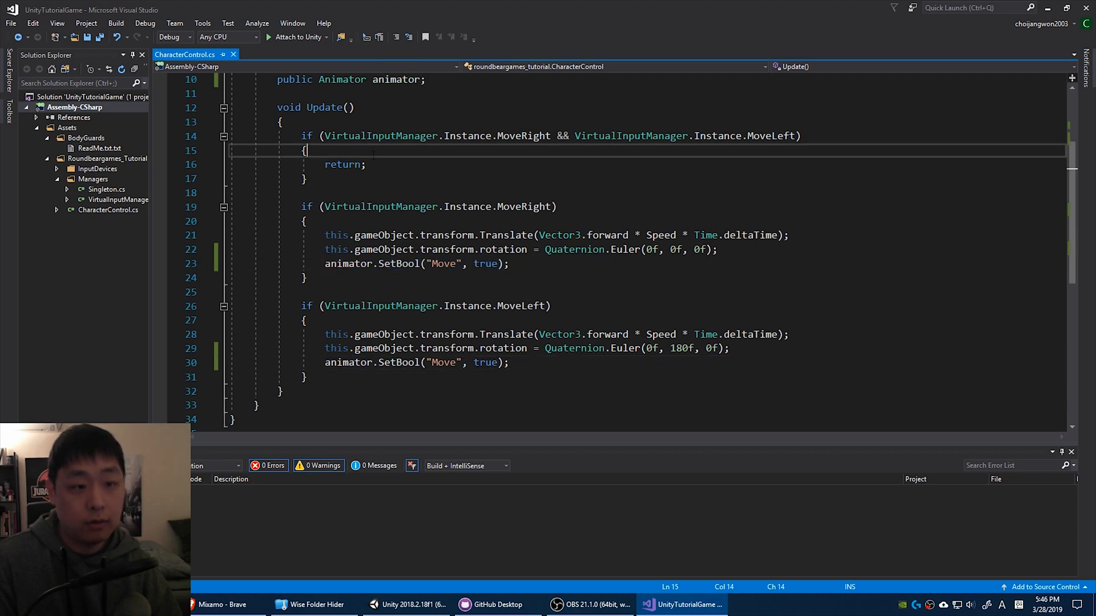
{"action": "type", "text": "animator.SetBool(\"Move\", tr);"}
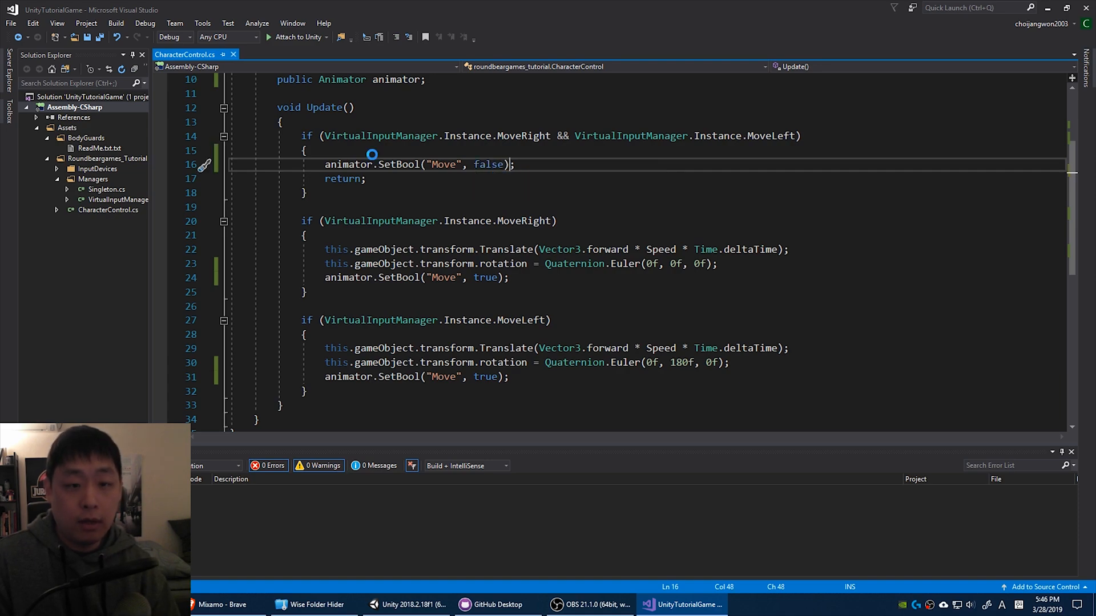
Step: Add an if with negated MoveRight/MoveLeft checks calling animator.SetBool("Move", false), then save
{"action": "type", "text": "if (VirtualInputManager"}
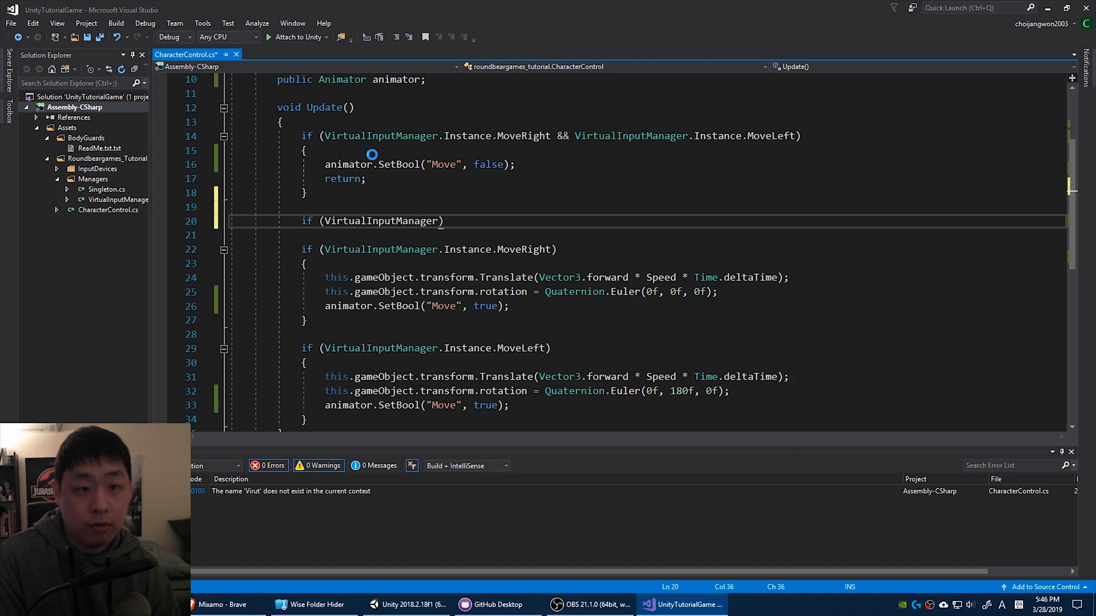
{"action": "type", "text": ".Instance.MoveRight && VirtualInputManager.Instance.MoveLeft"}
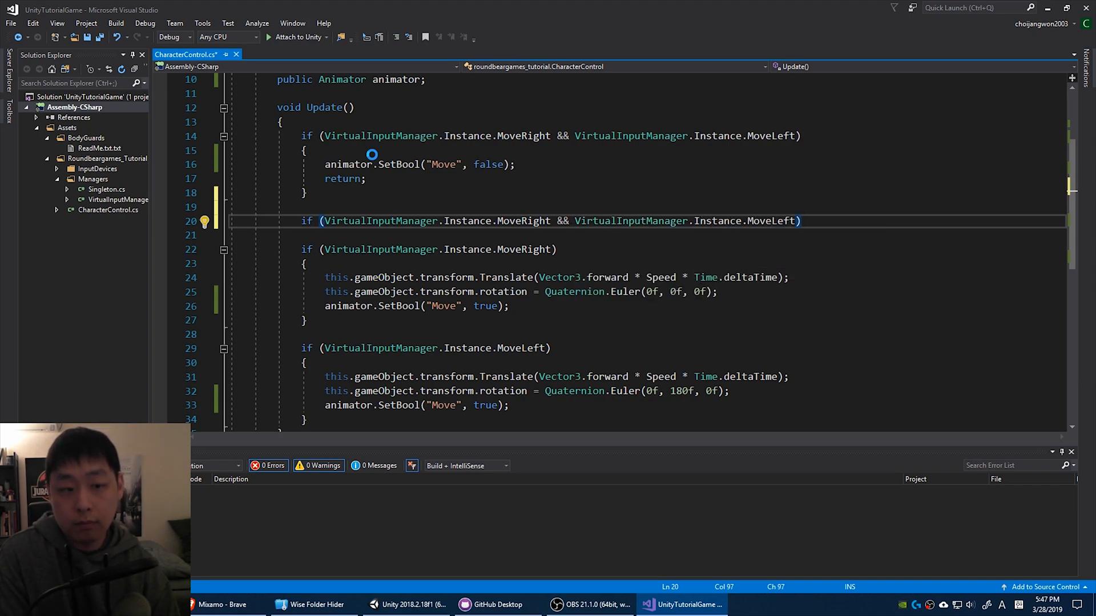
{"action": "type", "text": "!"}
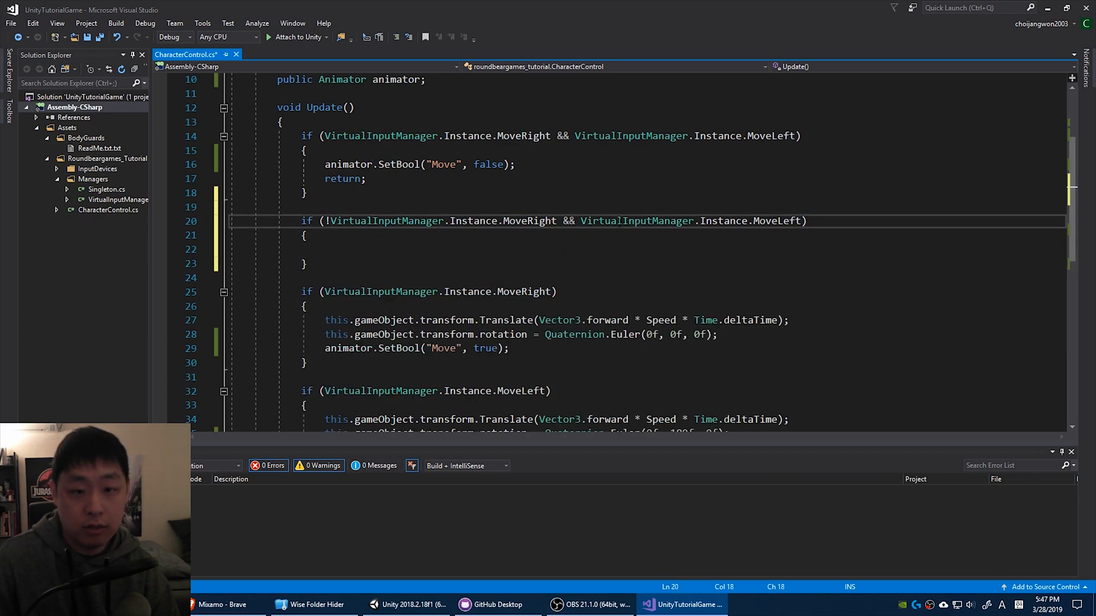
{"action": "type", "text": "!"}
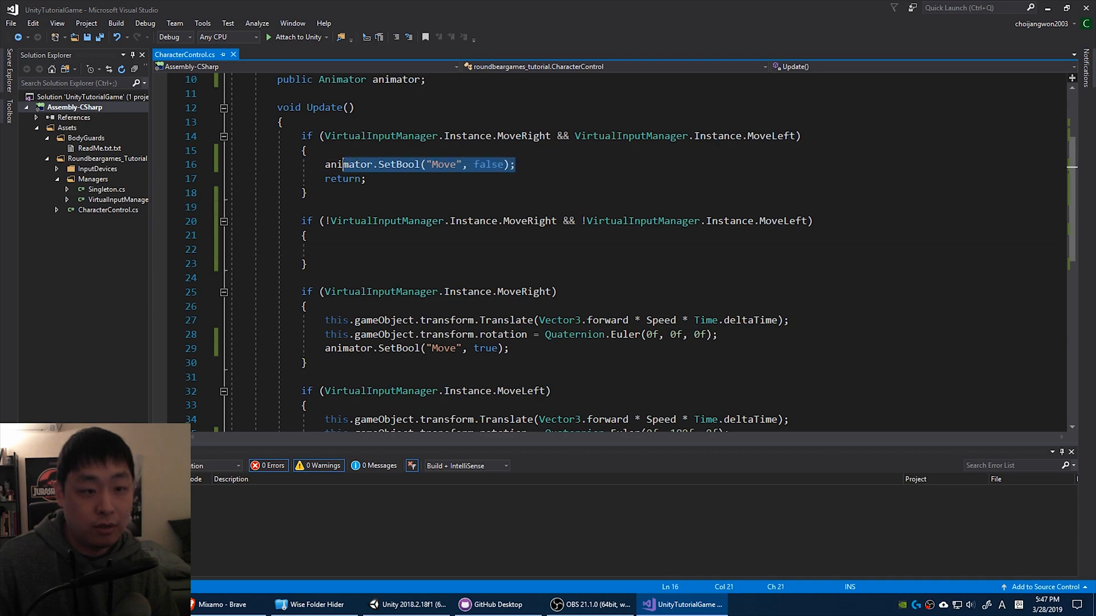
{"action": "type", "text": "animator.SetBool(\"Move\", false);"}
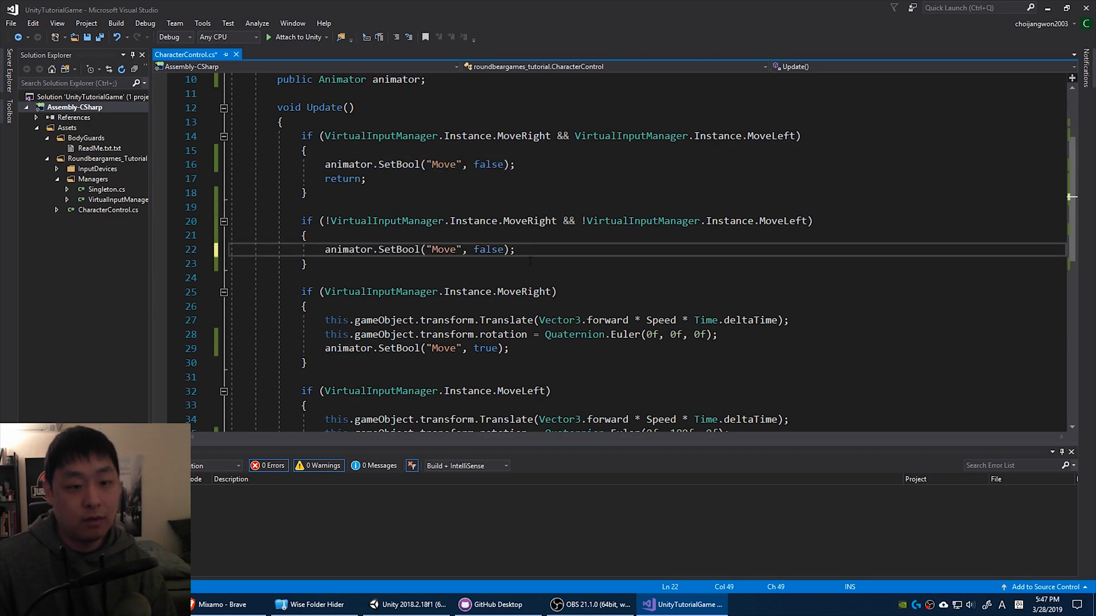
{"action": "key", "text": "ctrl+s"}
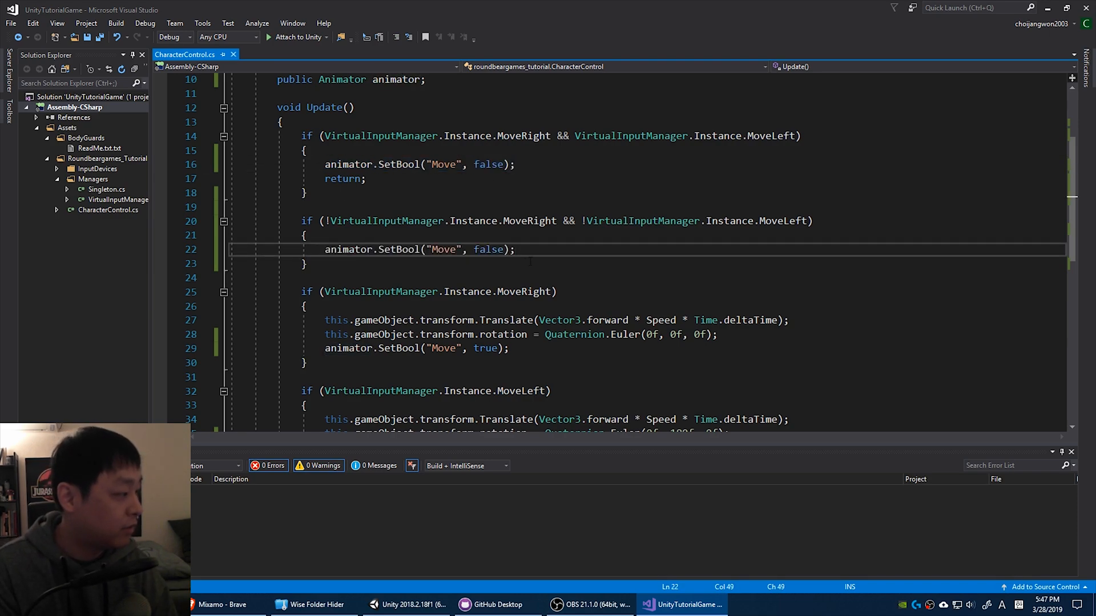
{"action": "scroll", "scroll_direction": "down", "scroll_amount": 3}
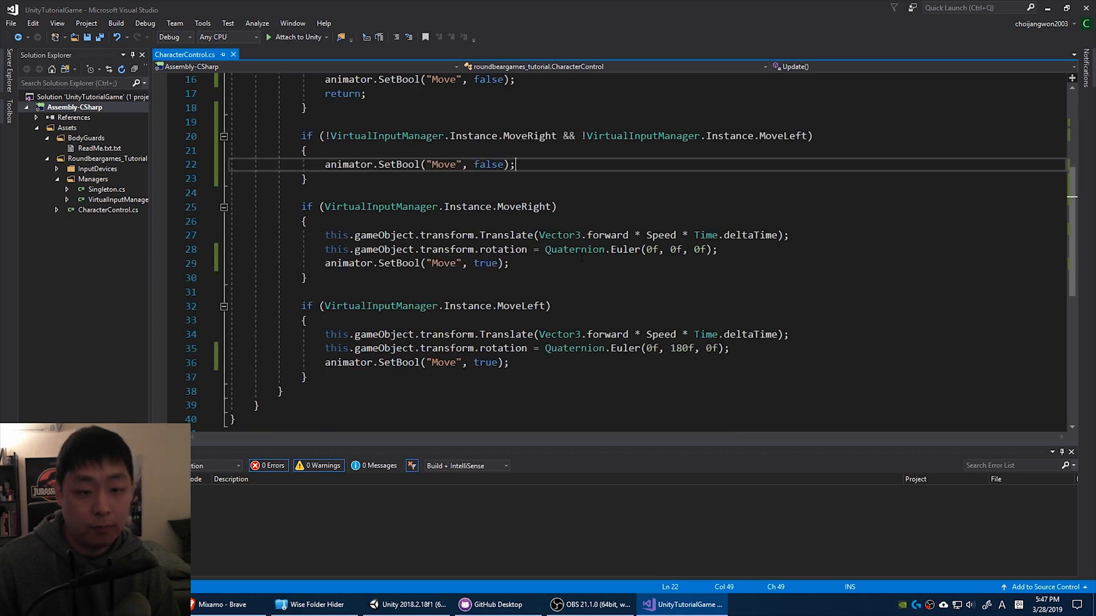
{"action": "left_click", "coordinate": [406, 604]}
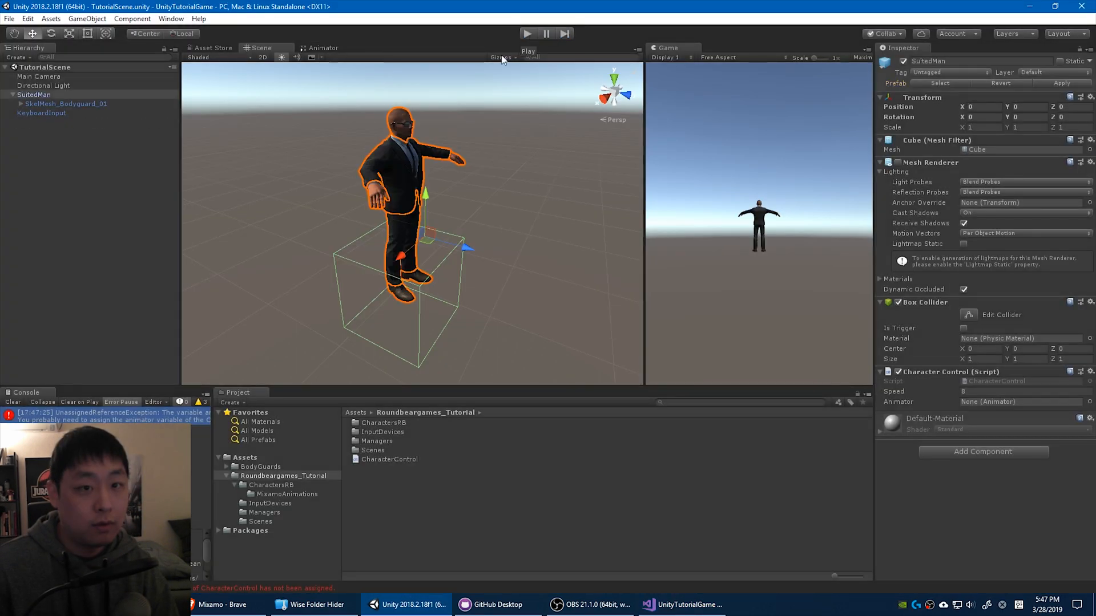
Step: Assign the bodyguard mesh's Animator to Character Control, play-test, and set Speed to 2
{"action": "left_click", "coordinate": [34, 94]}
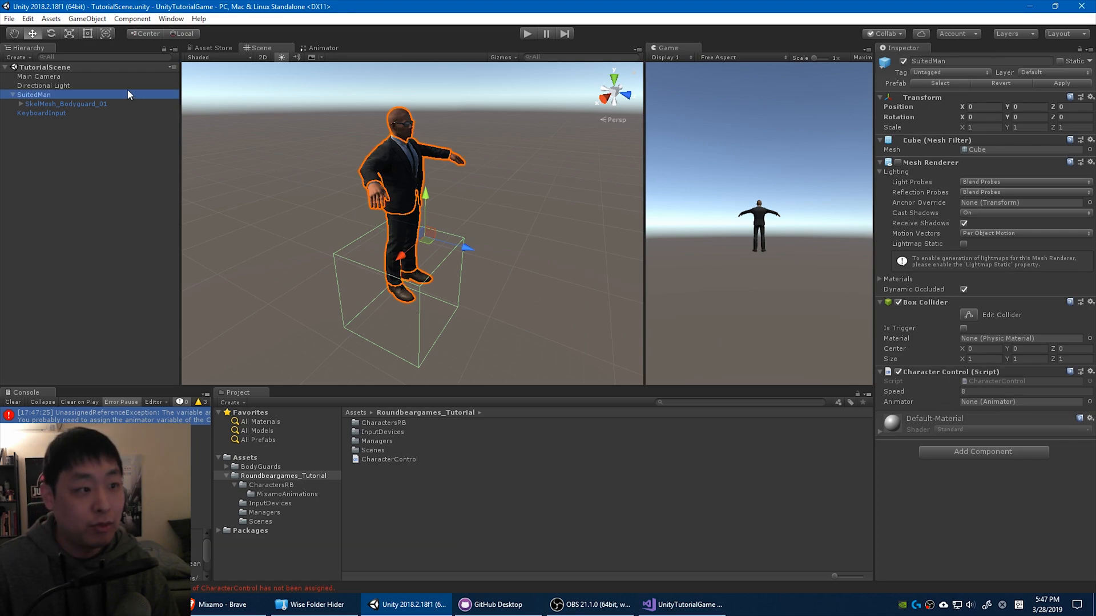
{"action": "left_click", "coordinate": [1020, 401]}
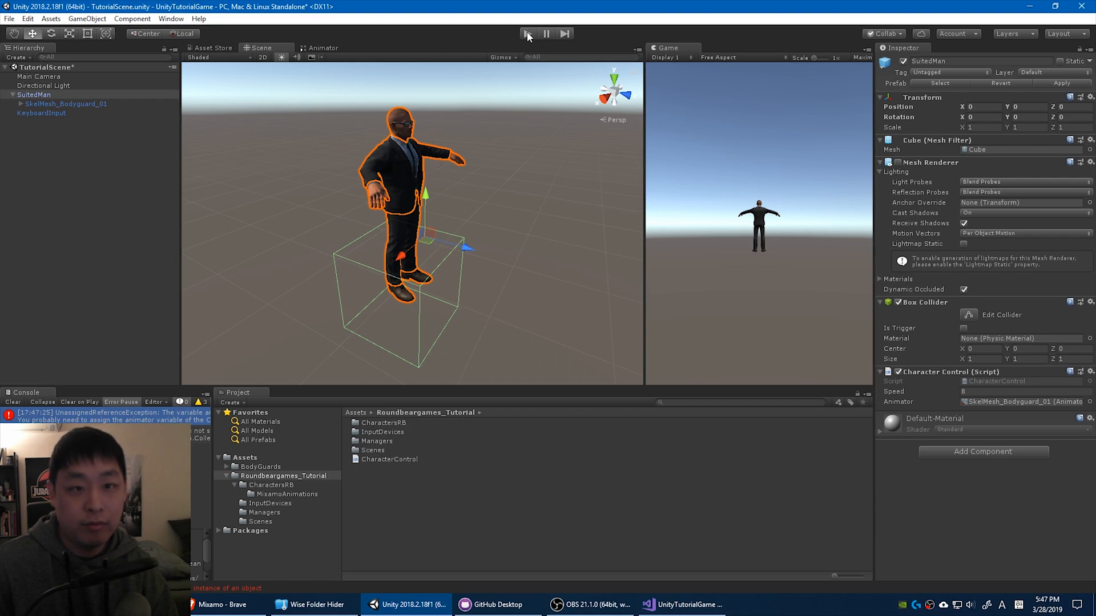
{"action": "left_click", "coordinate": [529, 33]}
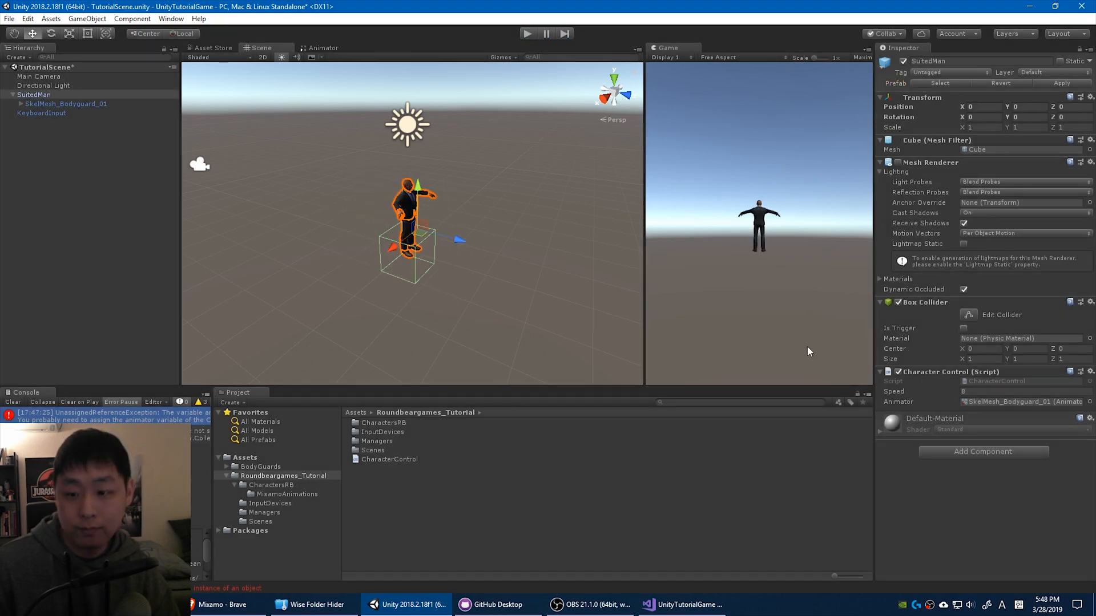
{"action": "left_click", "coordinate": [1023, 390]}
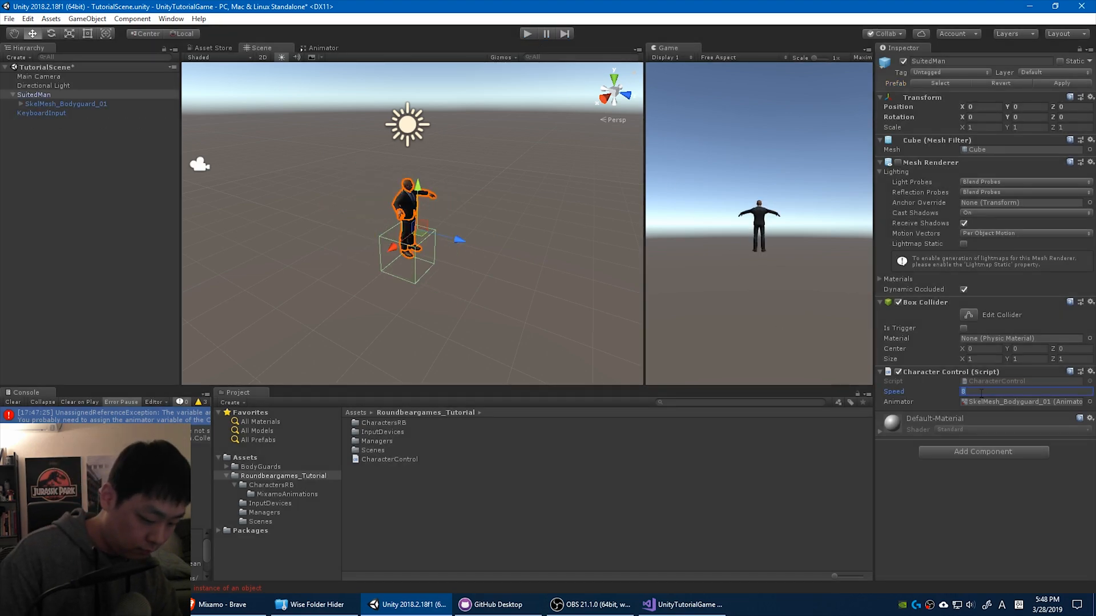
{"action": "type", "text": "2"}
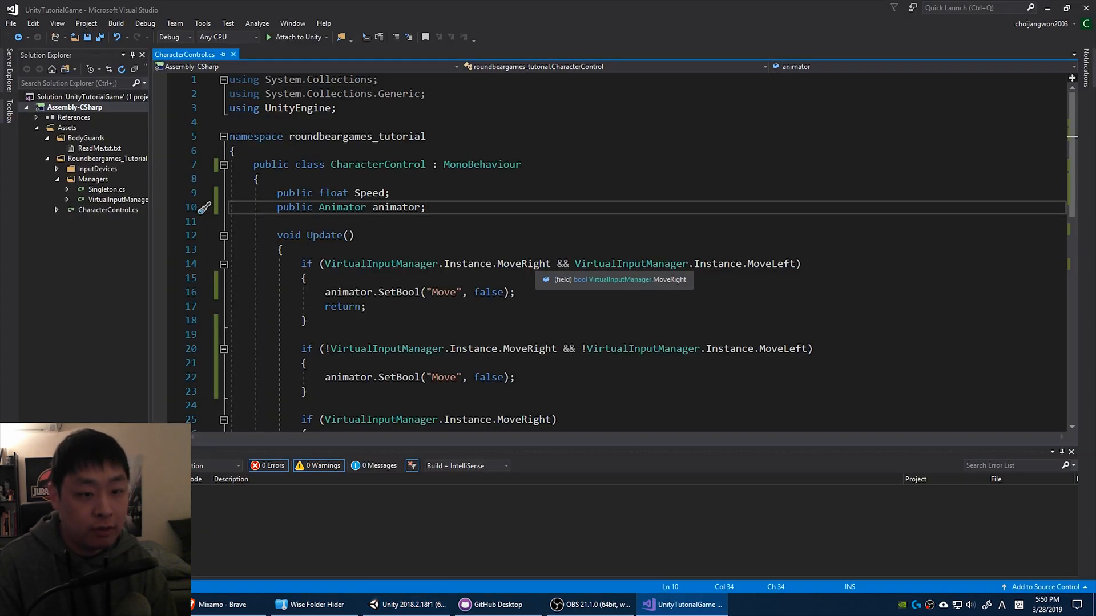
Step: Type a public TransitionParameters enum listing Move above the CharacterControl class
{"action": "scroll", "scroll_direction": "down", "scroll_amount": 3}
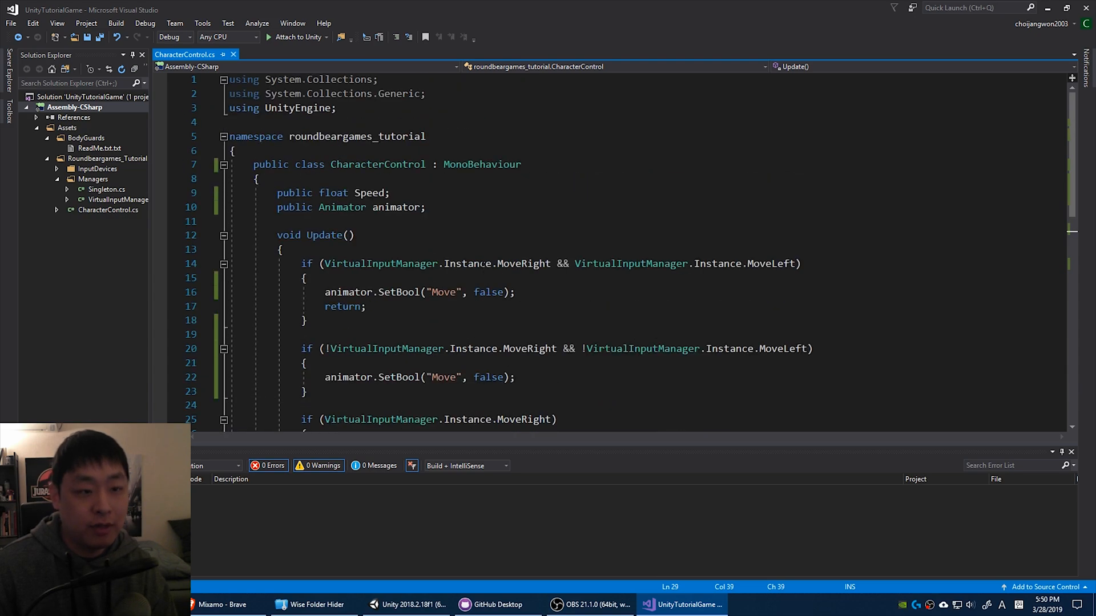
{"action": "left_click", "coordinate": [259, 178]}
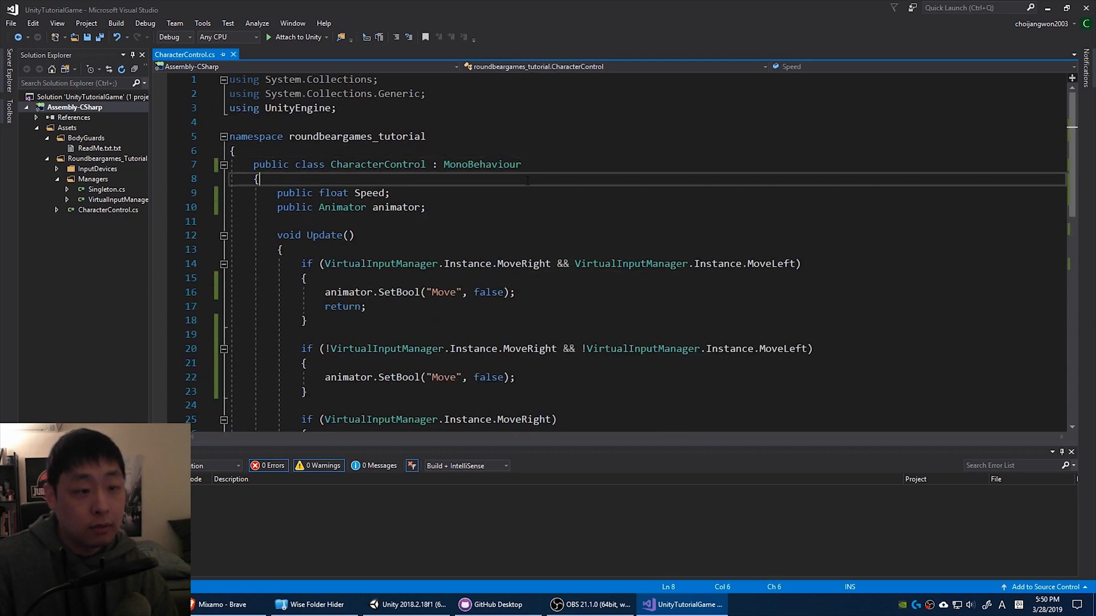
{"action": "type", "text": "public enum"}
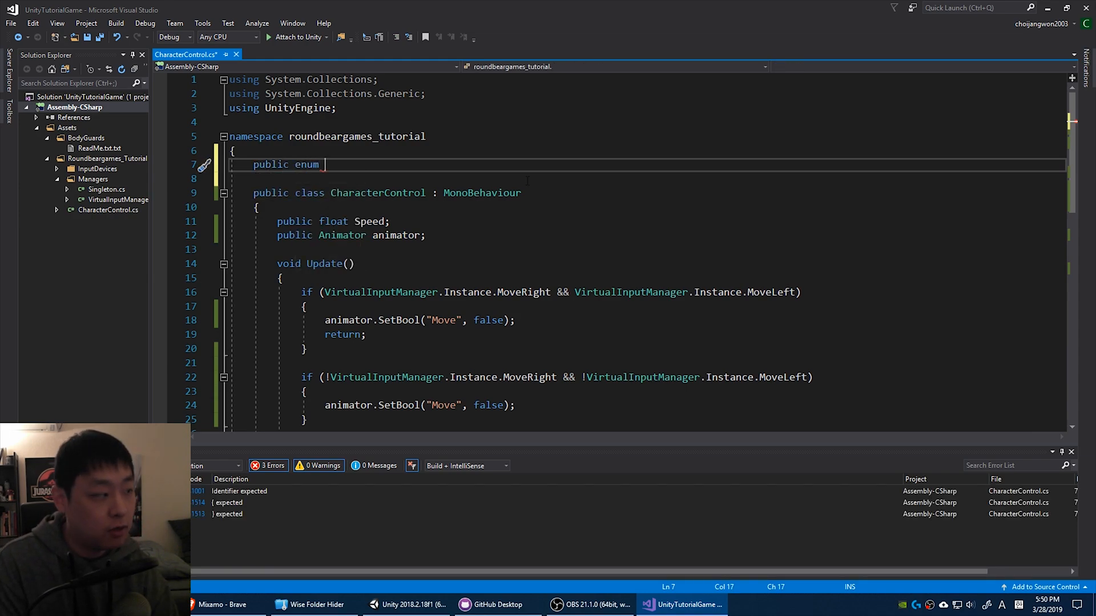
{"action": "type", "text": "TransitionPara"}
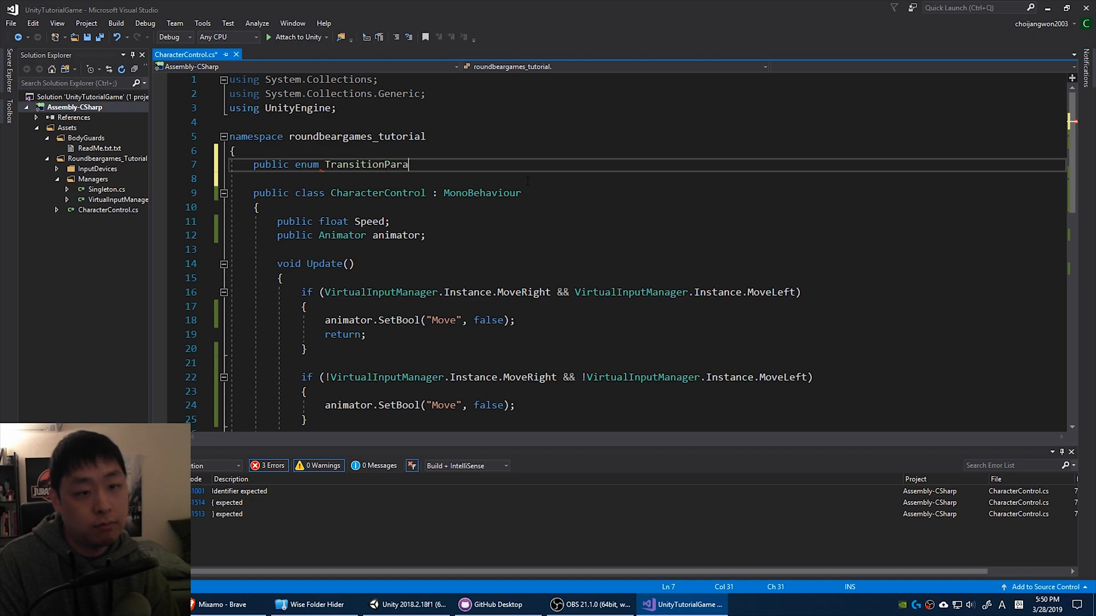
{"action": "type", "text": "meters"}
{"action": "type", "text": "Move"}
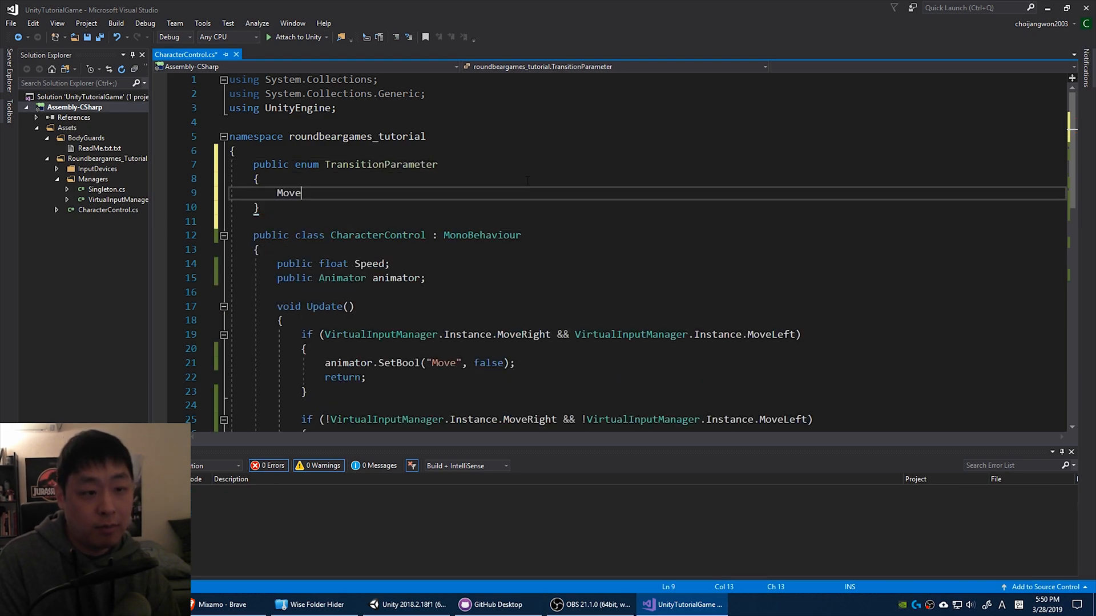
{"action": "type", "text": ","}
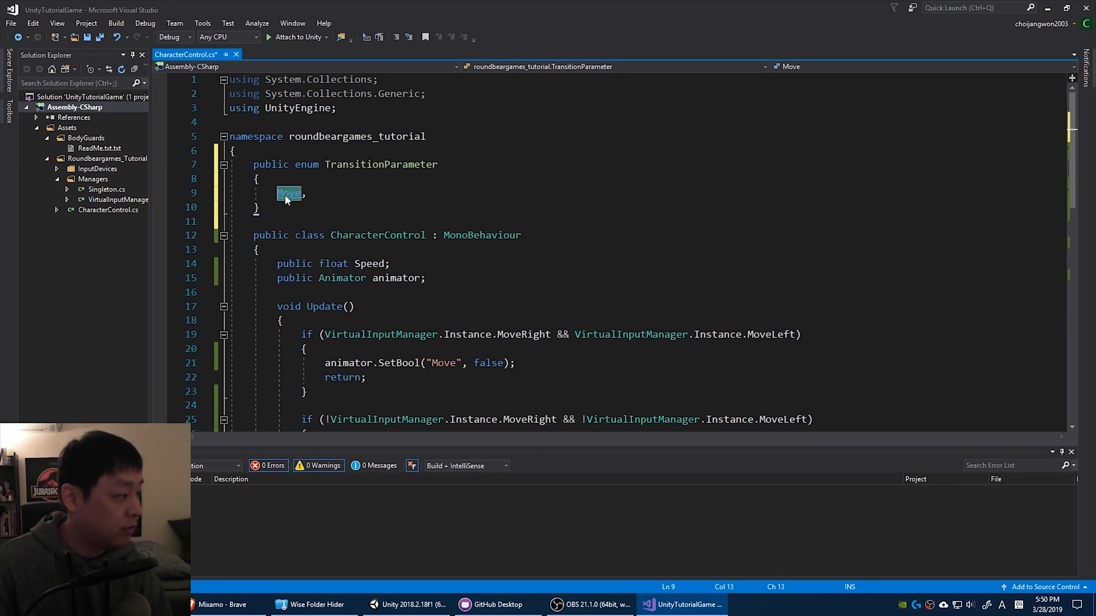
{"action": "scroll", "scroll_direction": "down", "scroll_amount": 3}
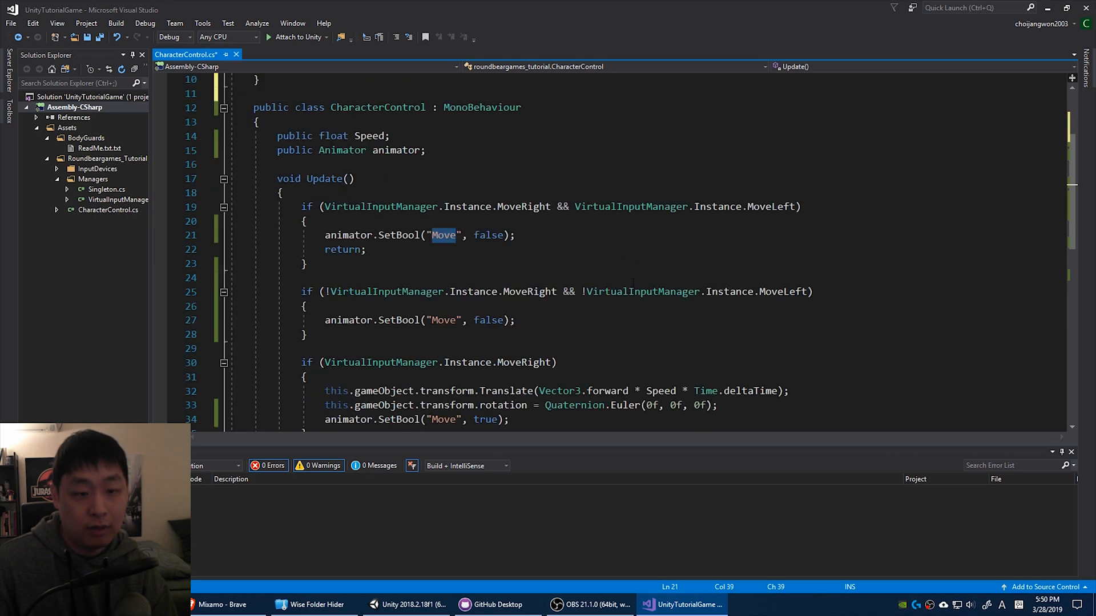
Step: Replace the literal "Move" in SetBool with TransitionParameter.Move.ToString(), then play-test in Unity
{"action": "key", "text": "Delete"}
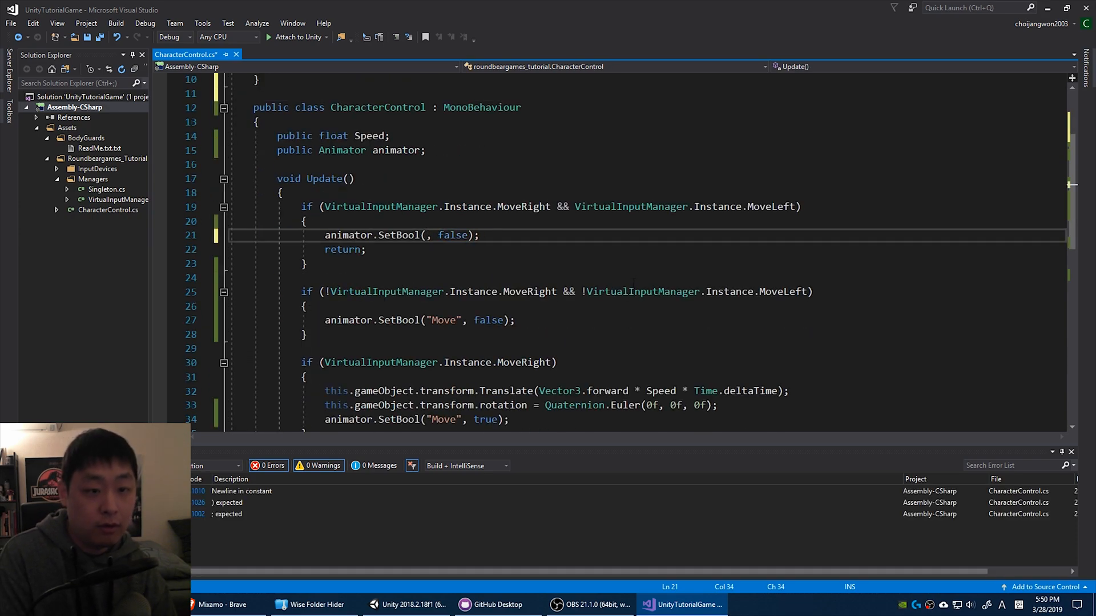
{"action": "type", "text": "Transition"}
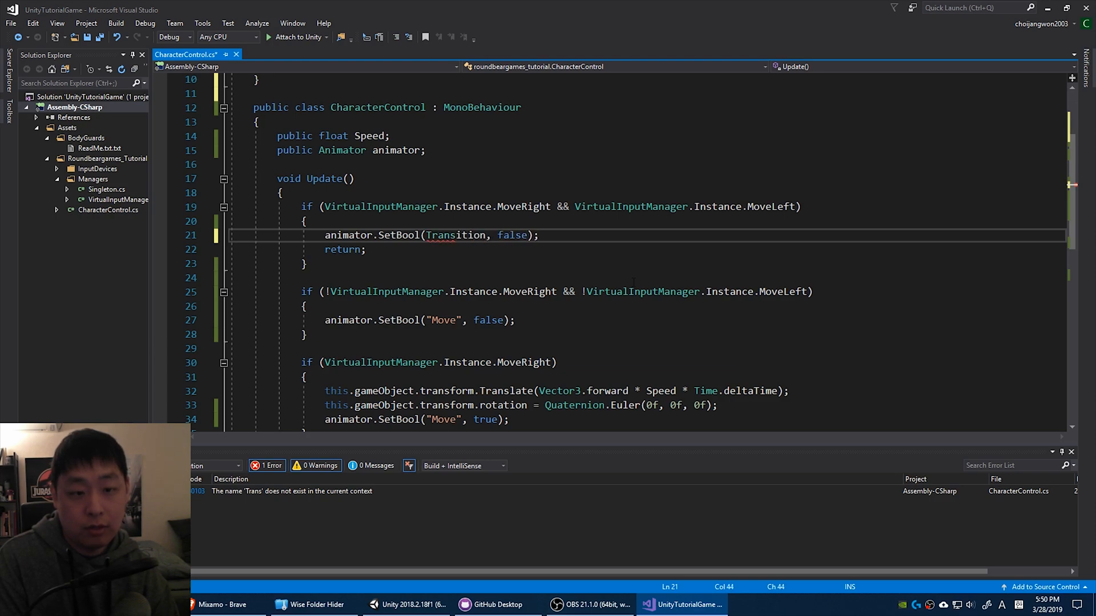
{"action": "type", "text": "Parameter."}
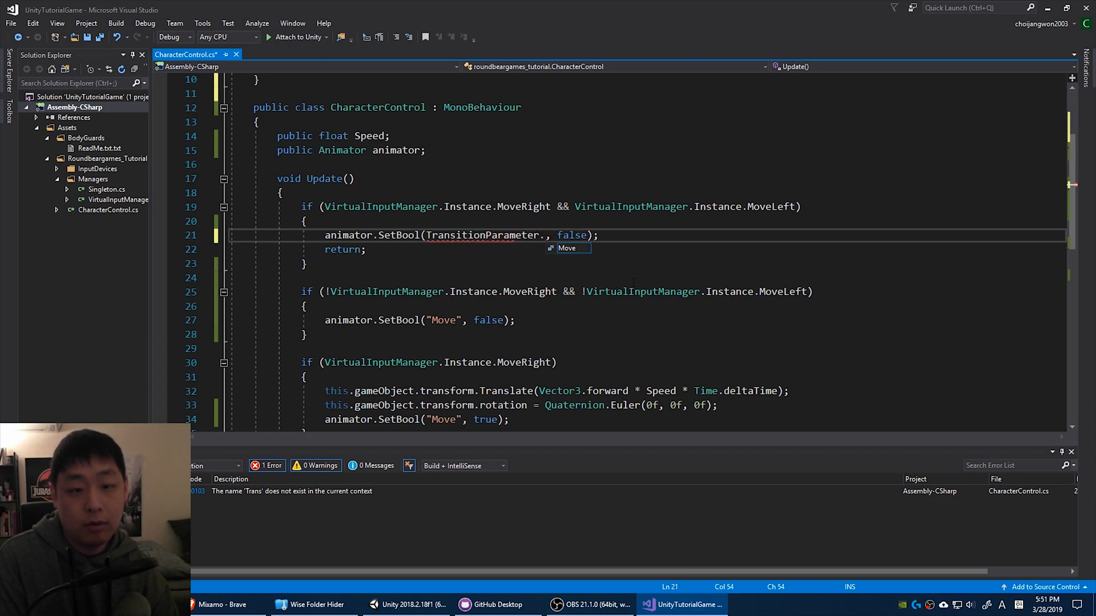
{"action": "type", "text": "Move.ToString("}
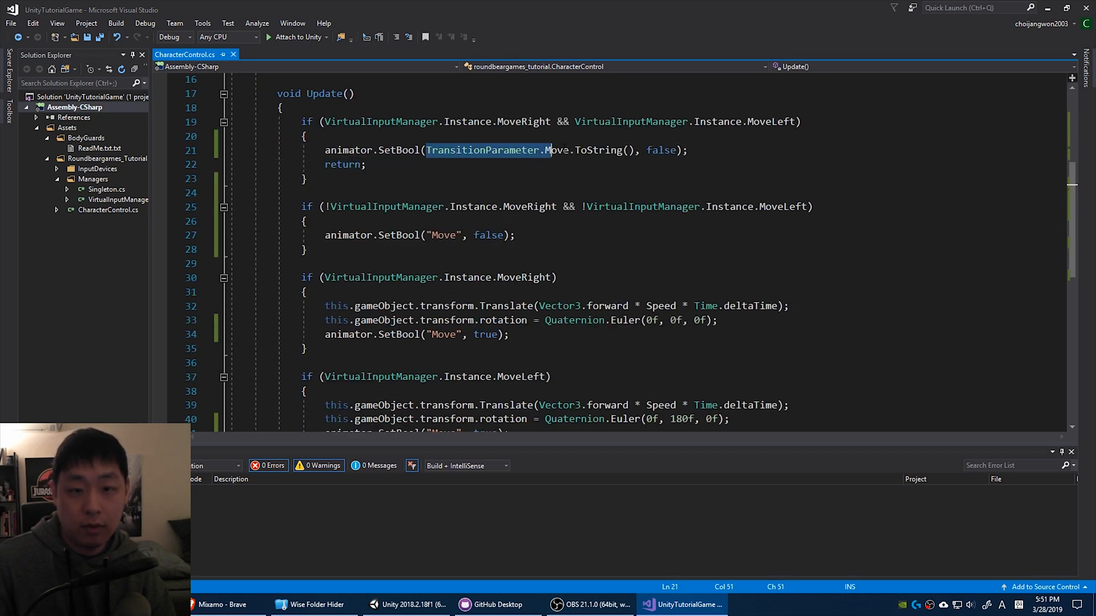
{"action": "left_click", "coordinate": [438, 235]}
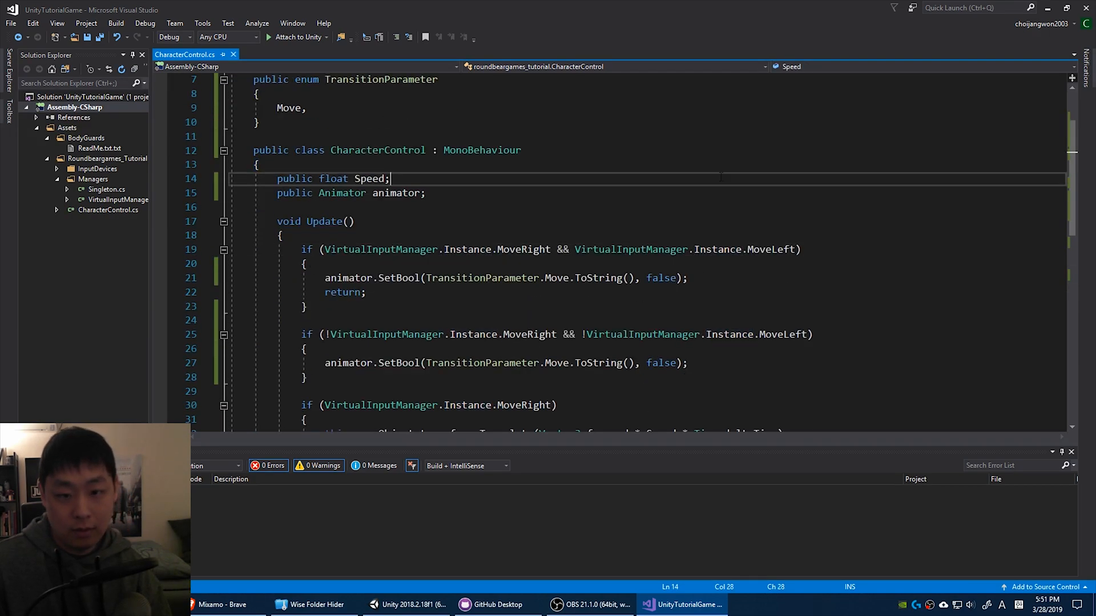
{"action": "left_click", "coordinate": [408, 604]}
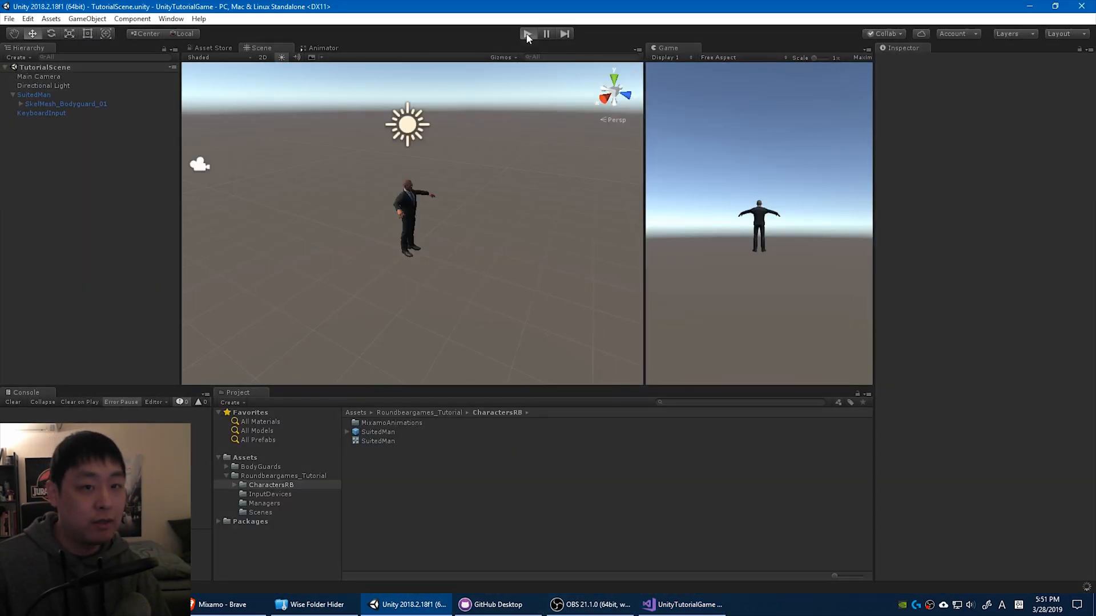
{"action": "left_click", "coordinate": [527, 34]}
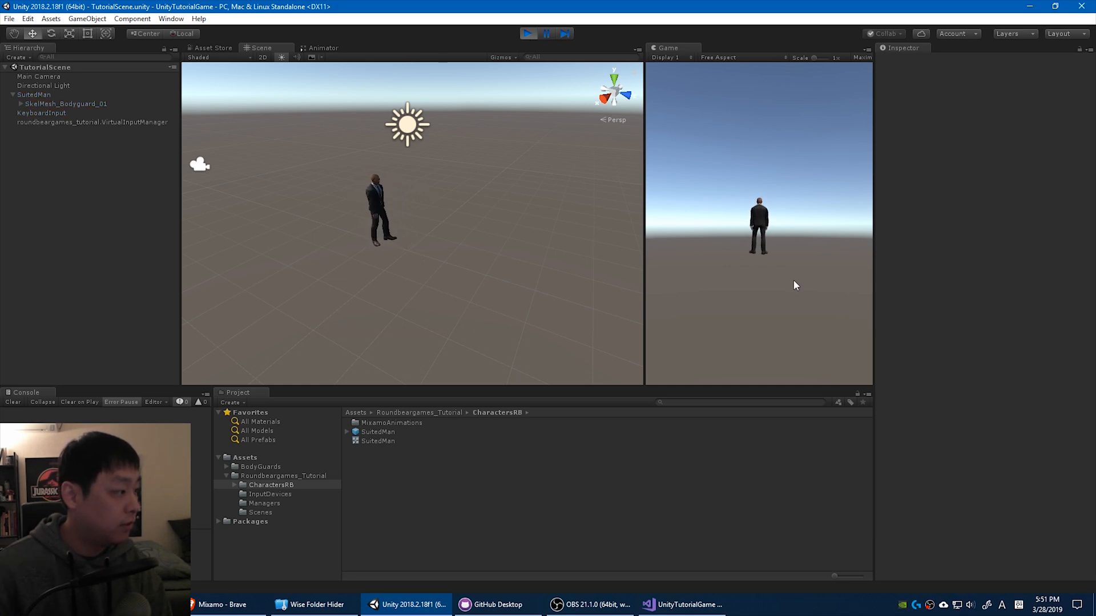